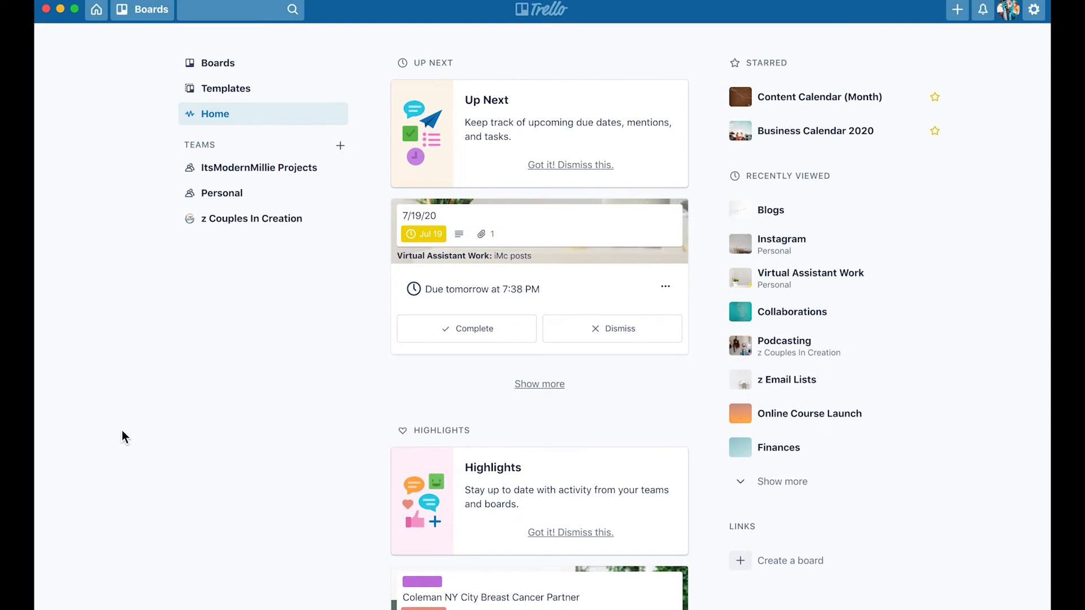
pyautogui.moveTo(215, 113)
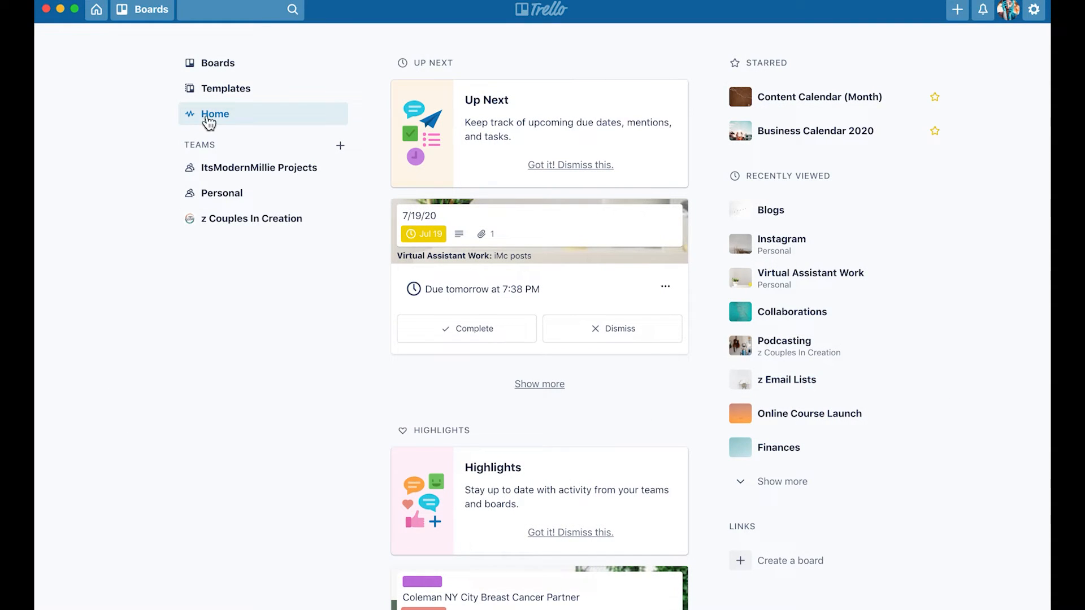
pyautogui.moveTo(173, 126)
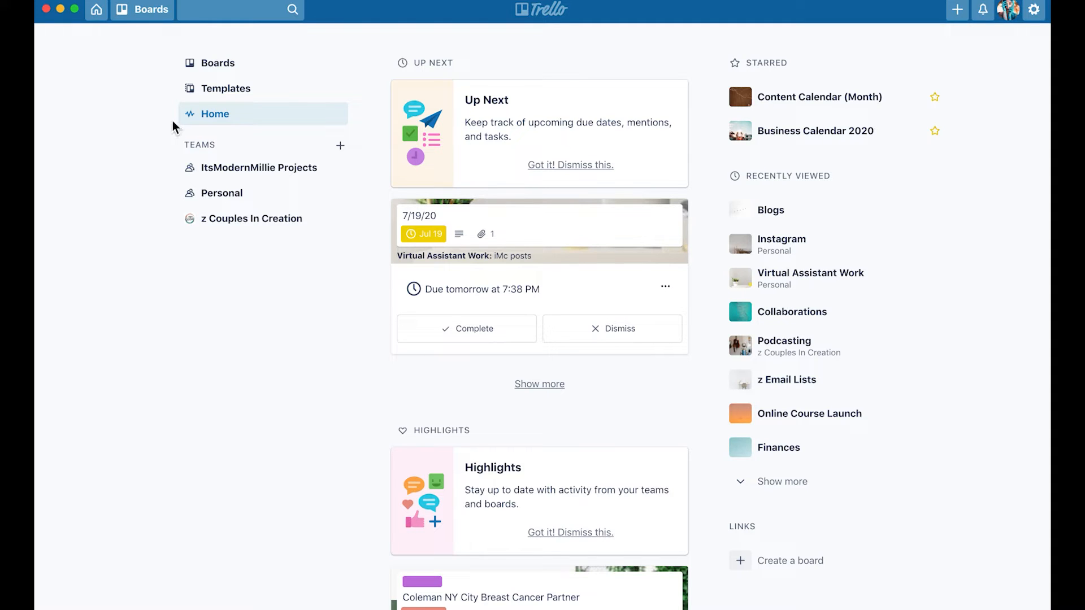
pyautogui.moveTo(102, 250)
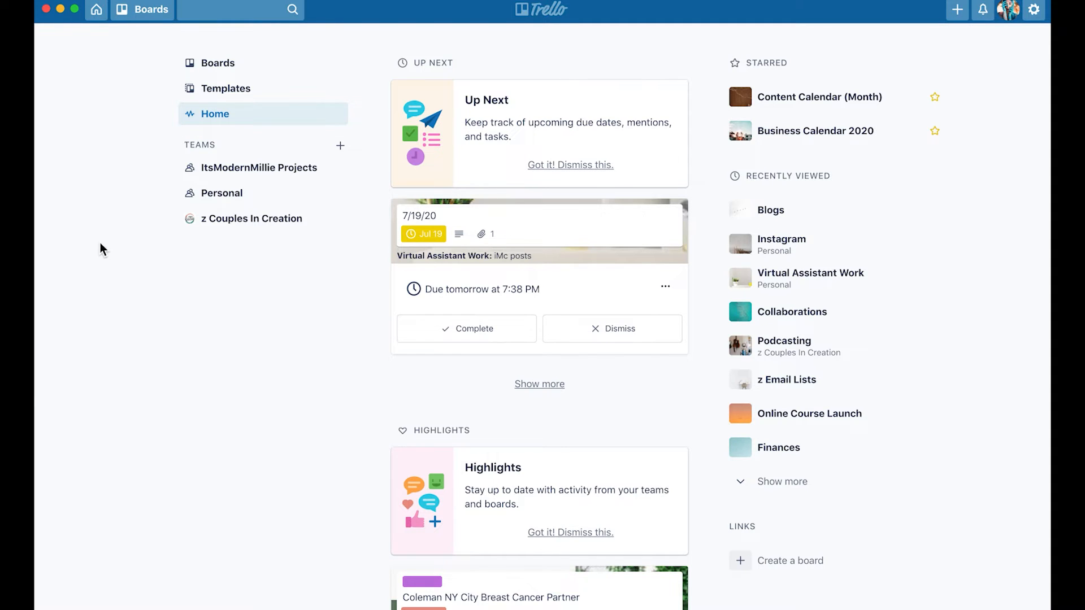
pyautogui.moveTo(319, 430)
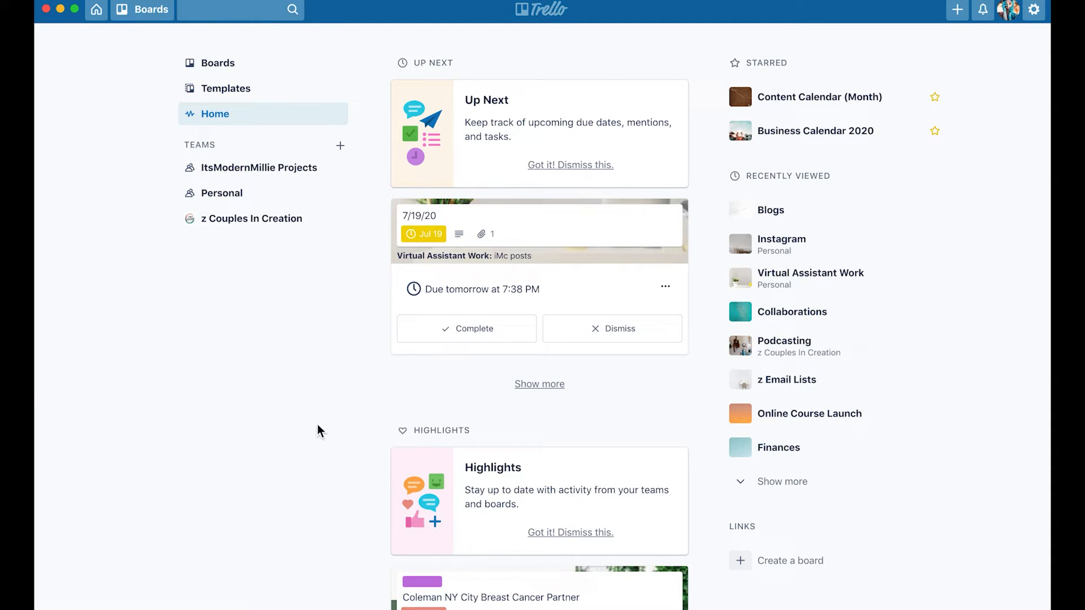
pyautogui.moveTo(336, 72)
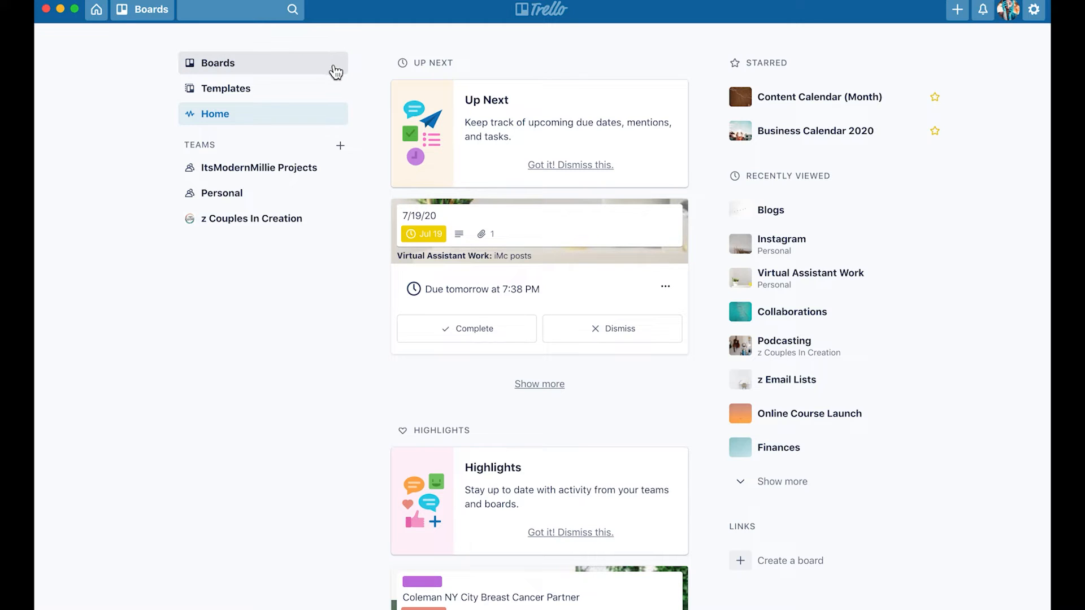
pyautogui.moveTo(292, 75)
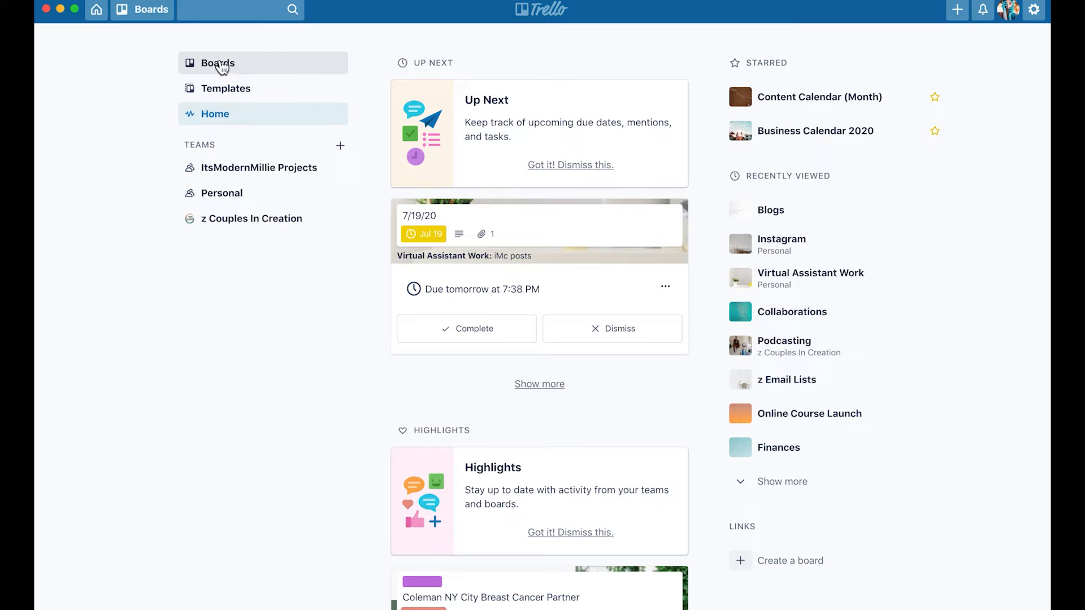
pyautogui.moveTo(274, 77)
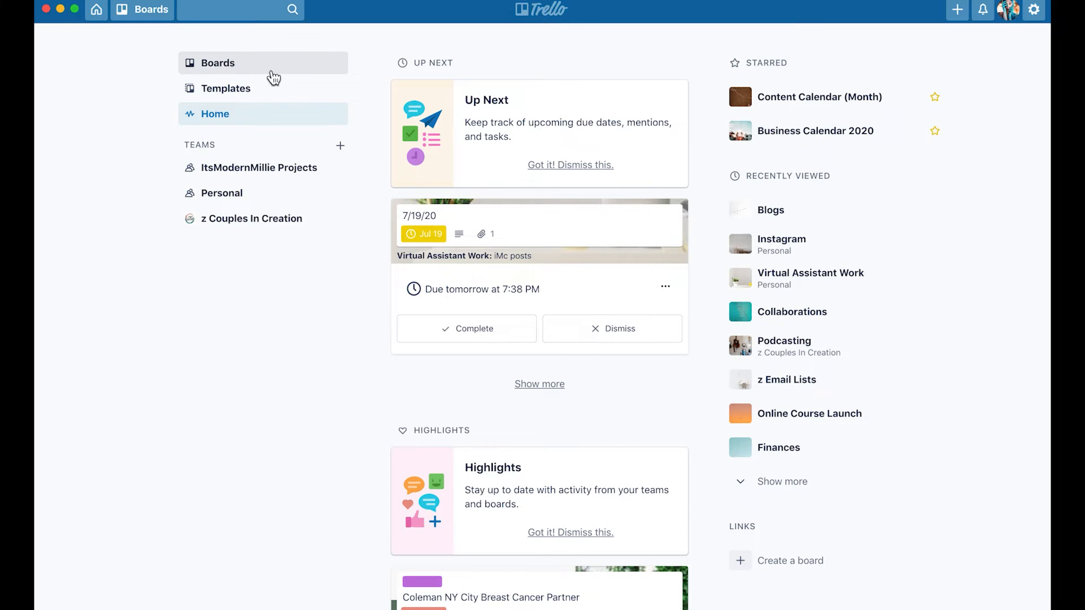
# Step: Show the boards overview with starred, recently viewed and personal boards
pyautogui.click(217, 63)
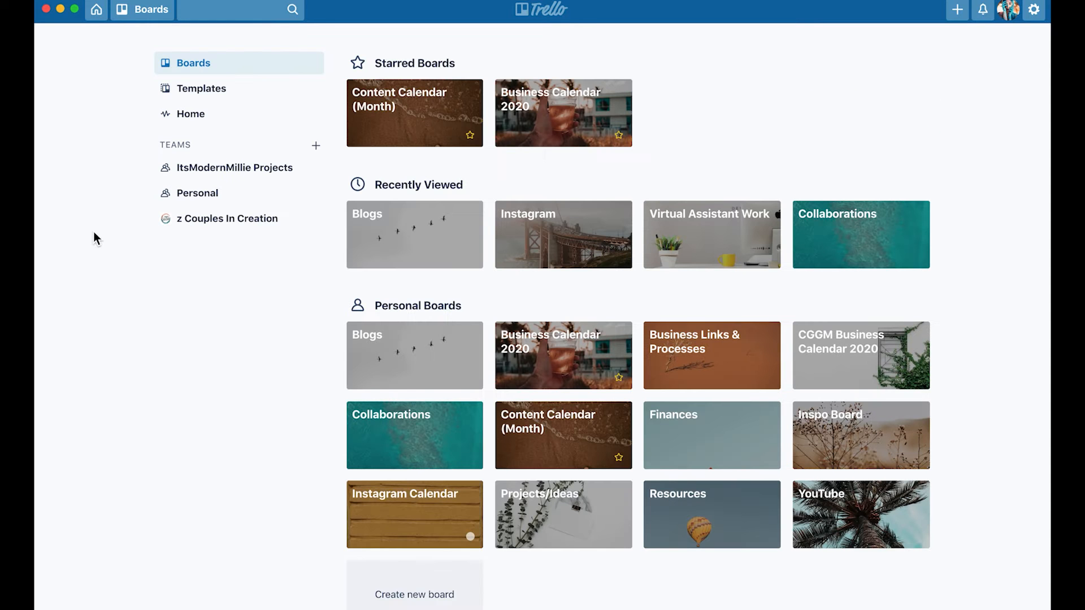
pyautogui.moveTo(103, 243)
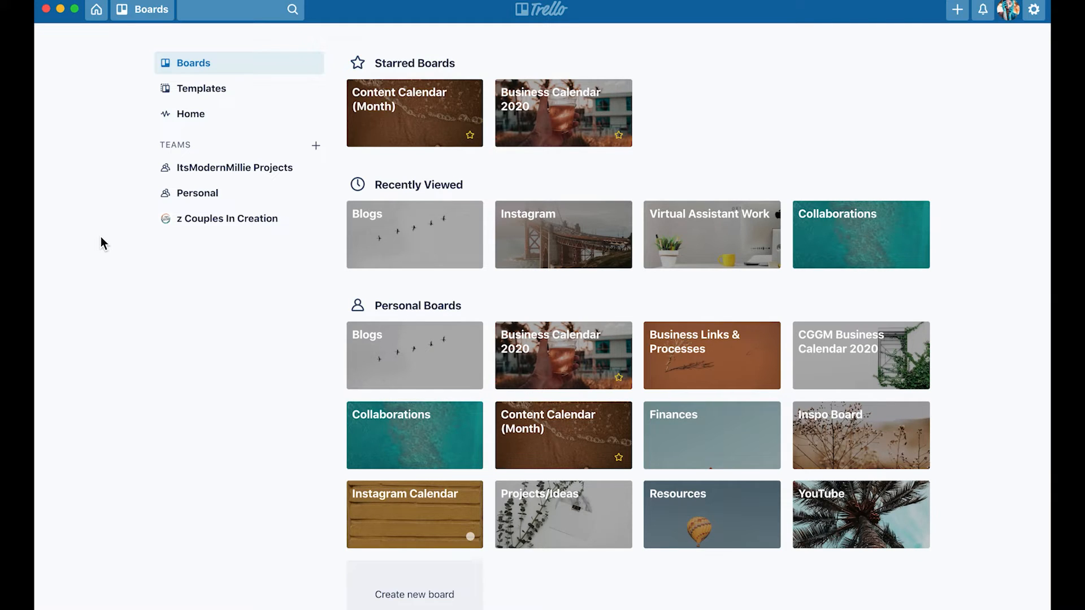
pyautogui.moveTo(156, 309)
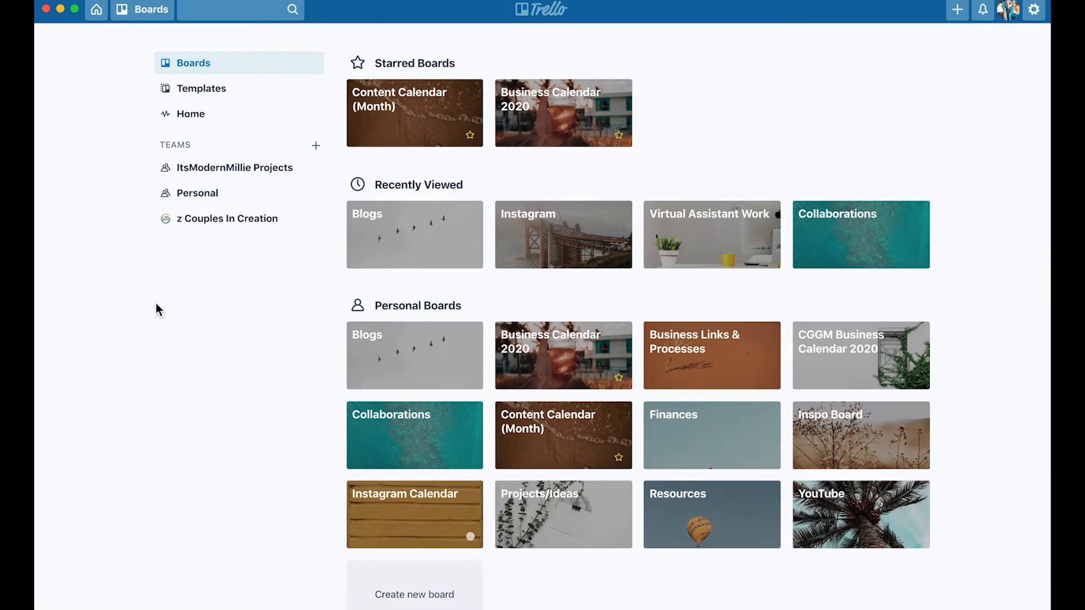
pyautogui.moveTo(247, 279)
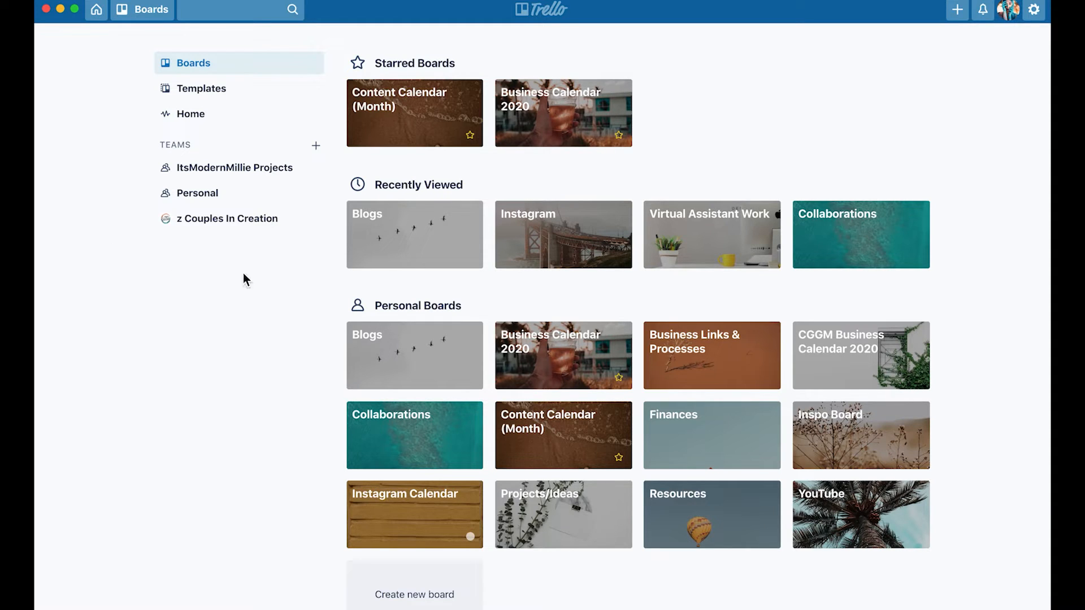
pyautogui.moveTo(215, 372)
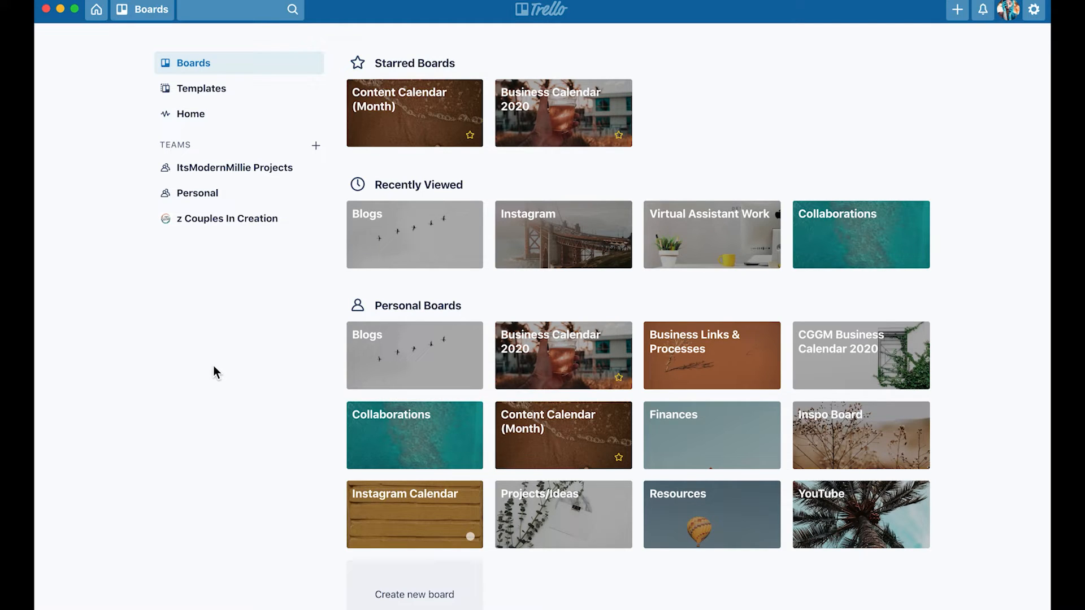
pyautogui.moveTo(363, 260)
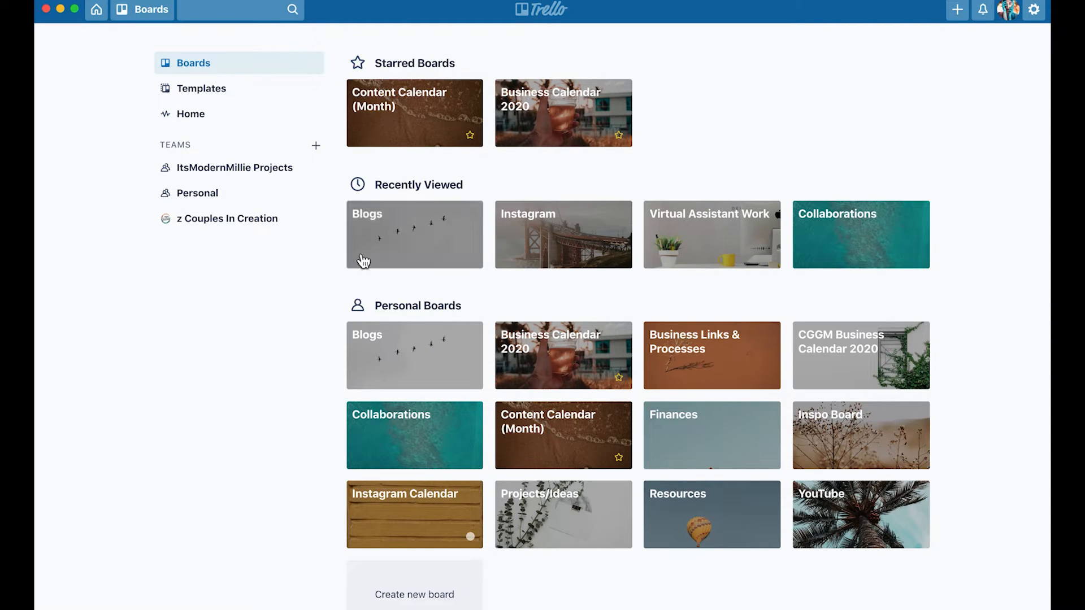
pyautogui.moveTo(366, 334)
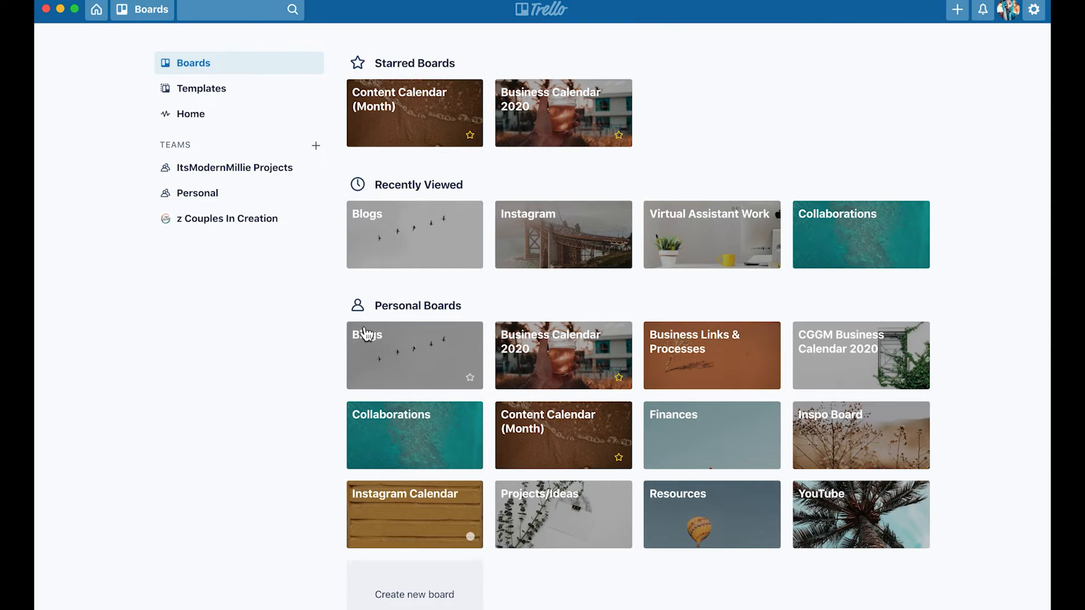
pyautogui.moveTo(159, 404)
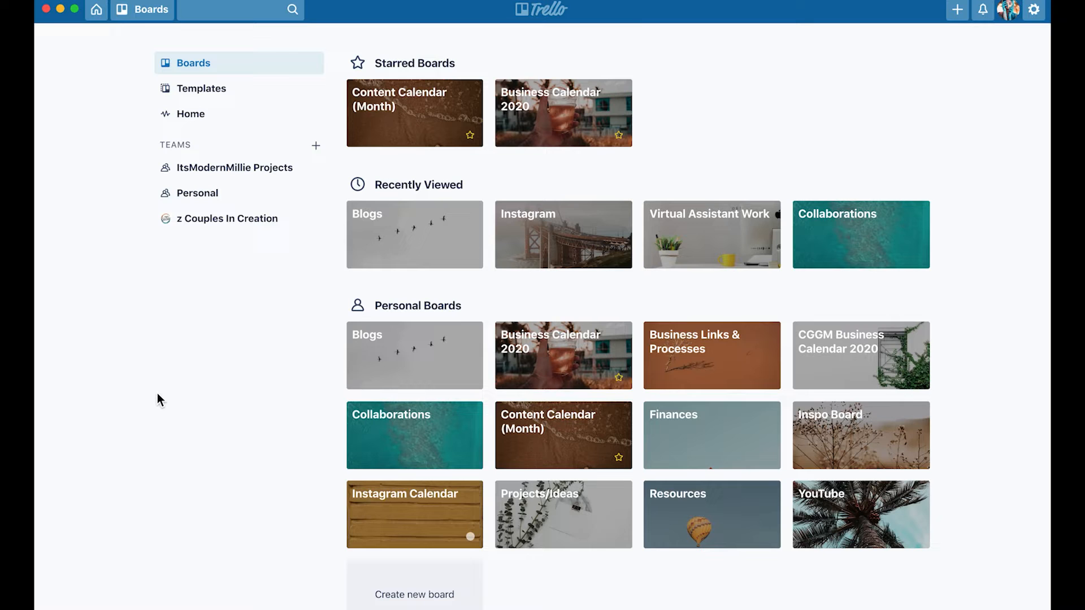
pyautogui.moveTo(355, 324)
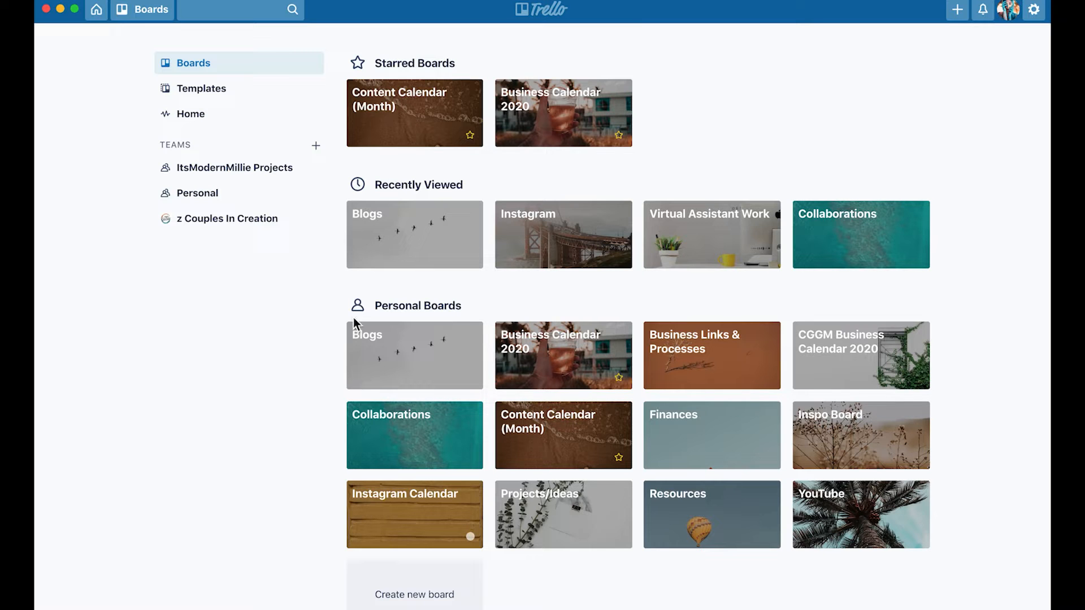
pyautogui.moveTo(997, 217)
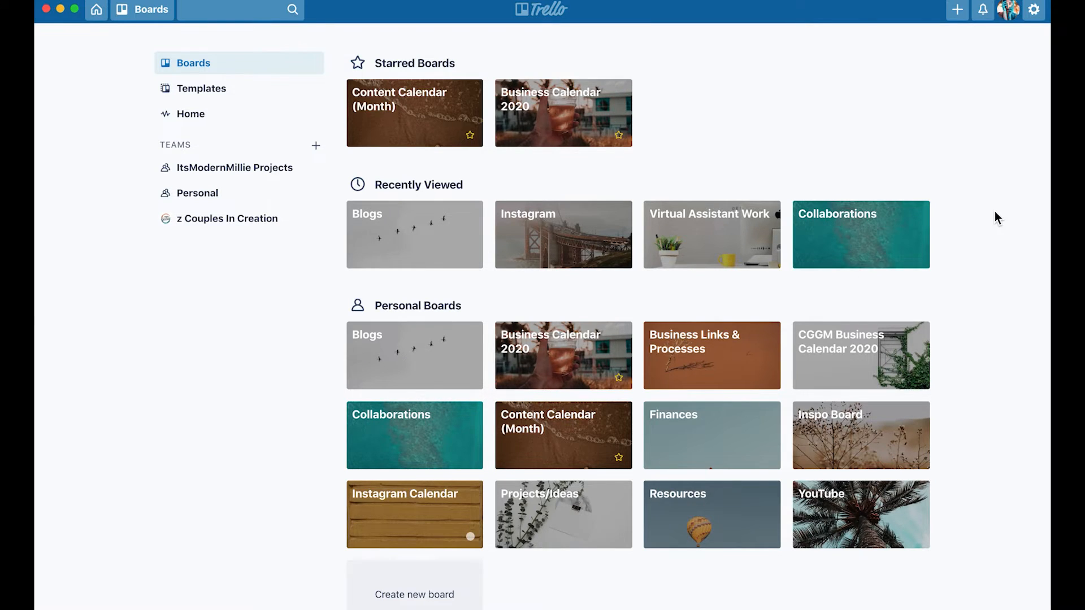
pyautogui.scroll(-3)
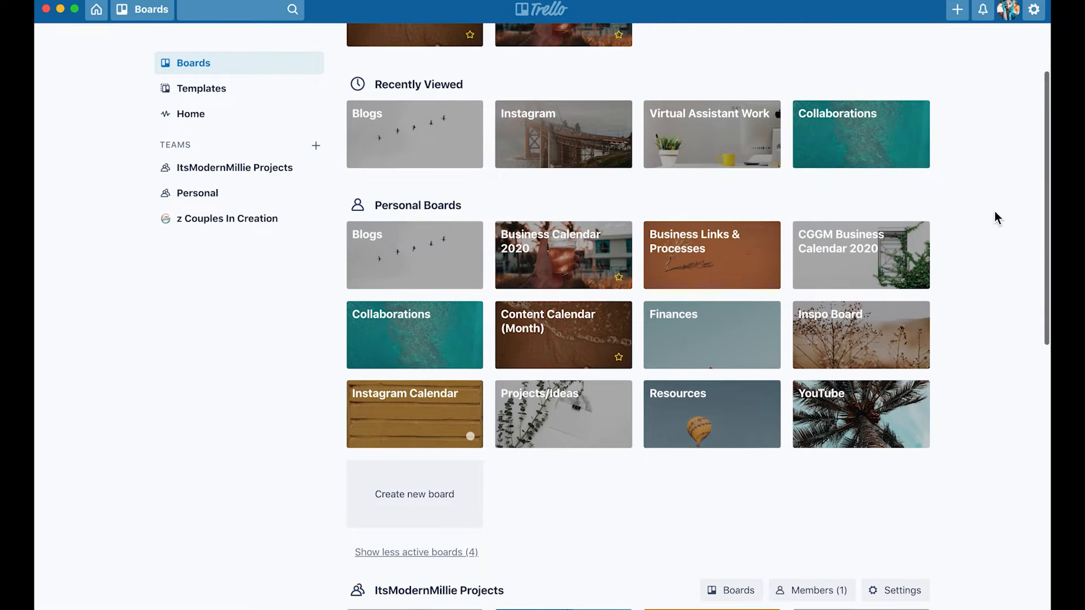
pyautogui.scroll(-3)
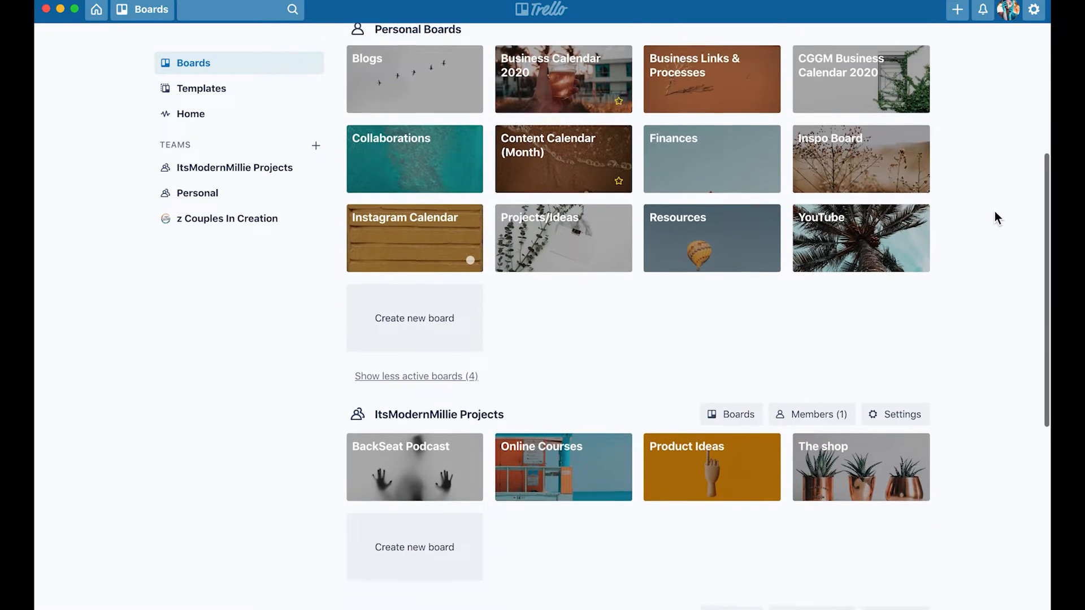
pyautogui.scroll(-3)
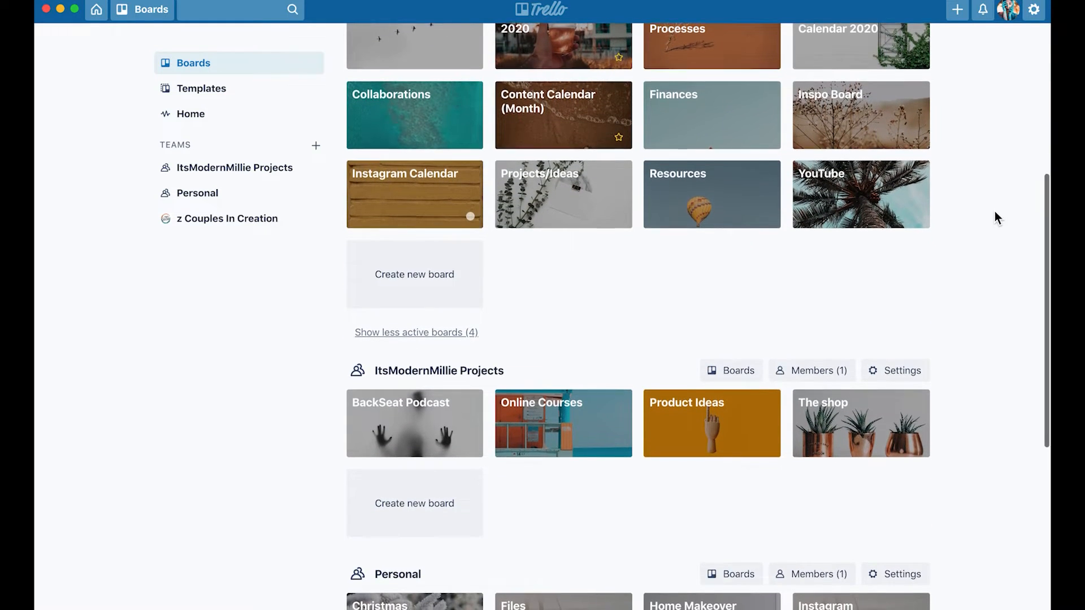
pyautogui.scroll(-3)
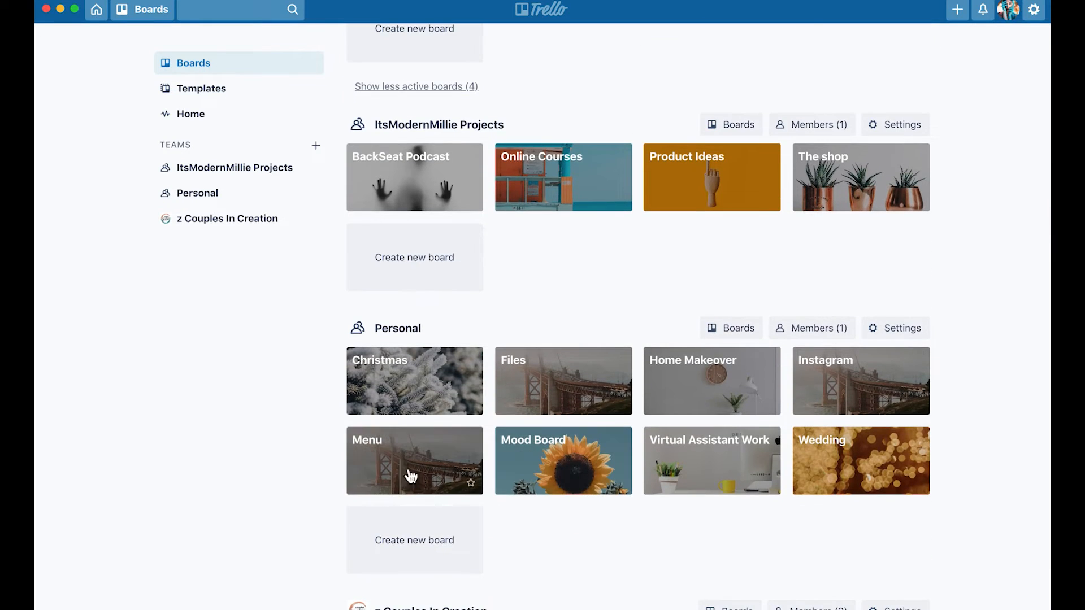
pyautogui.moveTo(485, 444)
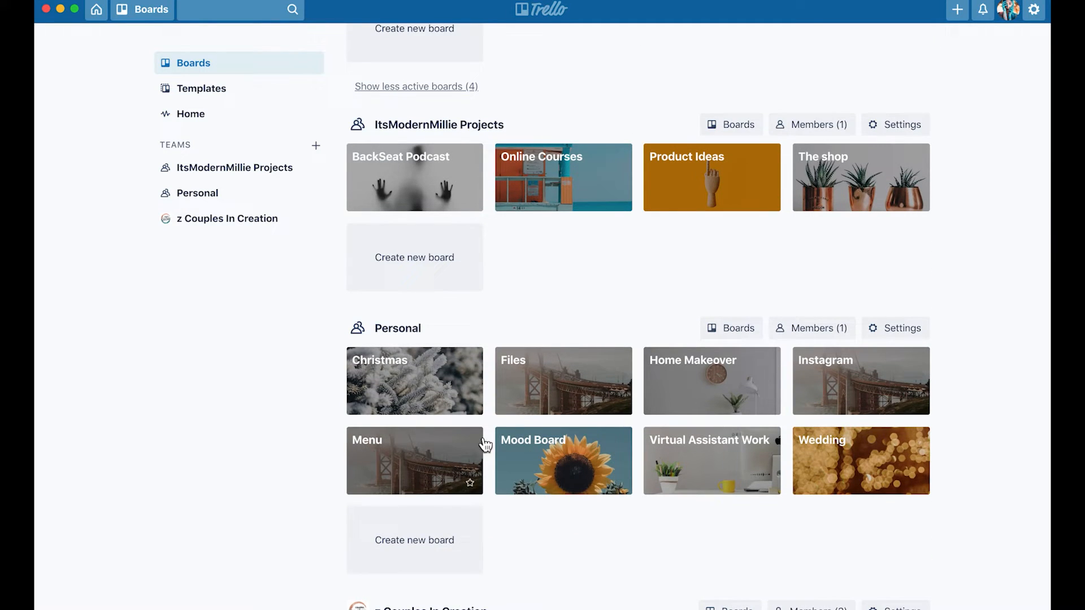
pyautogui.moveTo(343, 384)
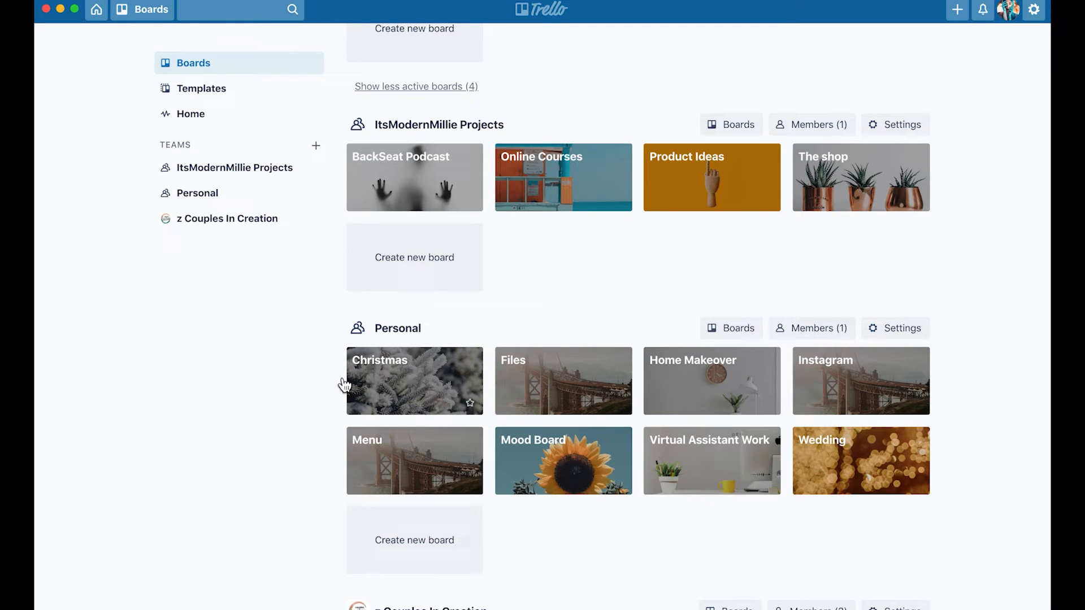
pyautogui.moveTo(401, 387)
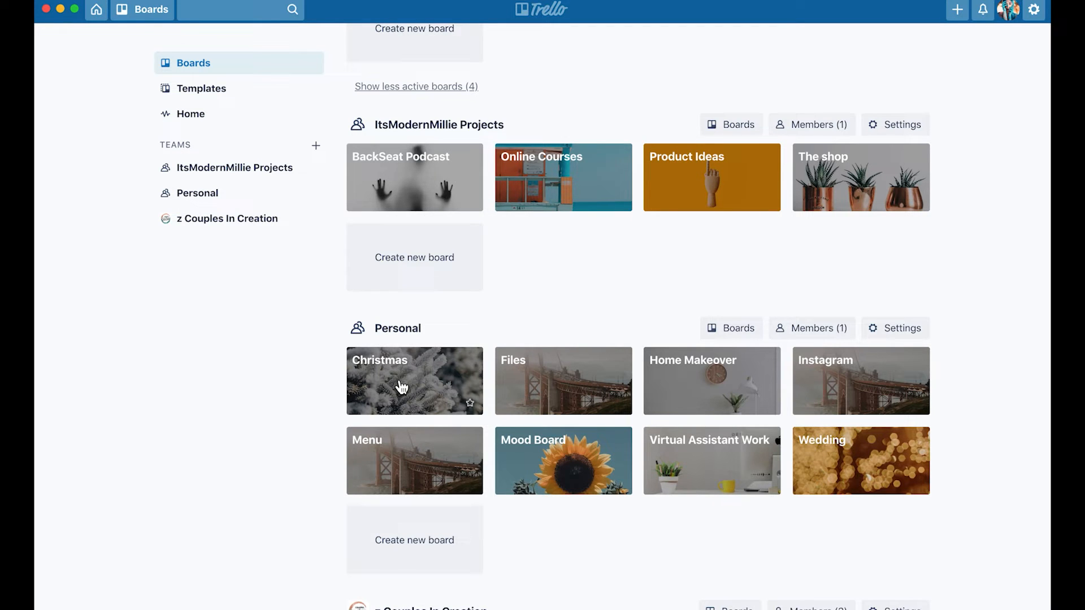
pyautogui.moveTo(759, 447)
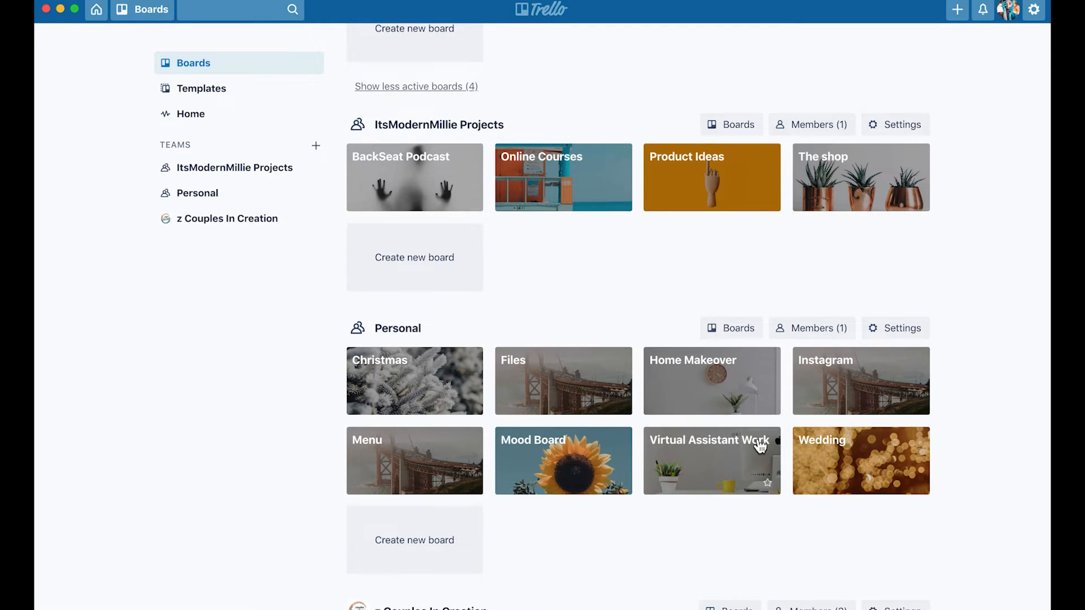
pyautogui.moveTo(720, 473)
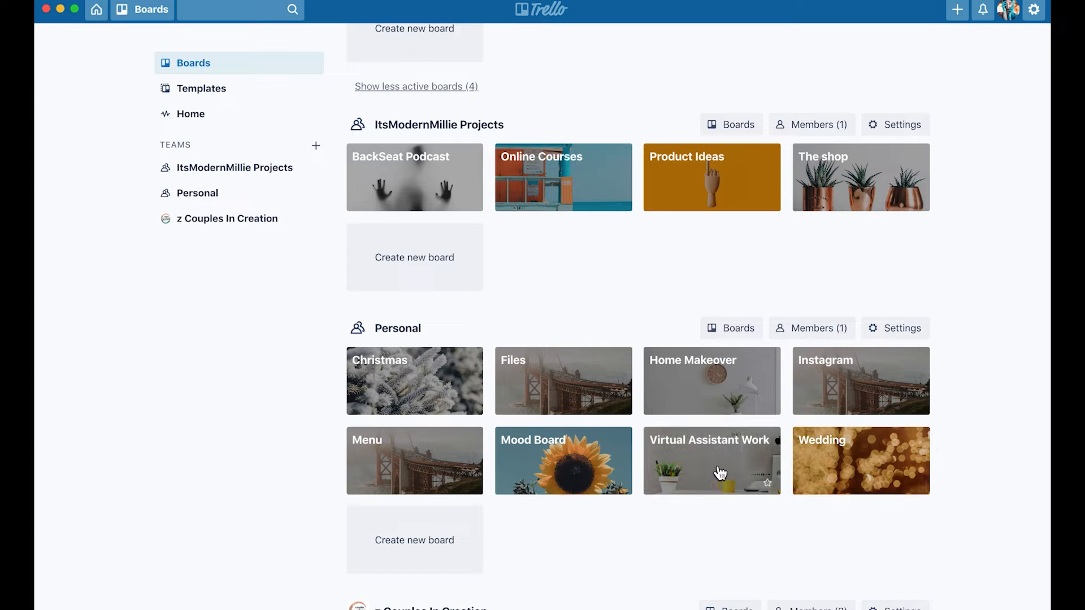
pyautogui.moveTo(953, 503)
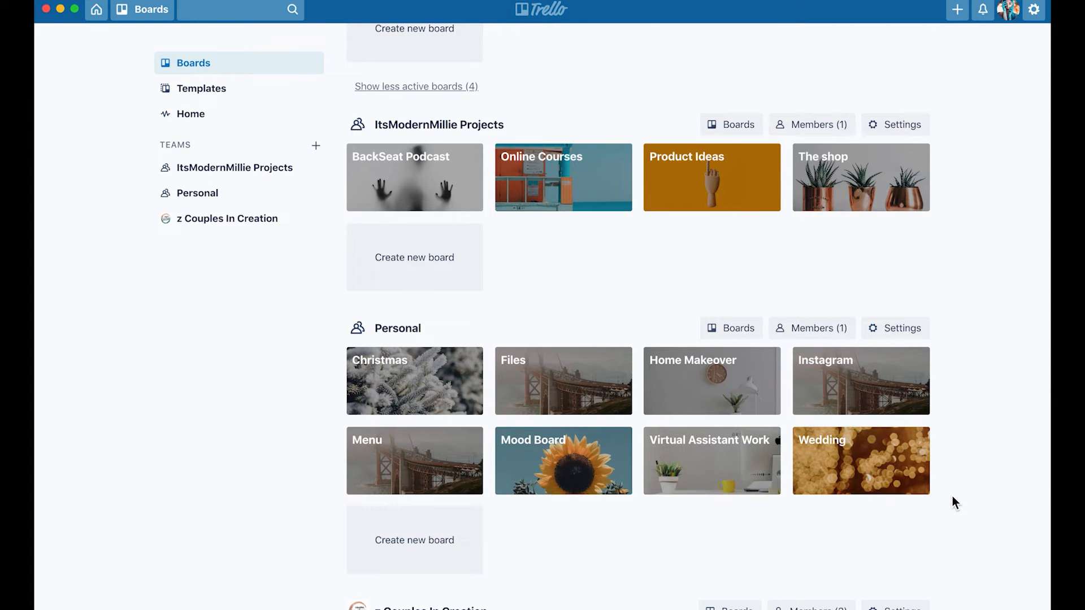
pyautogui.scroll(3)
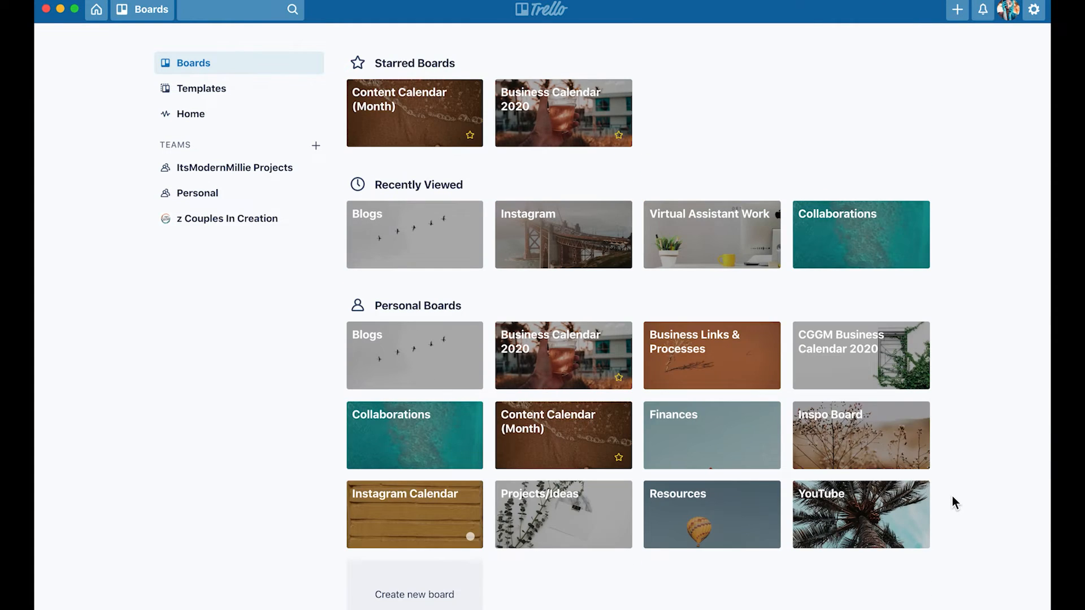
pyautogui.moveTo(217, 416)
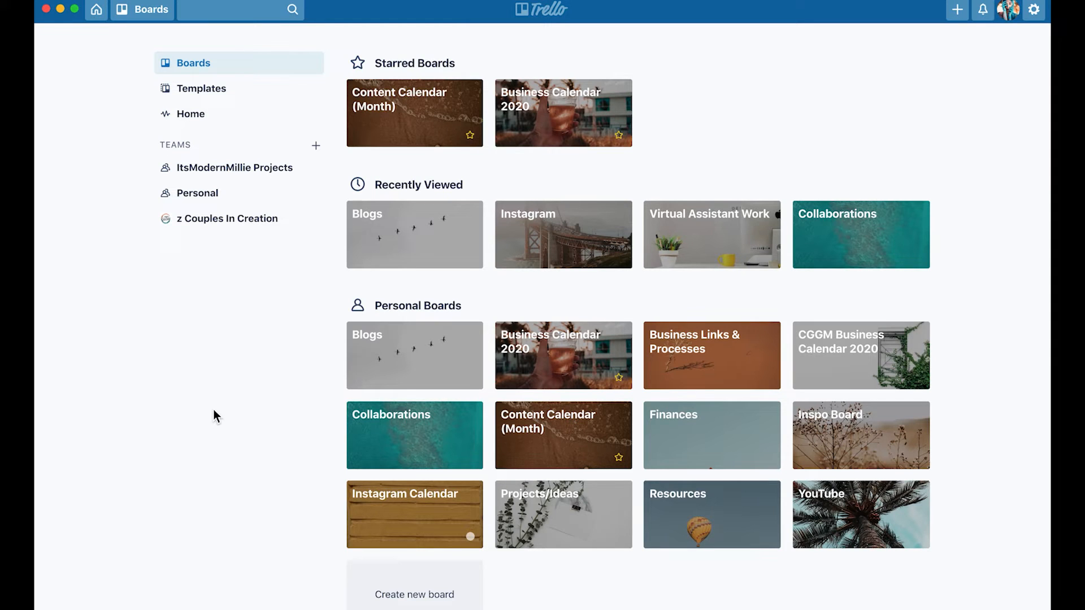
pyautogui.moveTo(238, 384)
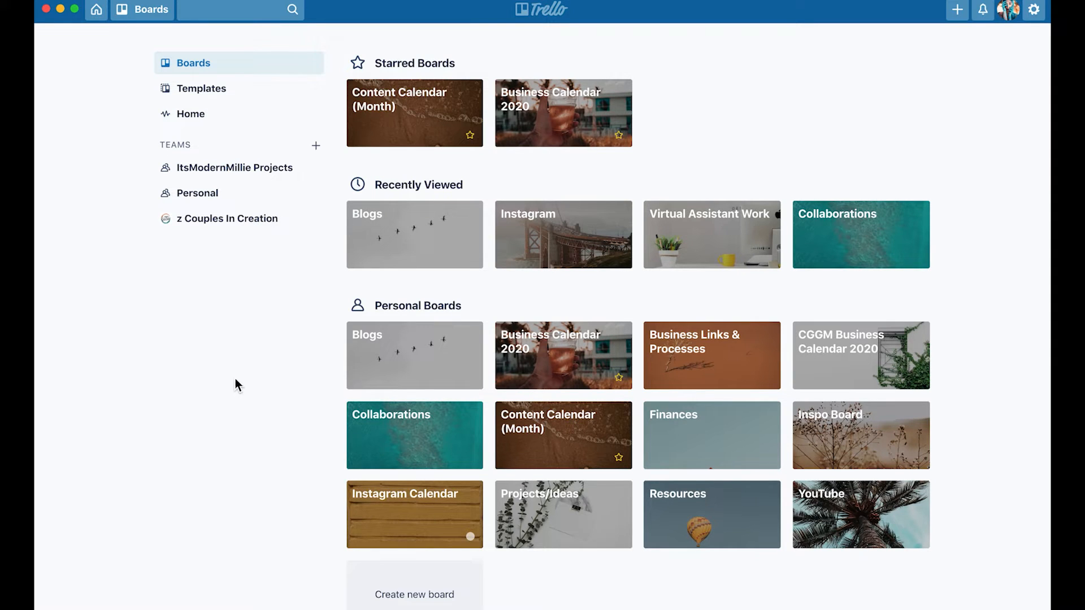
pyautogui.moveTo(751, 378)
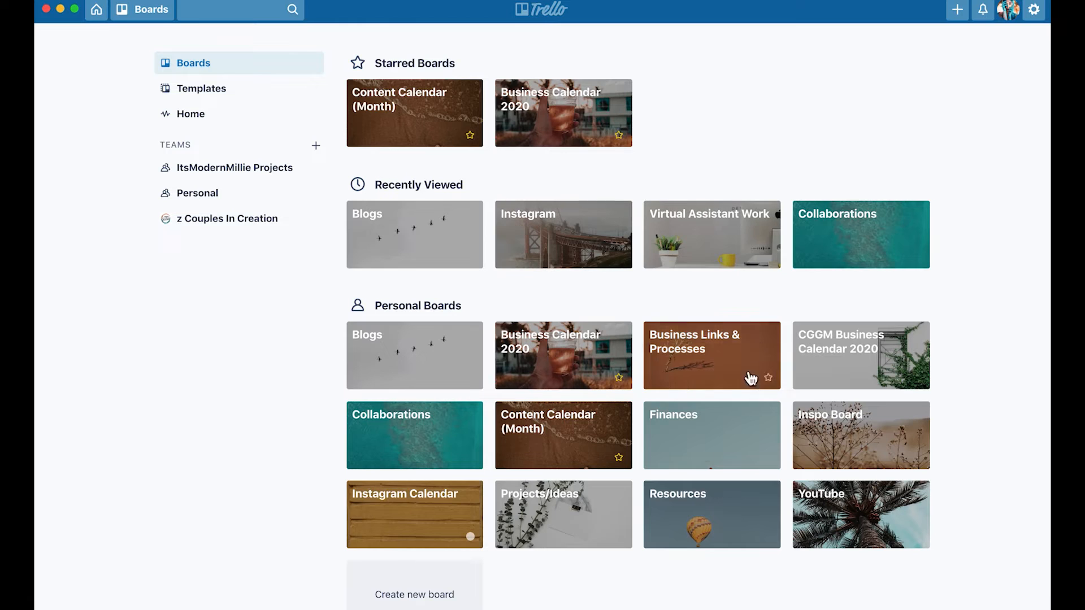
pyautogui.moveTo(235, 396)
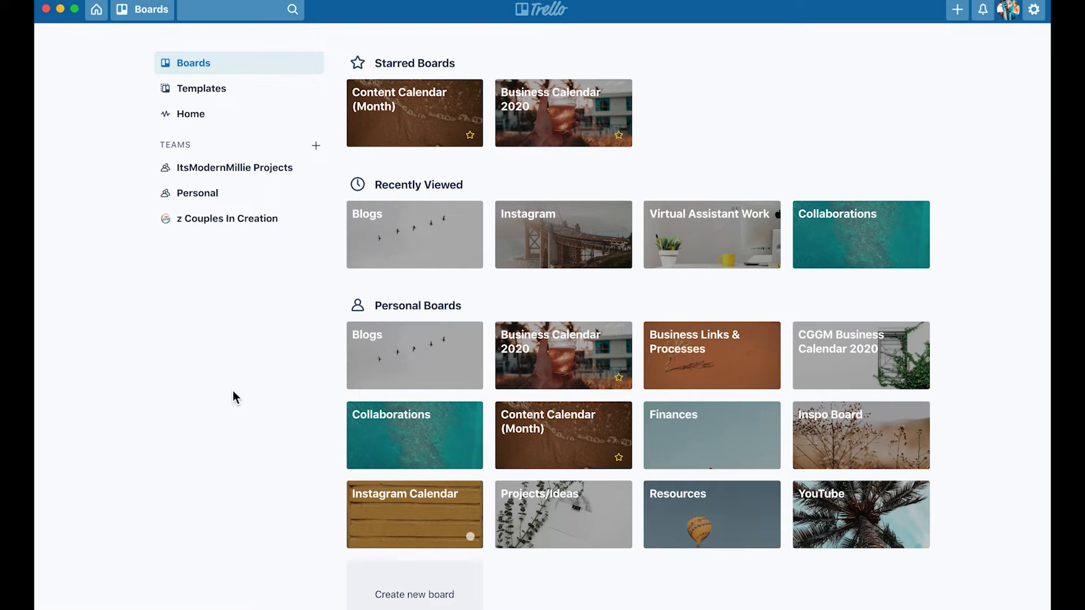
pyautogui.moveTo(263, 292)
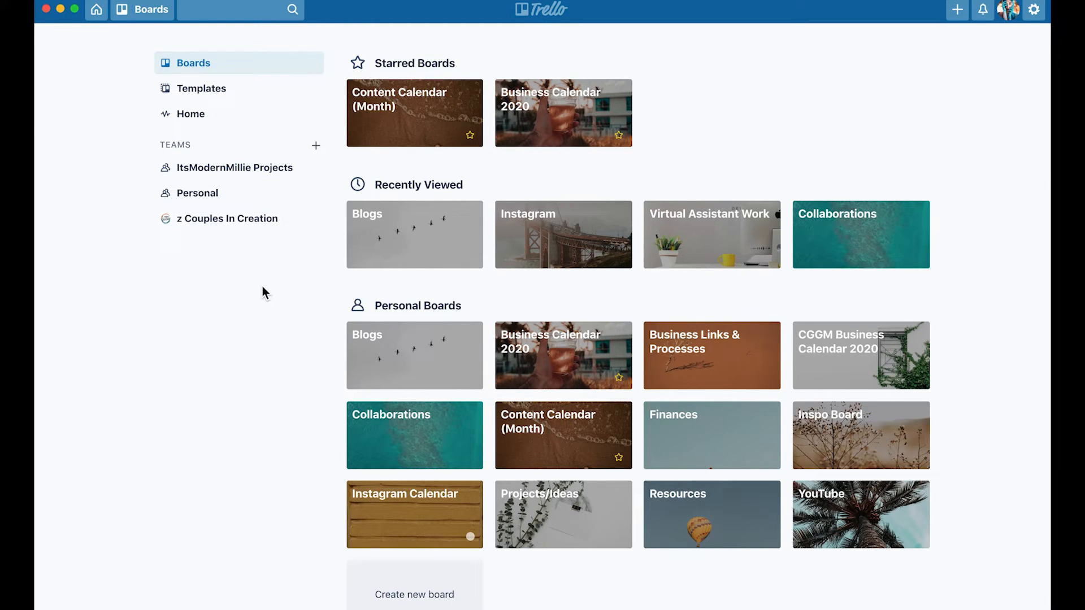
pyautogui.moveTo(290, 327)
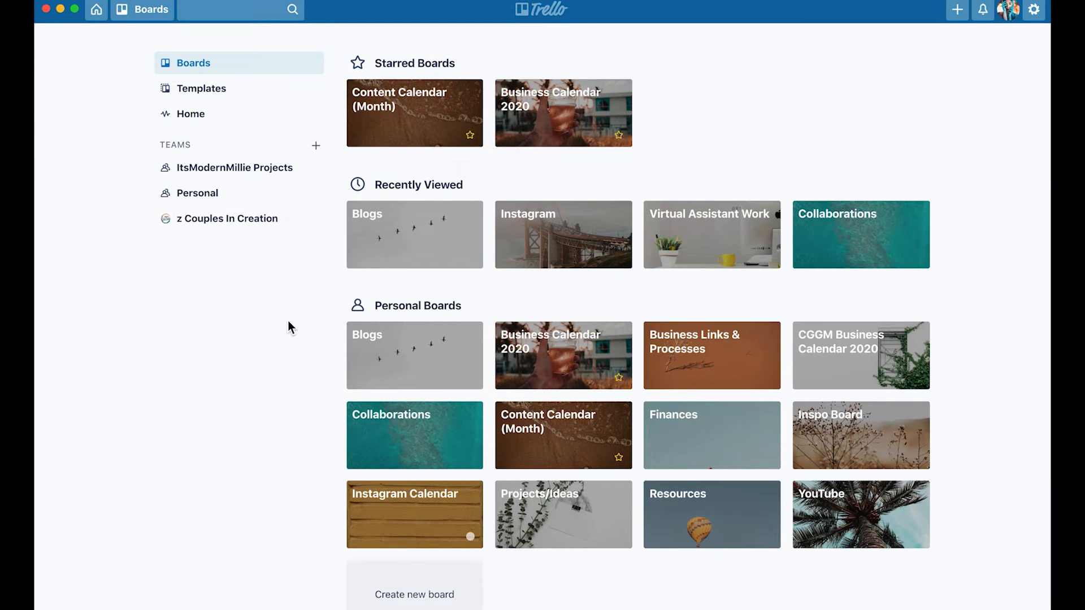
pyautogui.moveTo(1003, 301)
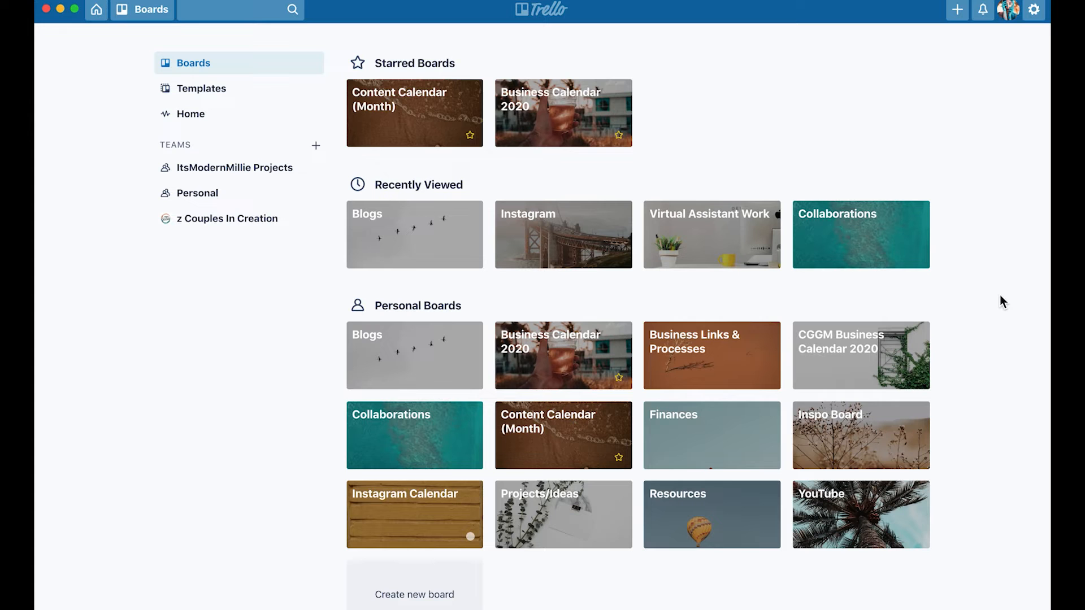
# Step: Bring up the Create menu offering a new board or team
pyautogui.scroll(-3)
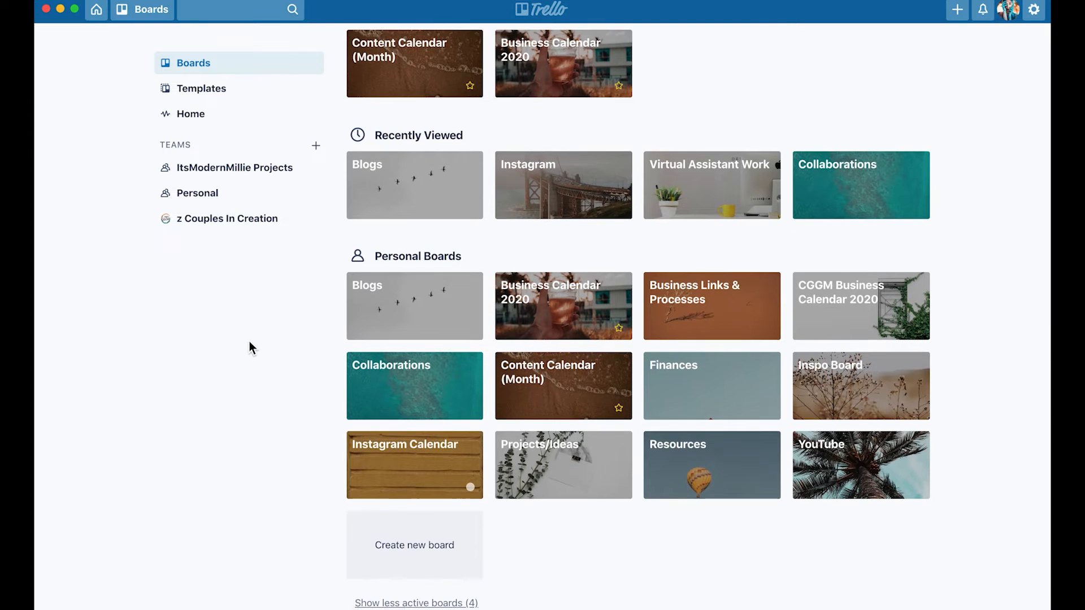
pyautogui.scroll(-3)
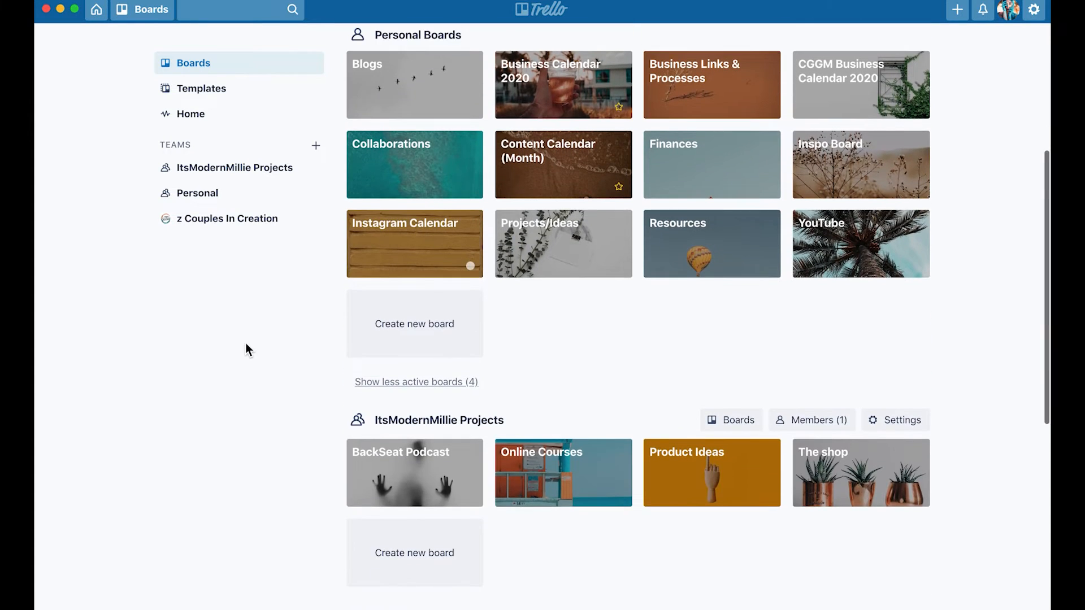
pyautogui.scroll(3)
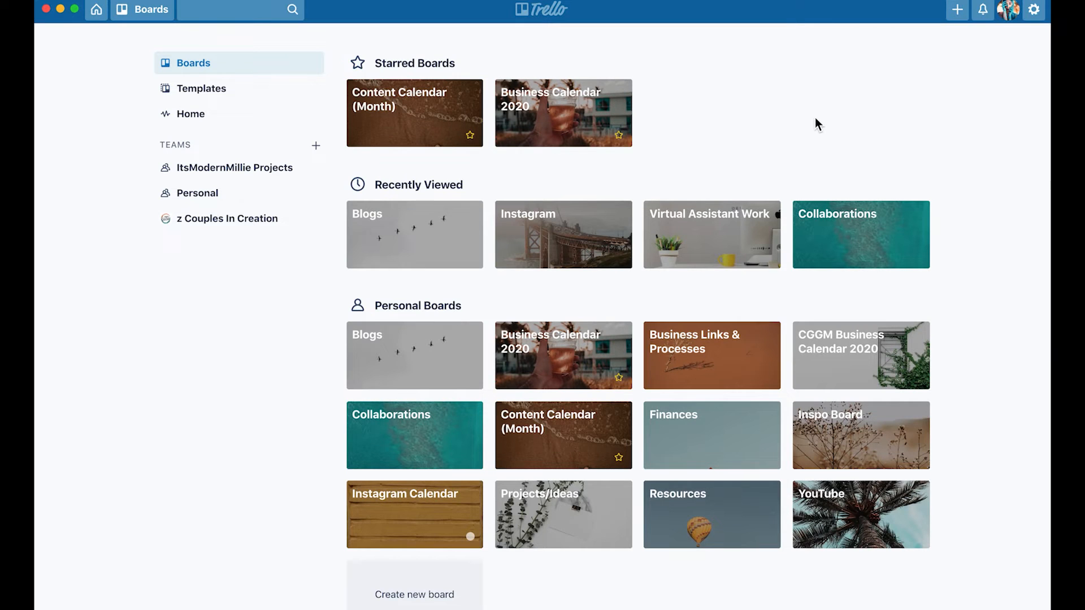
pyautogui.moveTo(809, 113)
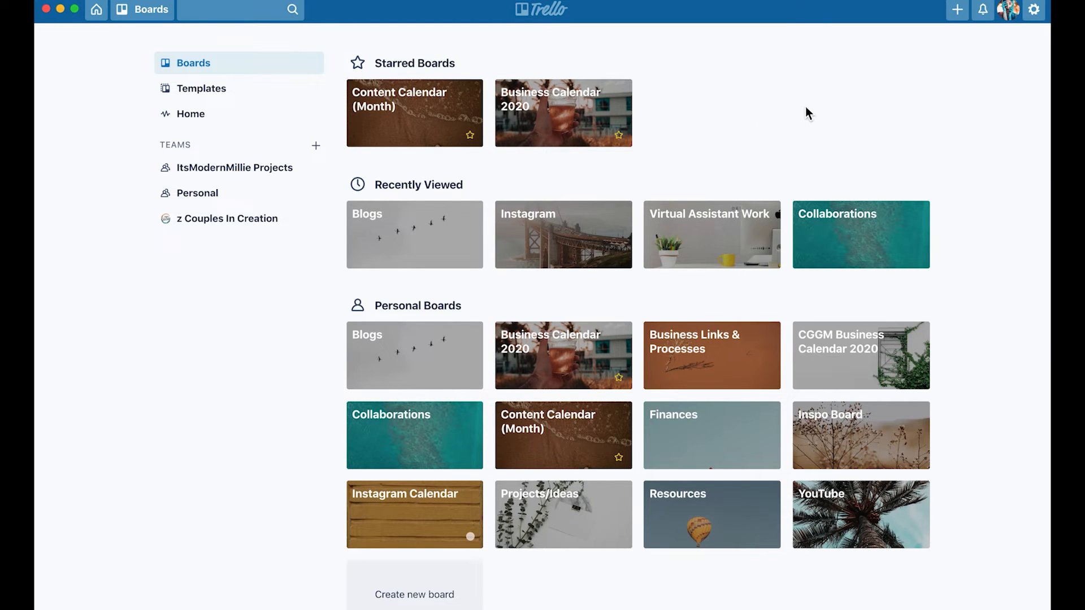
pyautogui.moveTo(957, 13)
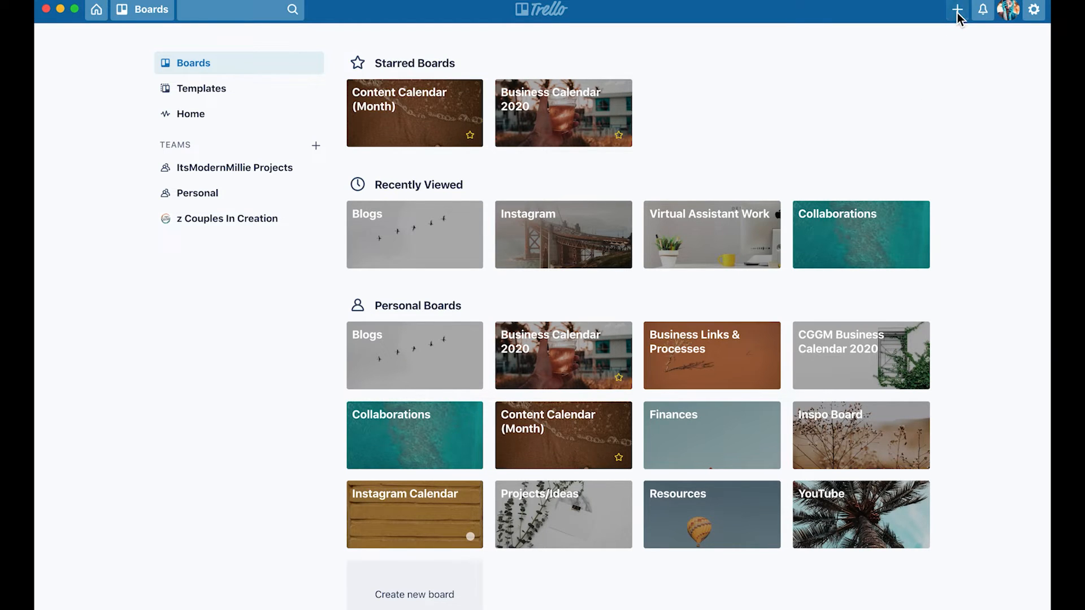
pyautogui.click(957, 10)
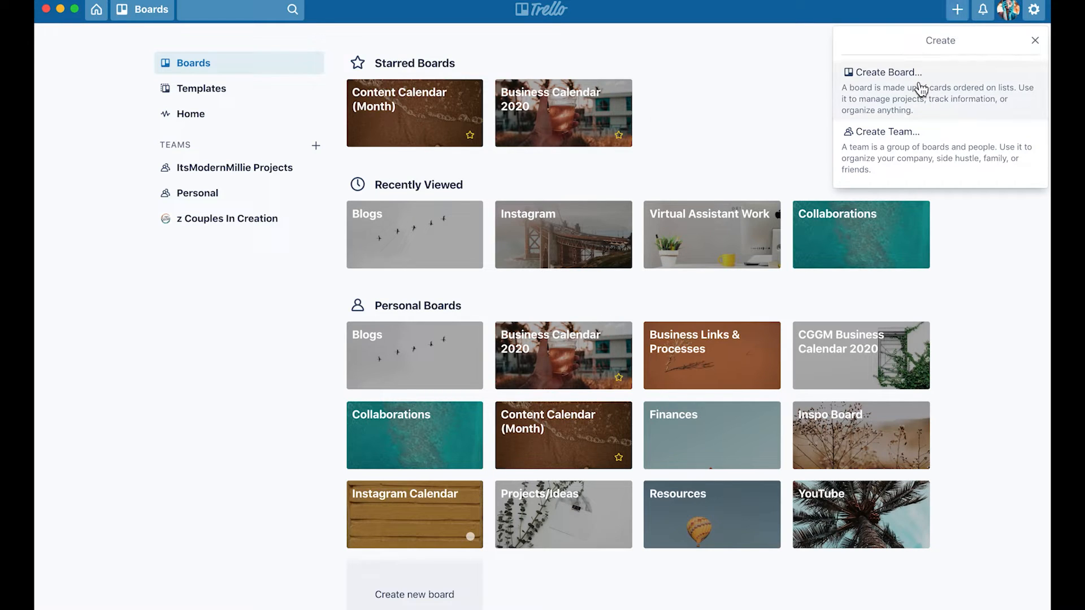
# Step: Create a new personal board titled 'Project #1' with the default forest background
pyautogui.click(888, 72)
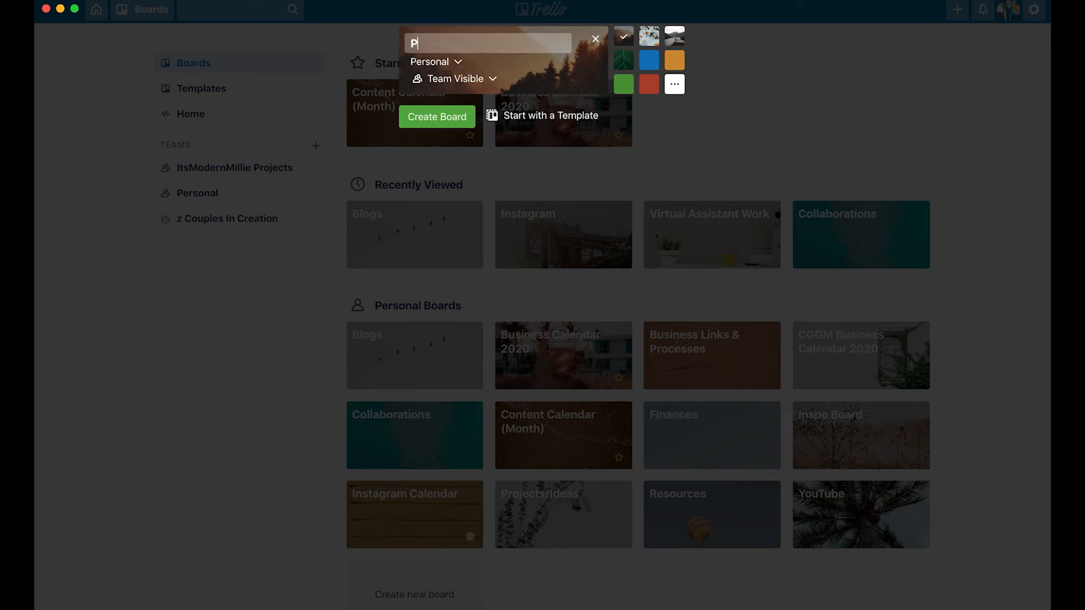
pyautogui.write('roject #')
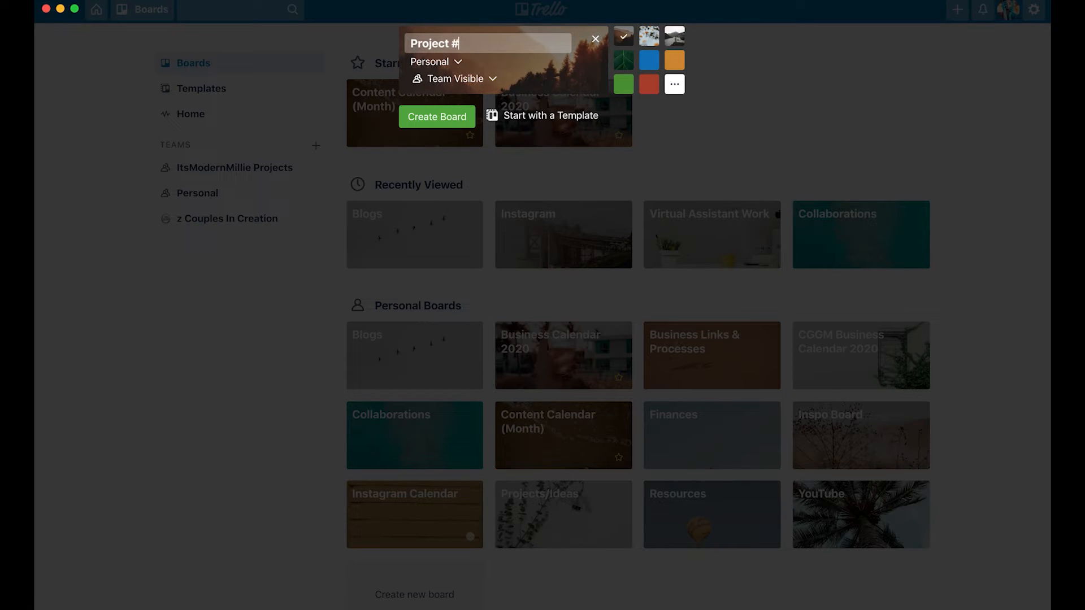
pyautogui.write('1')
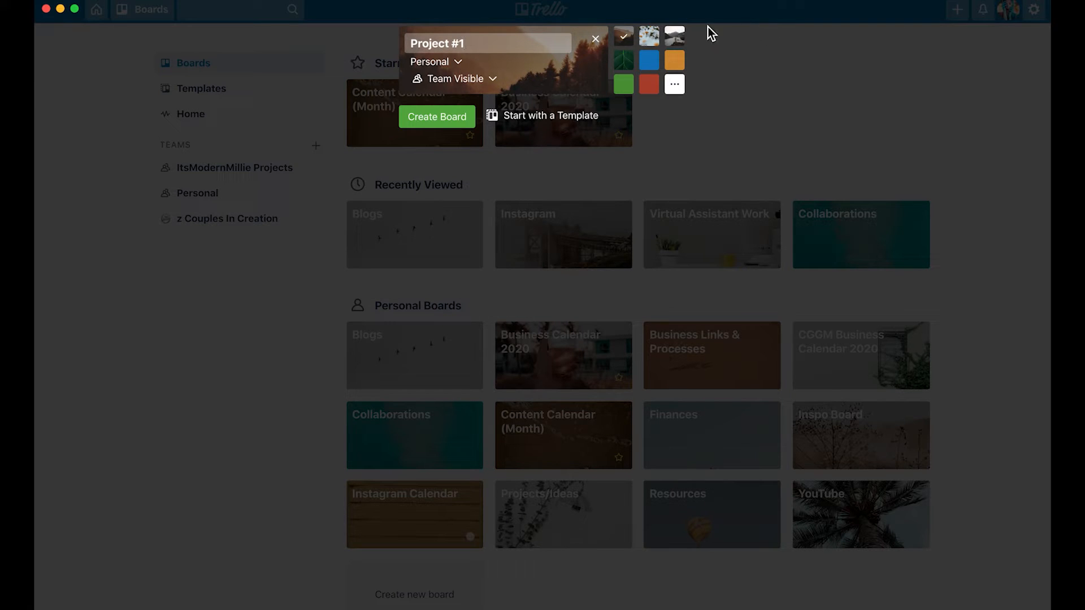
pyautogui.click(436, 117)
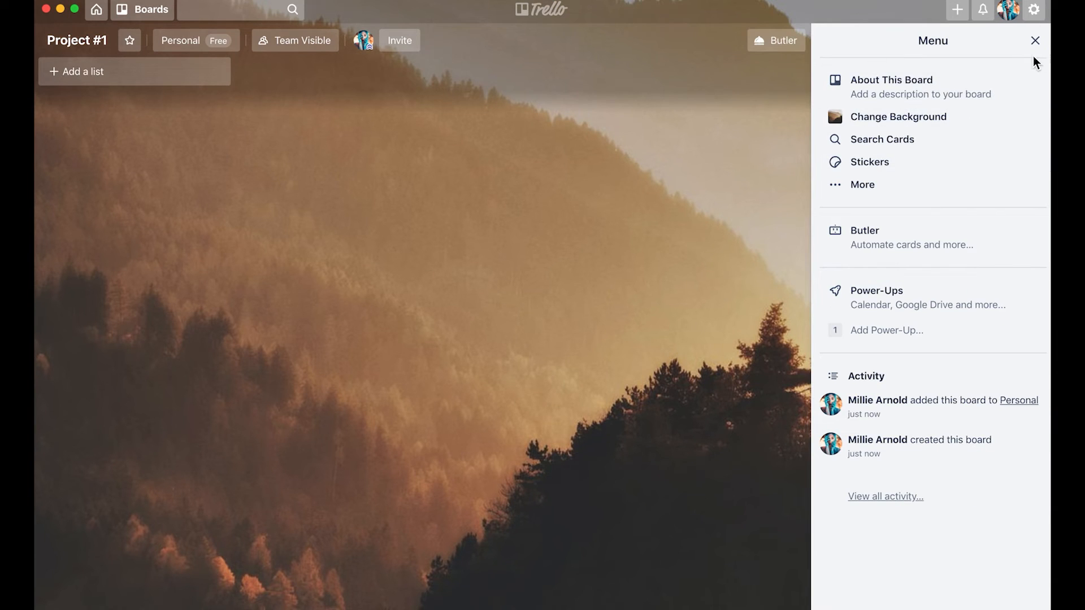
# Step: Close the board side menu so Project #1 fills the screen
pyautogui.click(1035, 40)
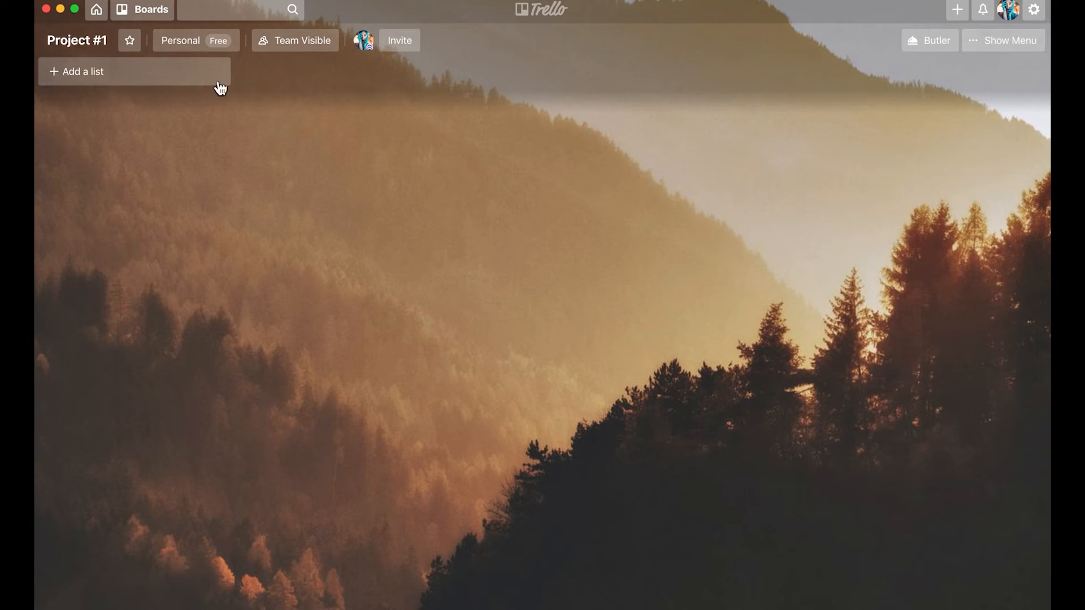
pyautogui.moveTo(467, 221)
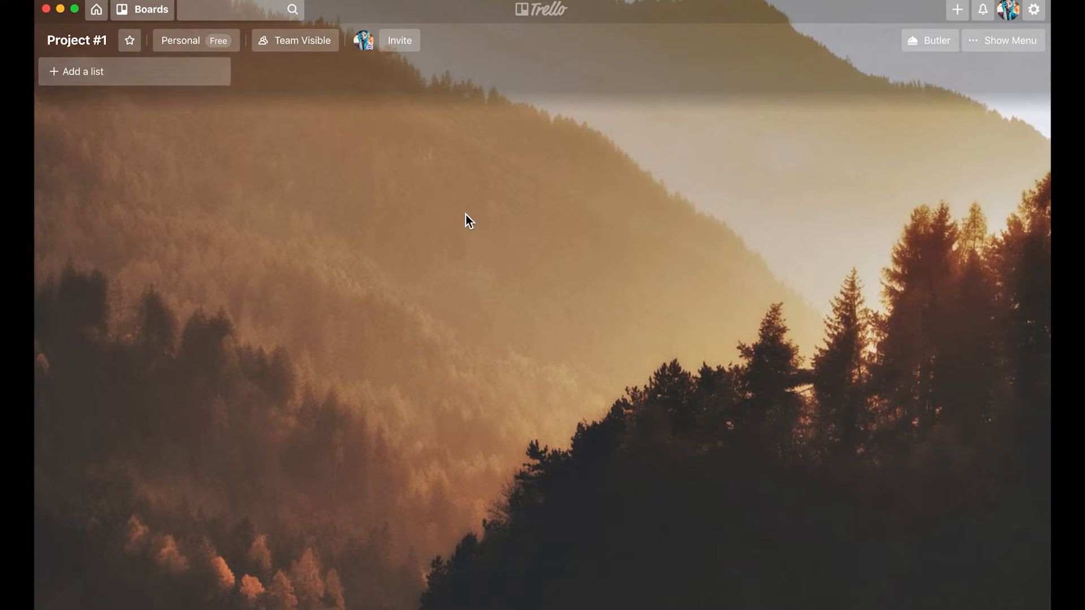
pyautogui.moveTo(327, 189)
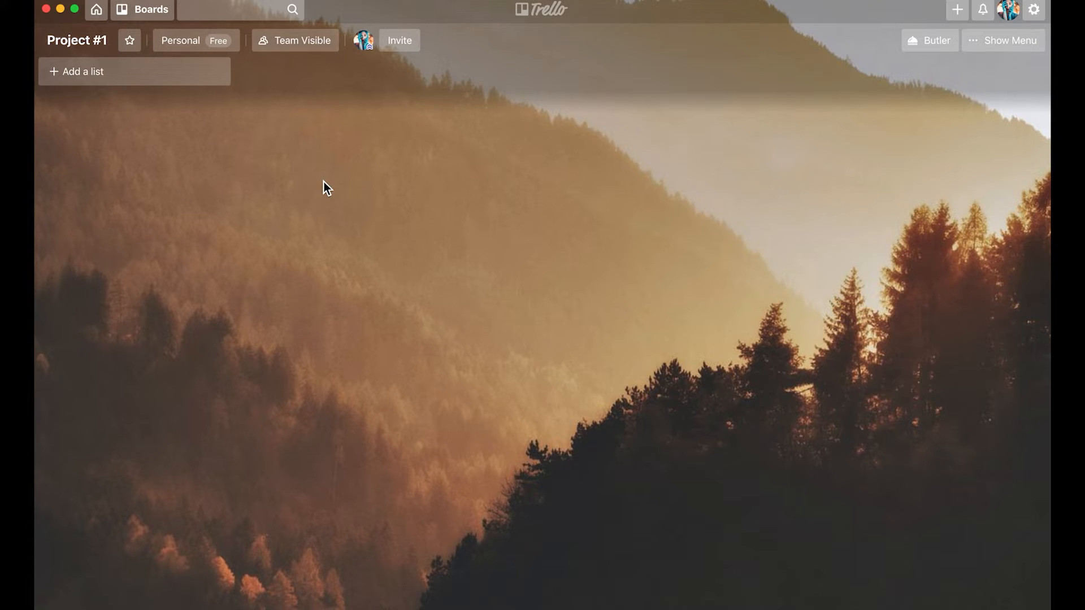
pyautogui.moveTo(199, 143)
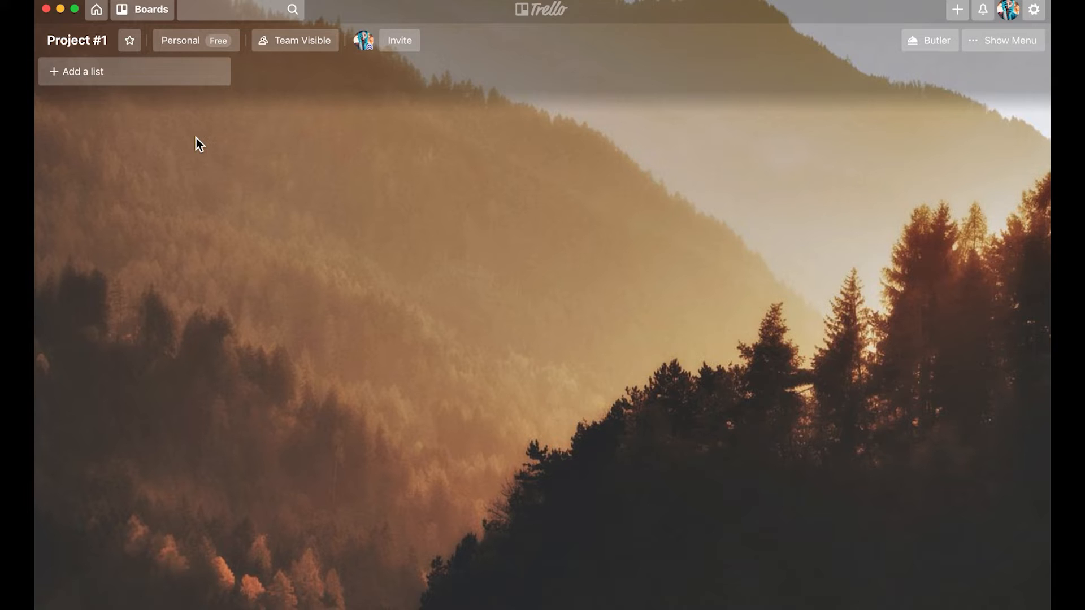
pyautogui.moveTo(222, 379)
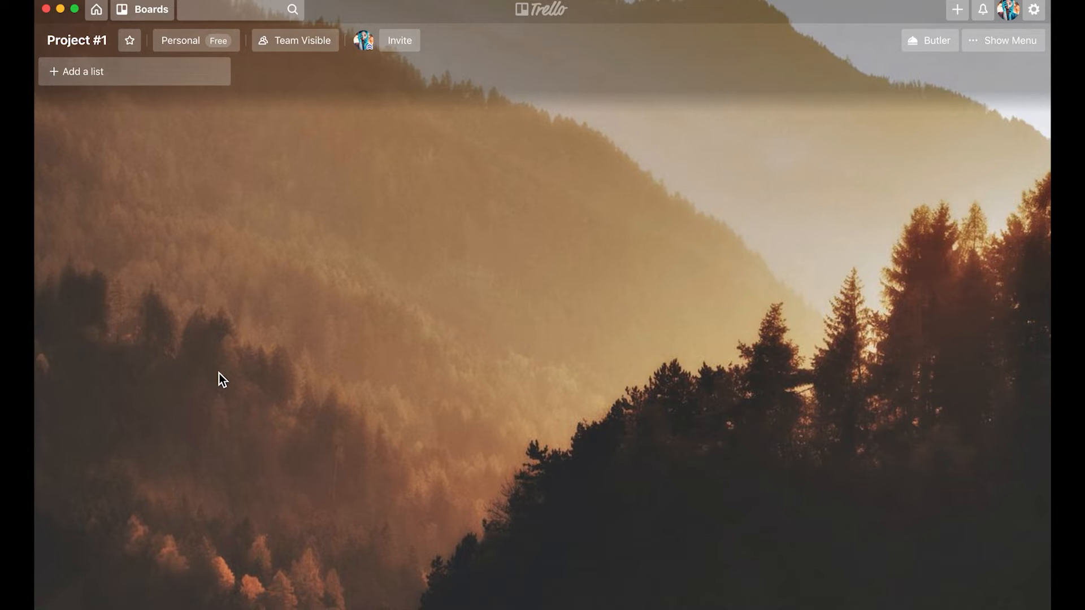
pyautogui.moveTo(103, 83)
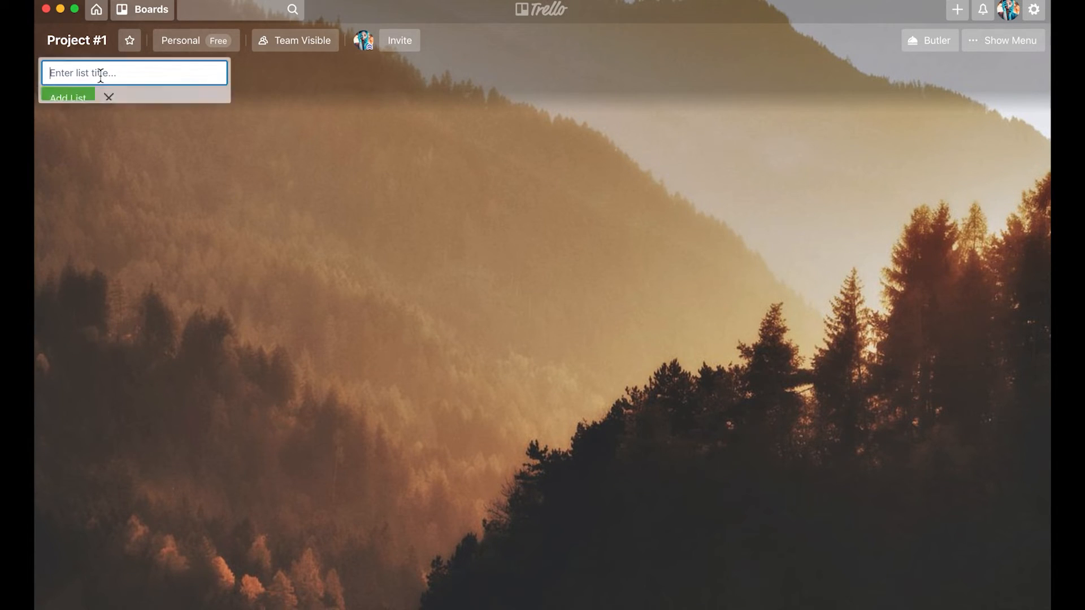
pyautogui.write('To do')
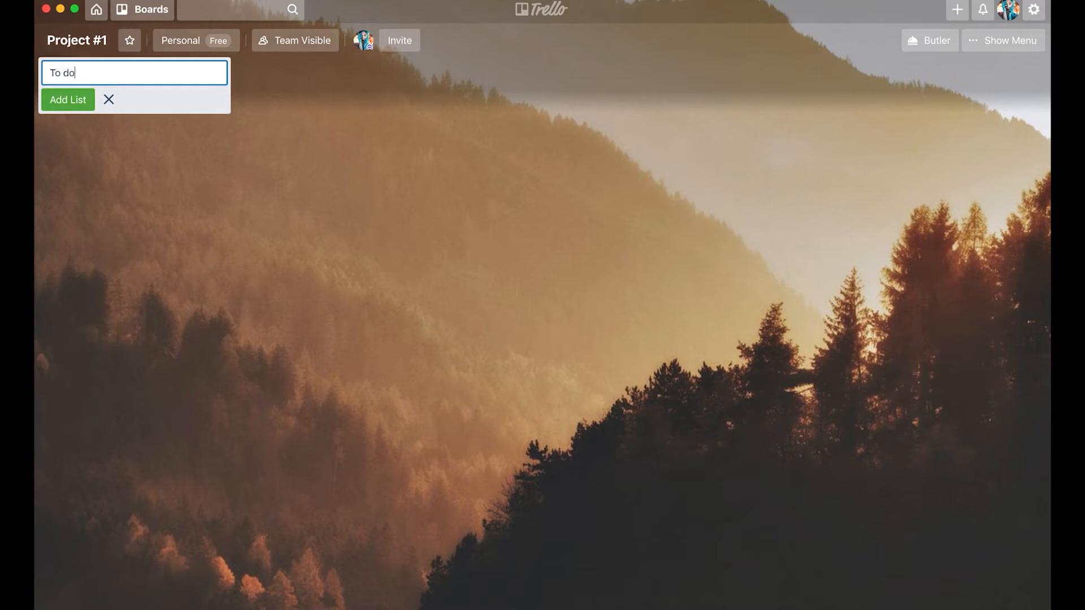
pyautogui.click(68, 99)
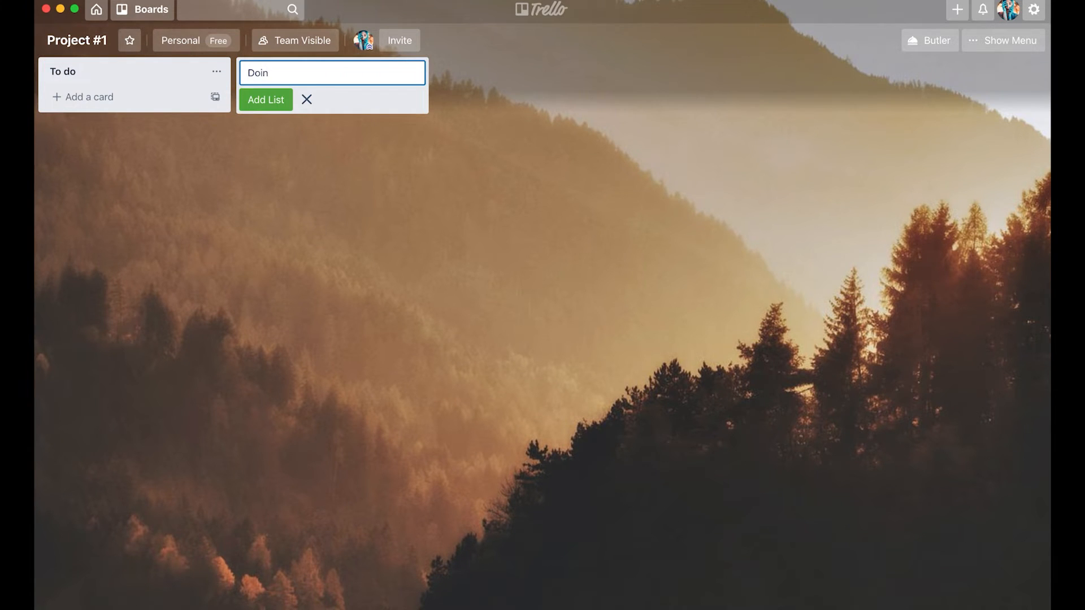
pyautogui.click(265, 99)
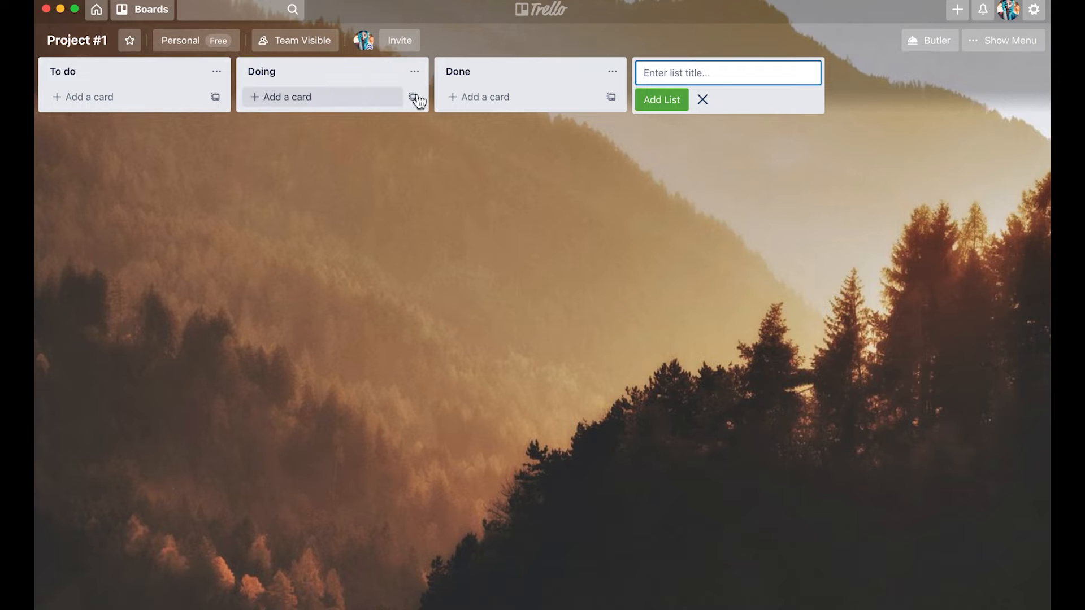
pyautogui.moveTo(325, 212)
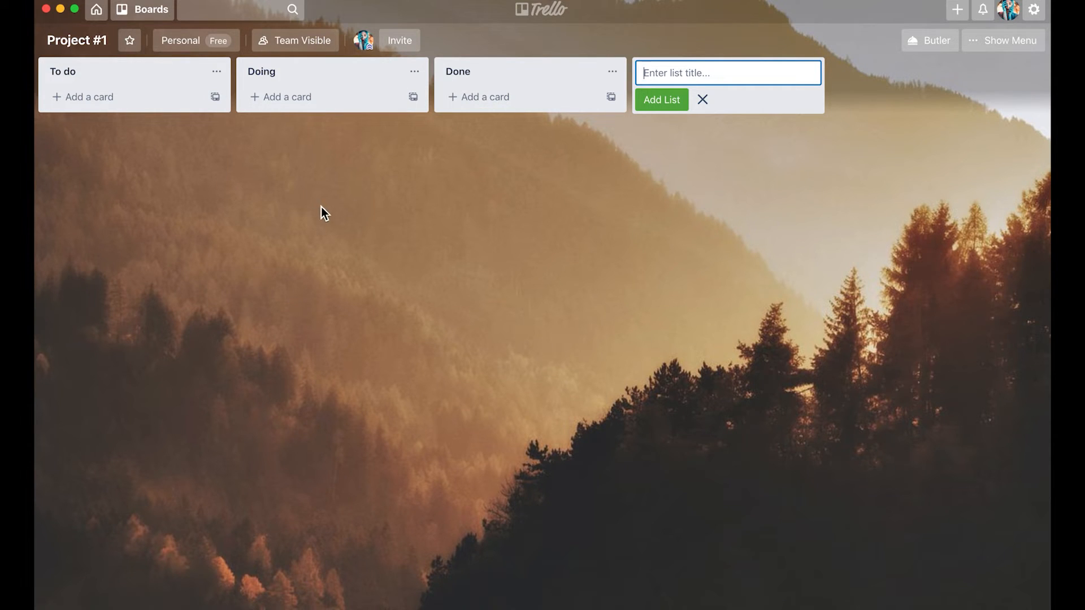
pyautogui.moveTo(132, 331)
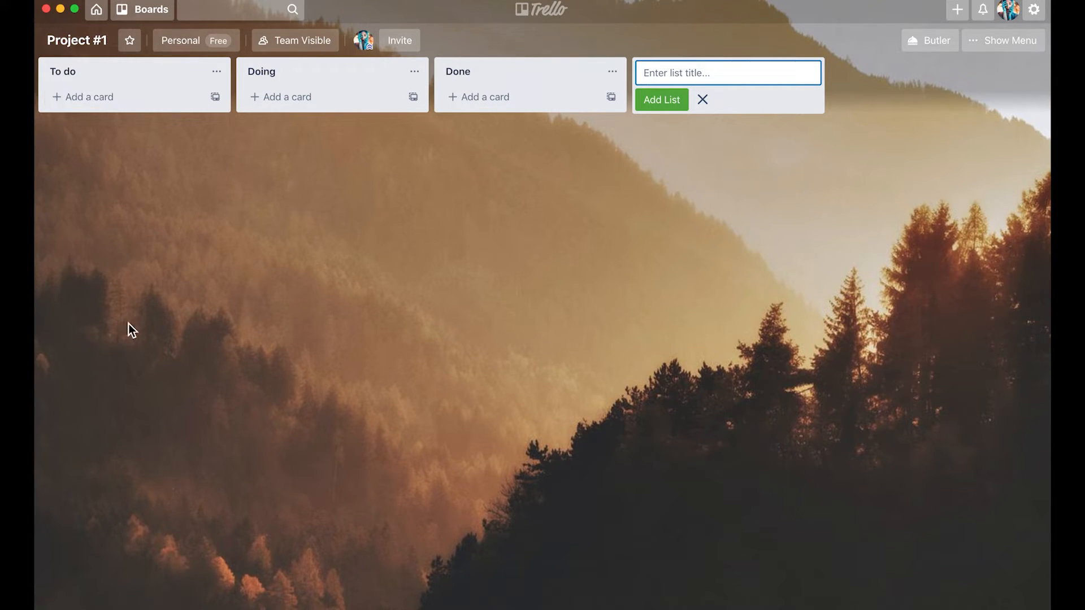
pyautogui.moveTo(377, 159)
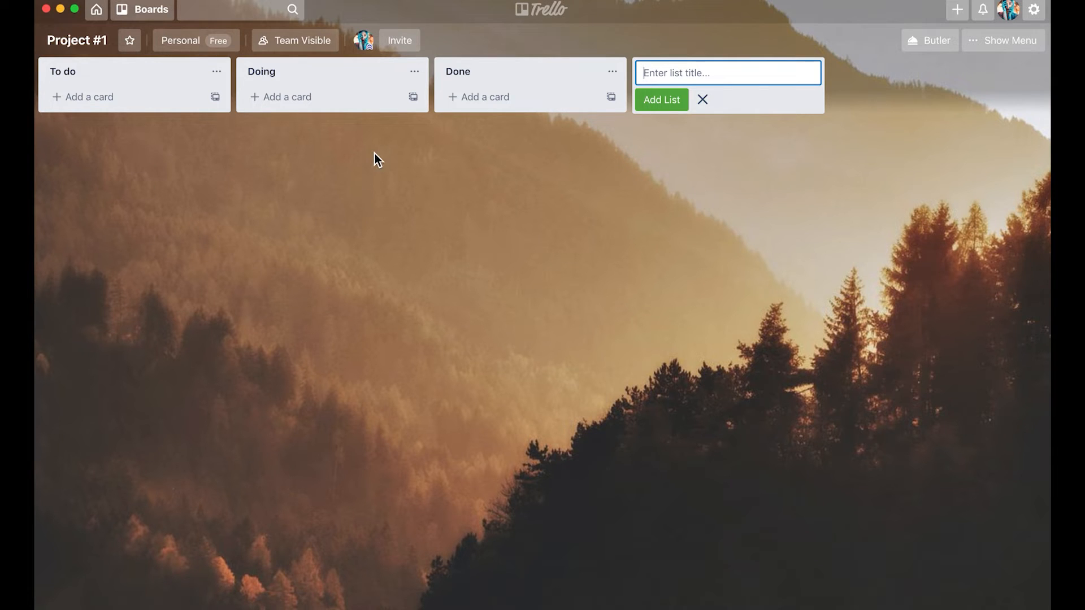
pyautogui.moveTo(568, 192)
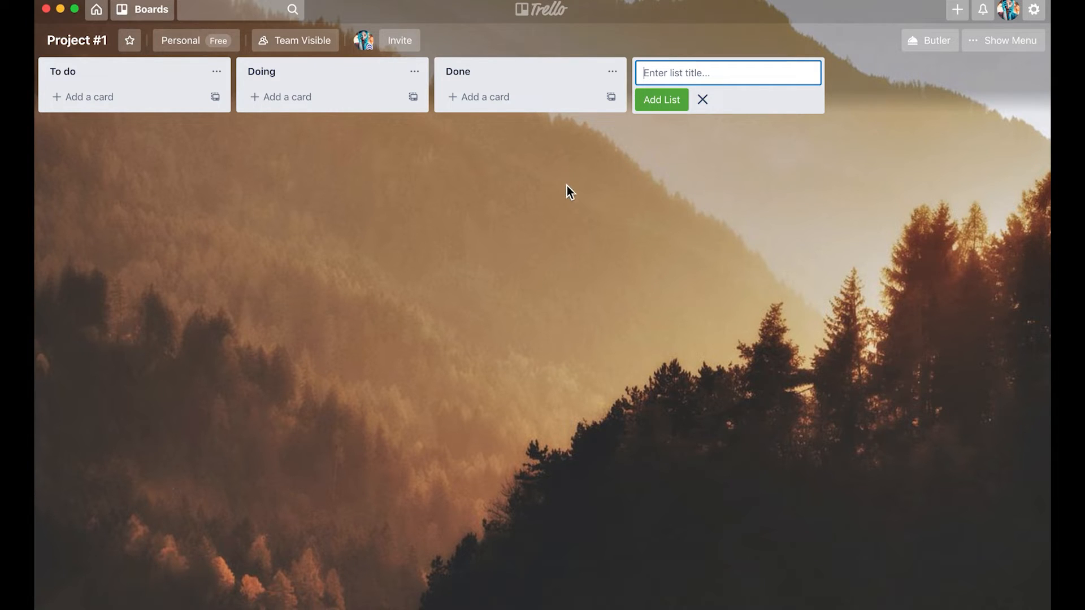
pyautogui.moveTo(332, 97)
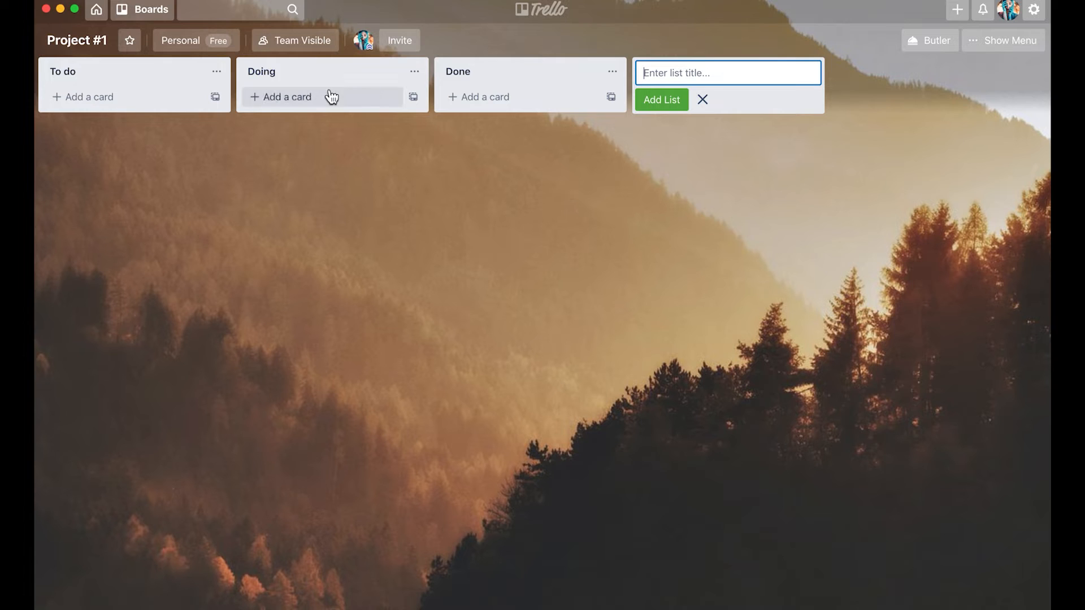
pyautogui.moveTo(461, 181)
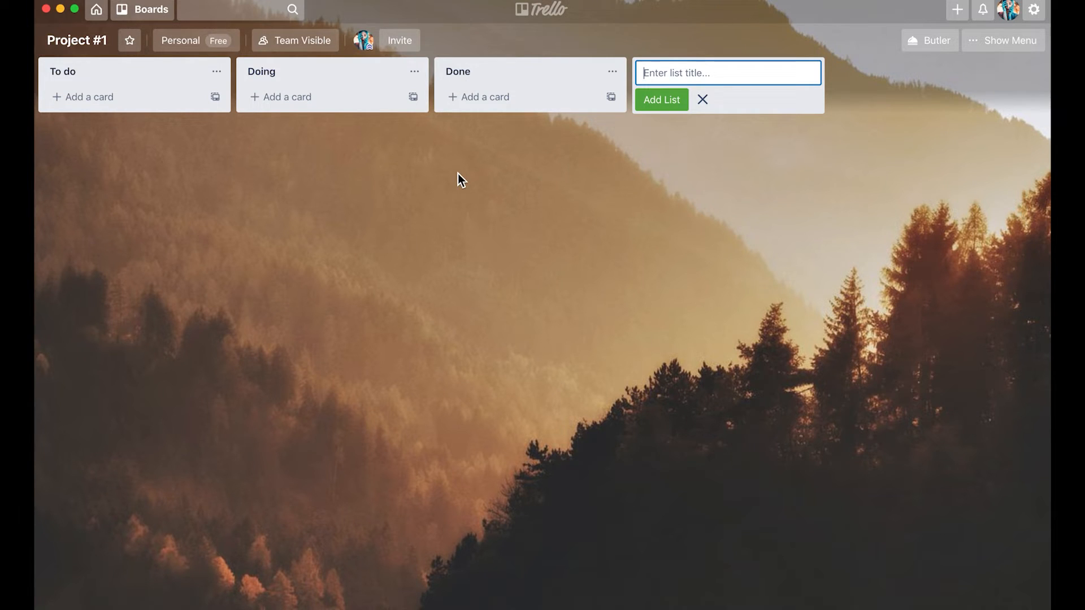
pyautogui.moveTo(78, 168)
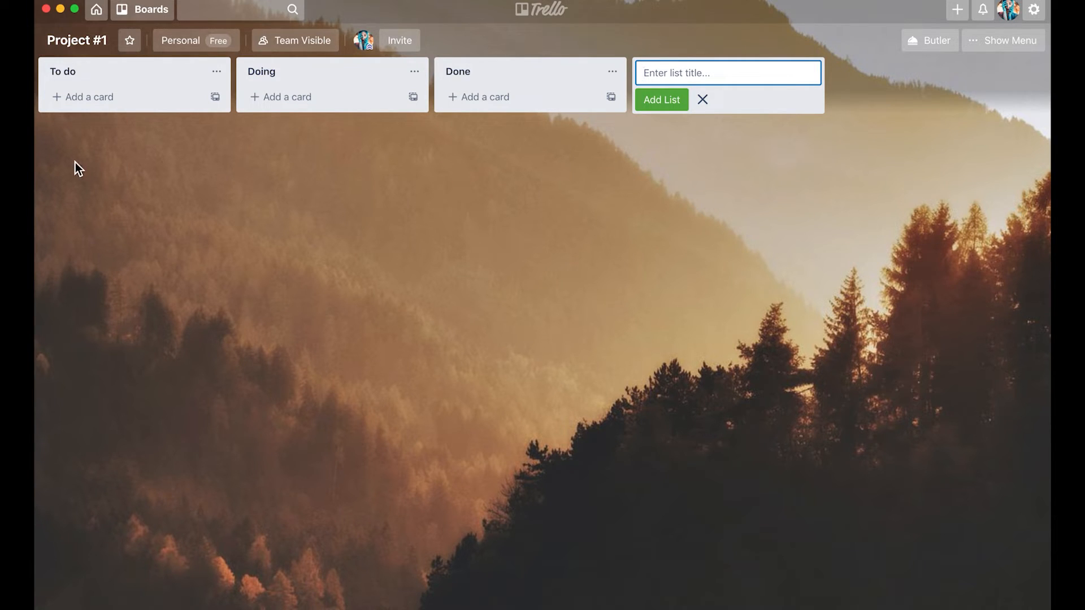
pyautogui.moveTo(426, 180)
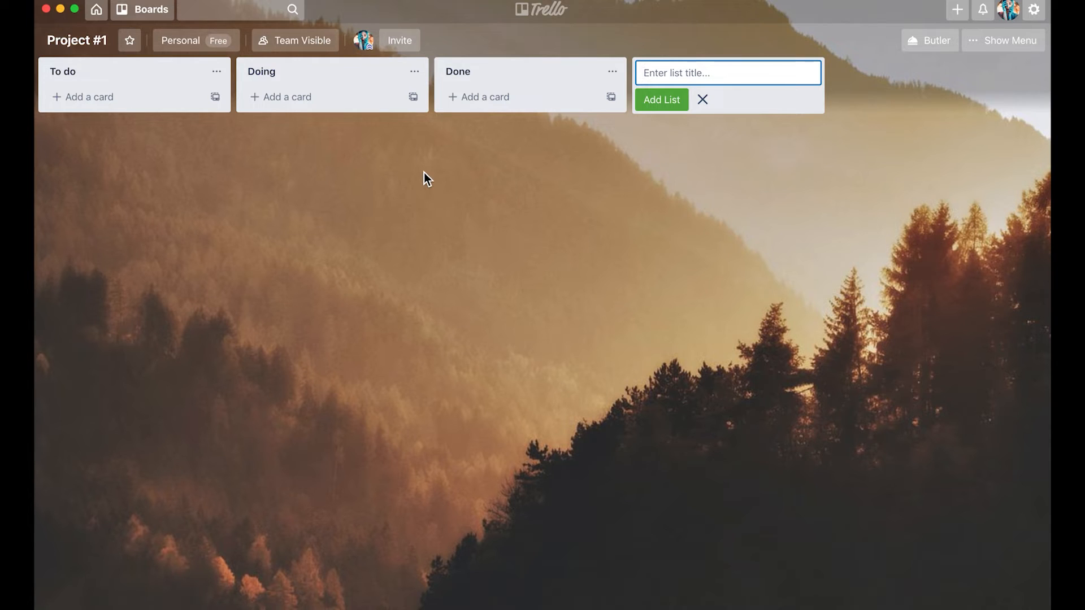
pyautogui.moveTo(334, 148)
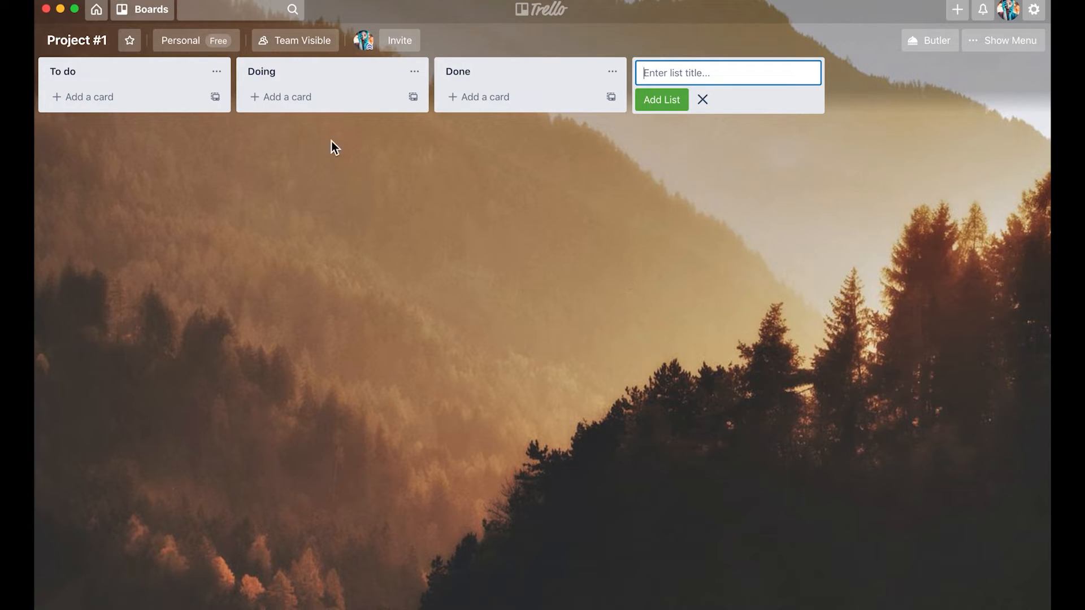
pyautogui.moveTo(140, 231)
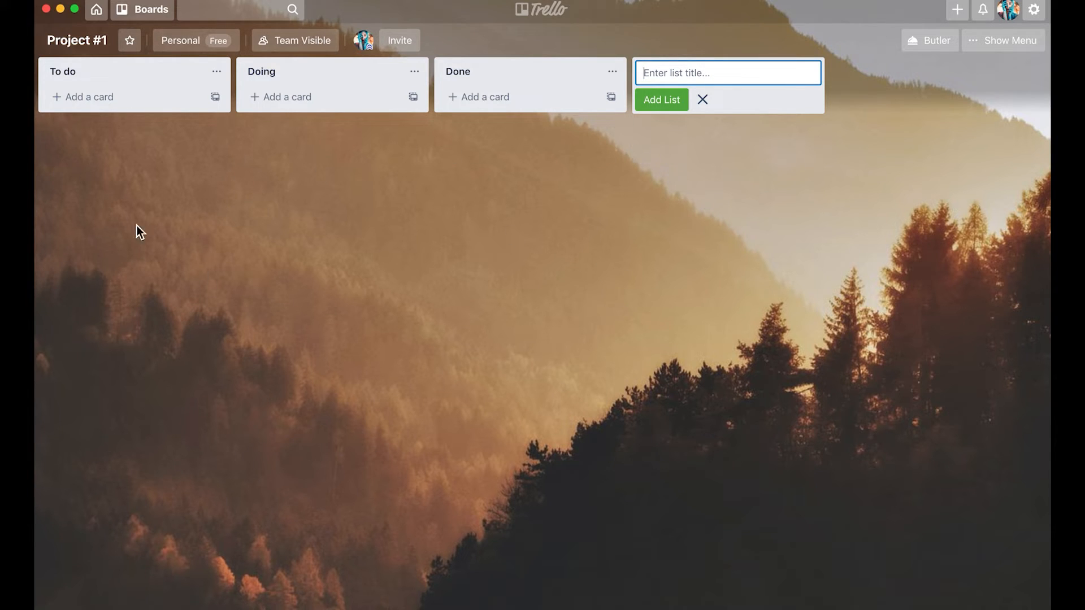
pyautogui.moveTo(685, 144)
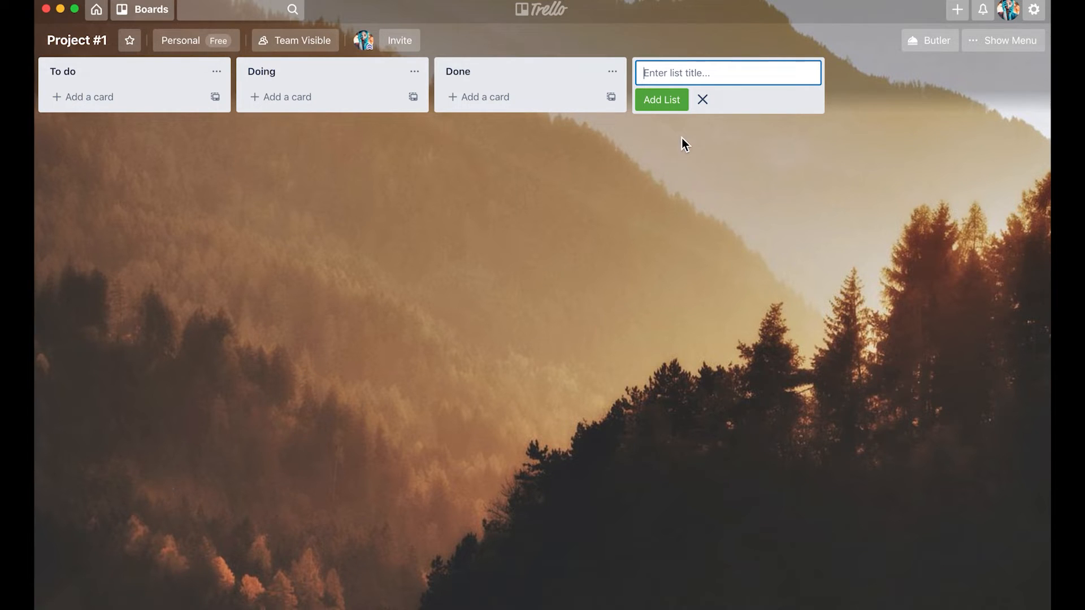
pyautogui.moveTo(115, 111)
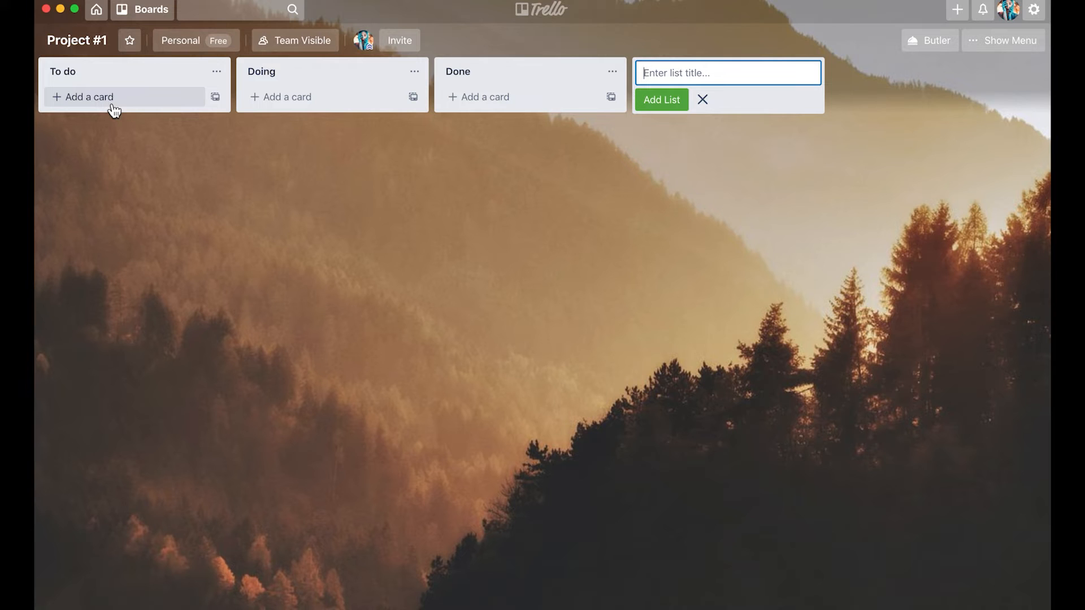
pyautogui.moveTo(75, 231)
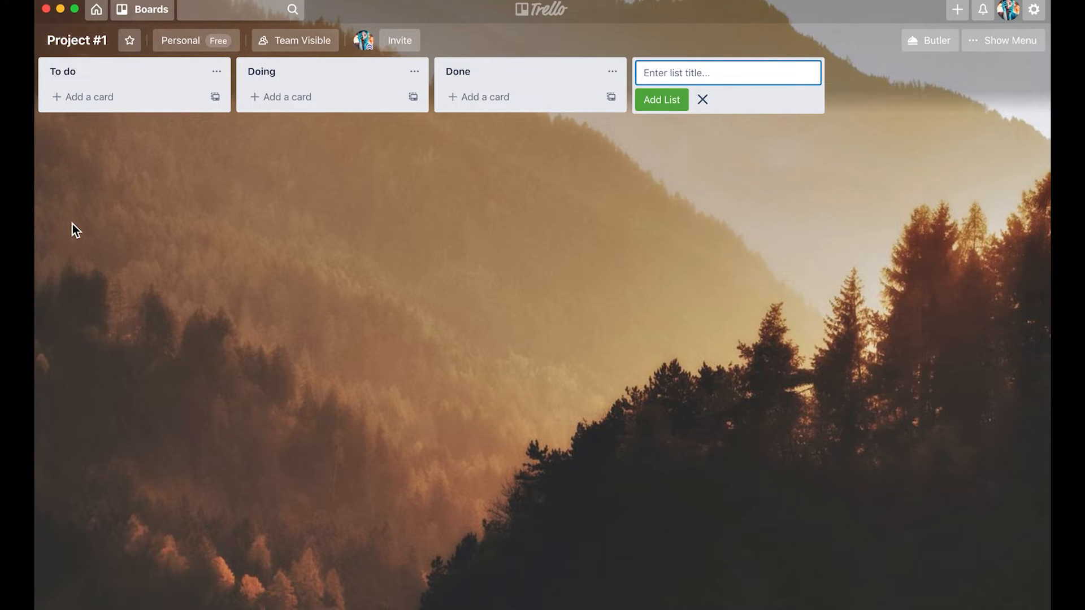
pyautogui.moveTo(86, 117)
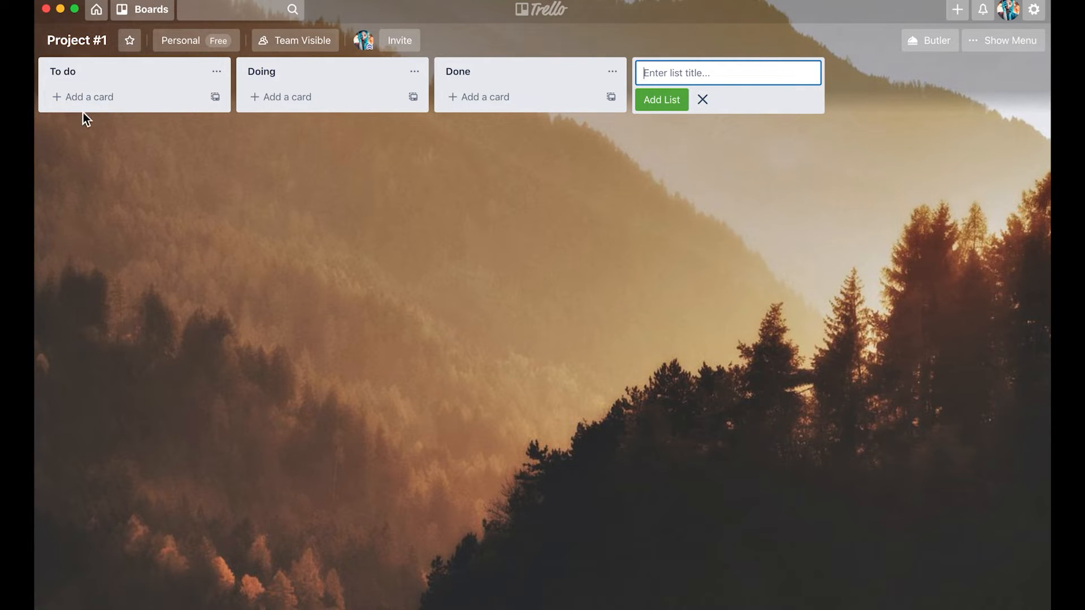
# Step: Add cards Task A through Task E to the To do list and close the composer
pyautogui.click(702, 100)
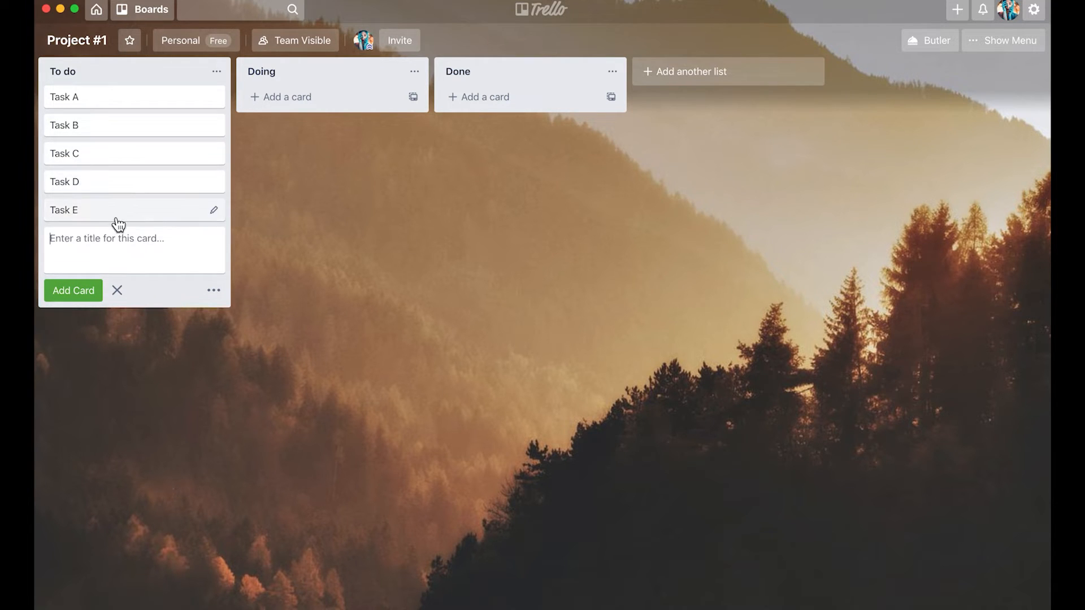
pyautogui.moveTo(115, 317)
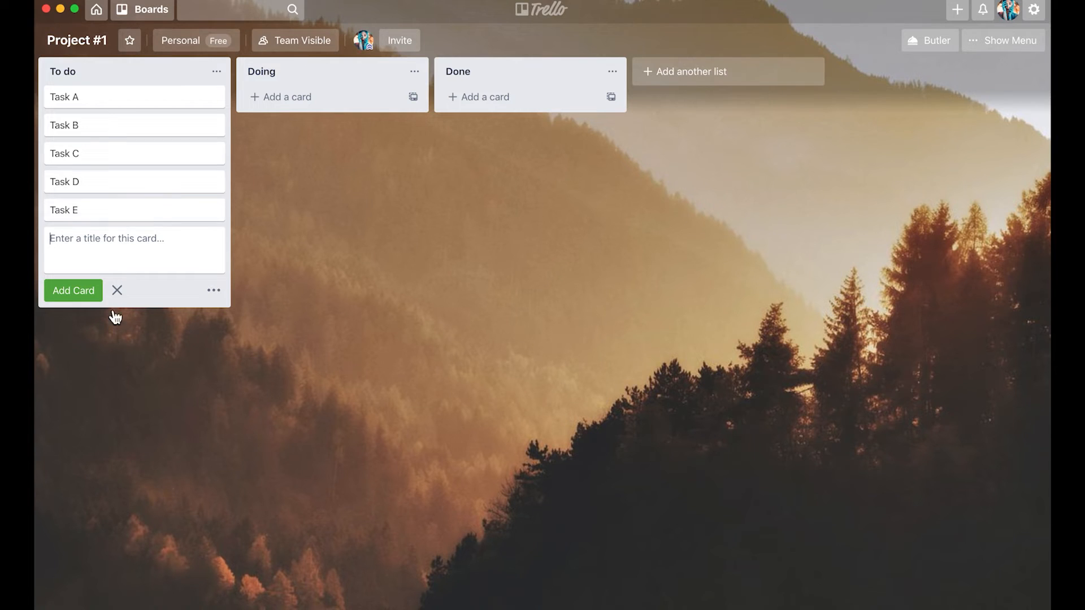
pyautogui.click(117, 291)
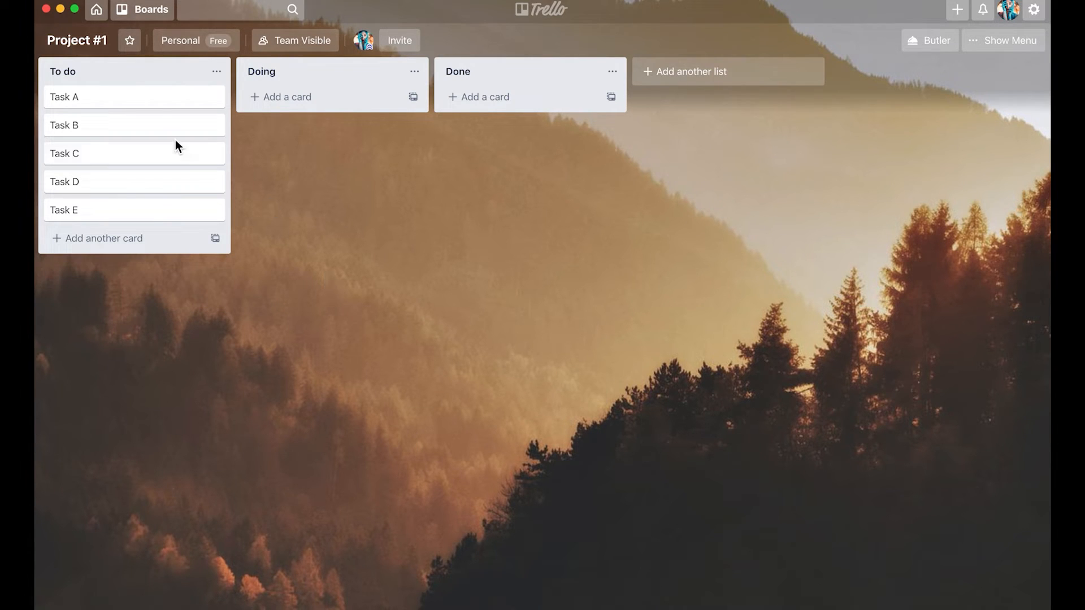
pyautogui.moveTo(135, 126)
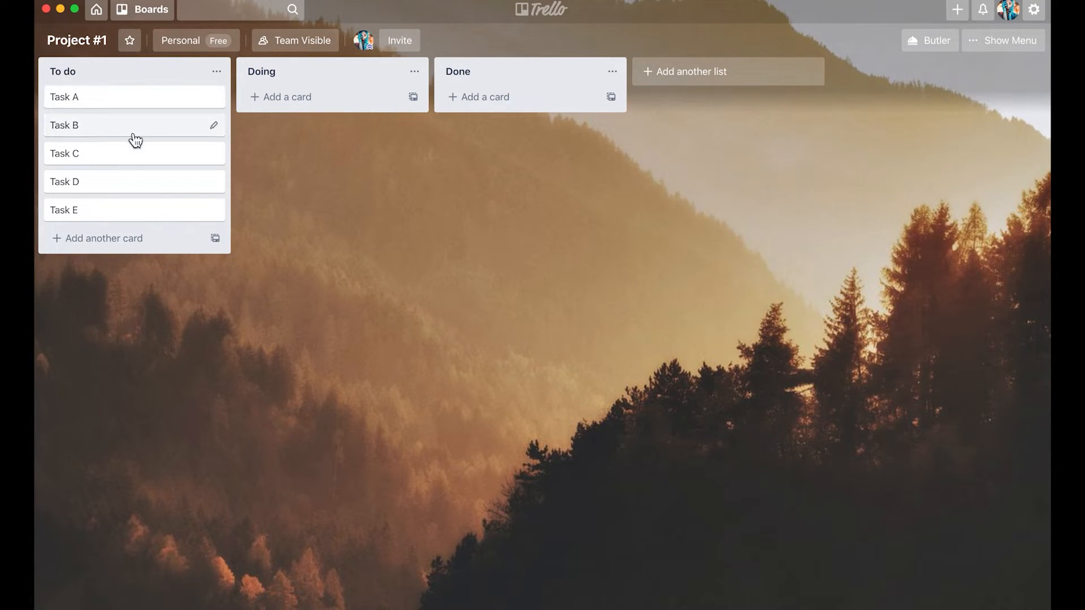
pyautogui.moveTo(124, 101)
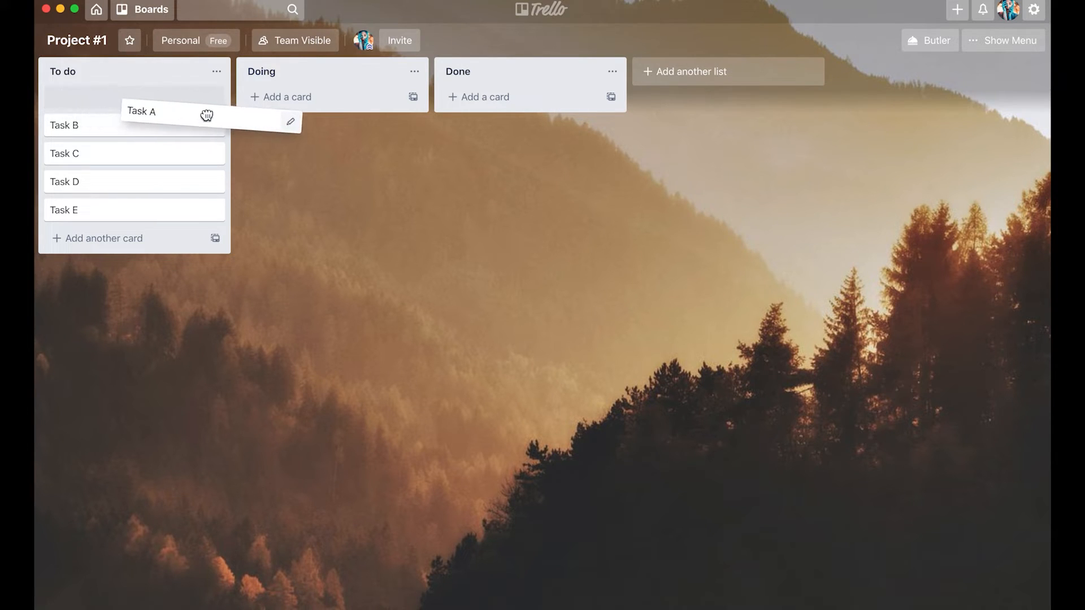
# Step: Move Task A into Doing and bring up its card details
pyautogui.moveTo(141, 112); pyautogui.dragTo(298, 97)
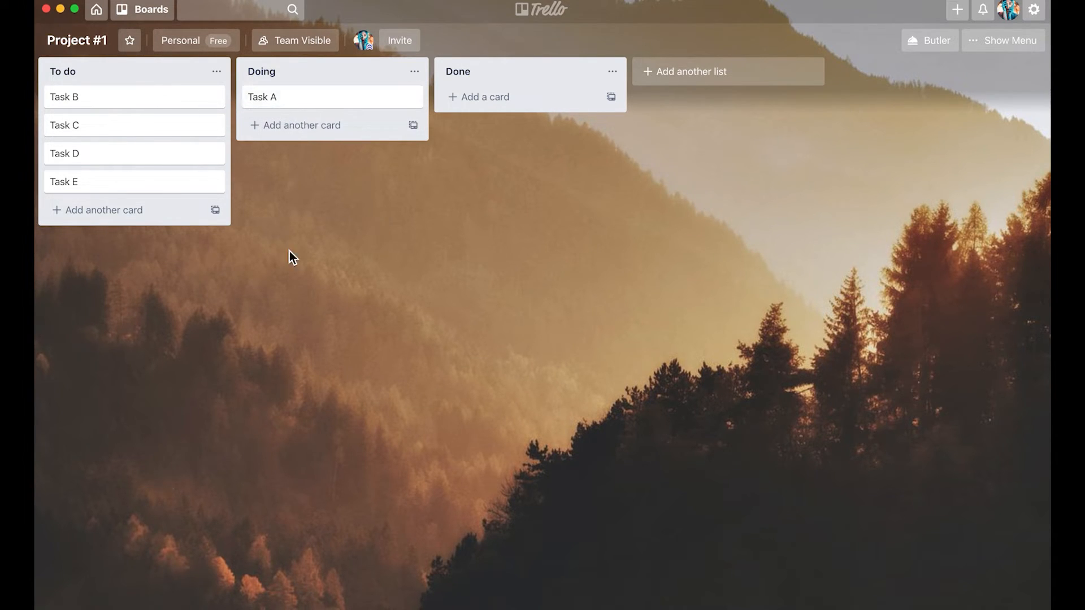
pyautogui.moveTo(366, 308)
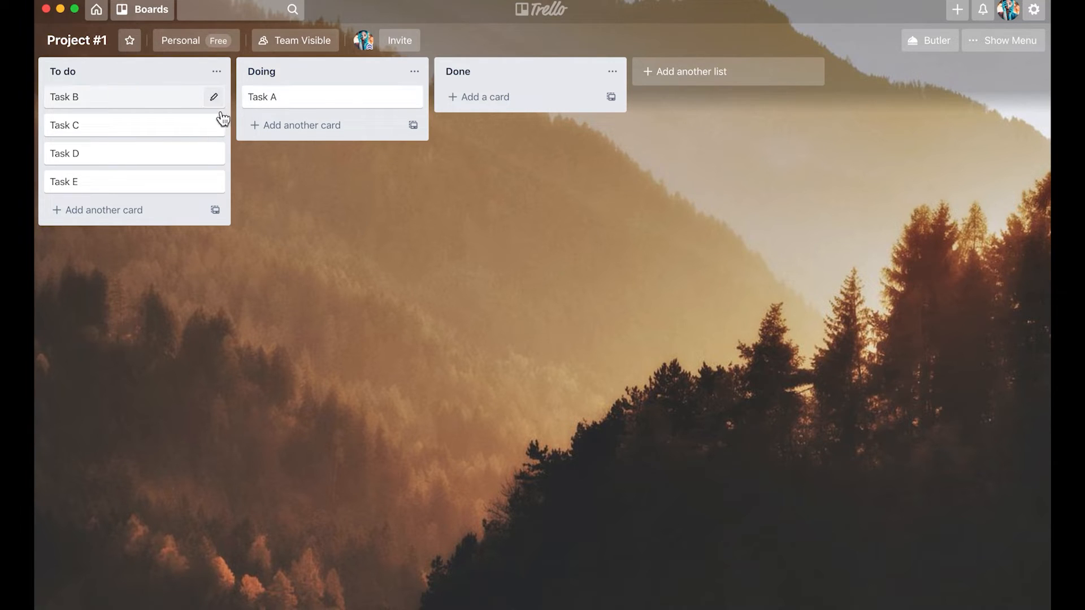
pyautogui.moveTo(326, 97)
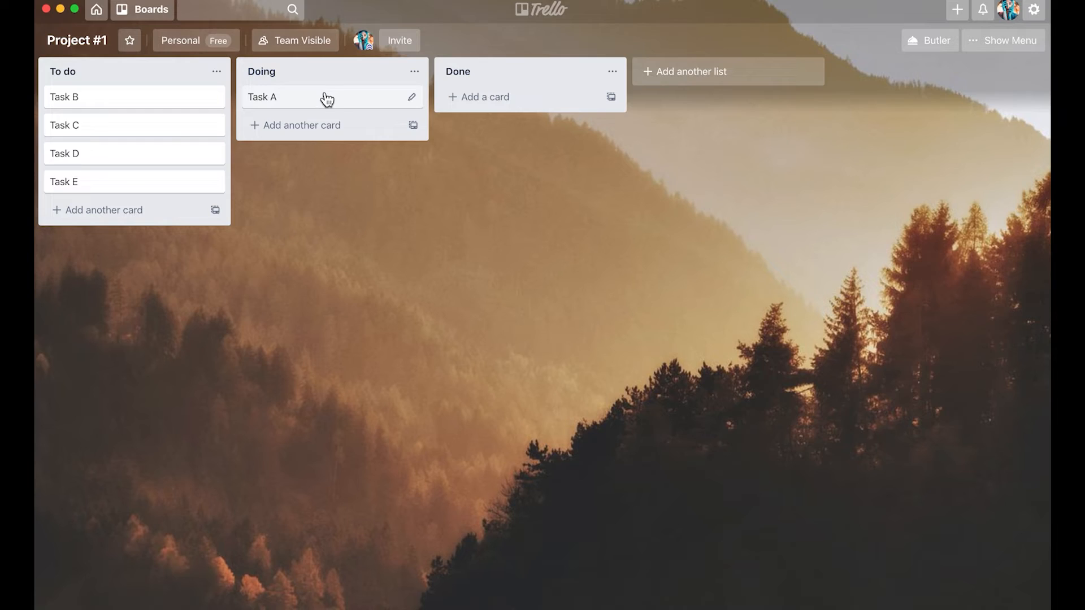
pyautogui.click(264, 98)
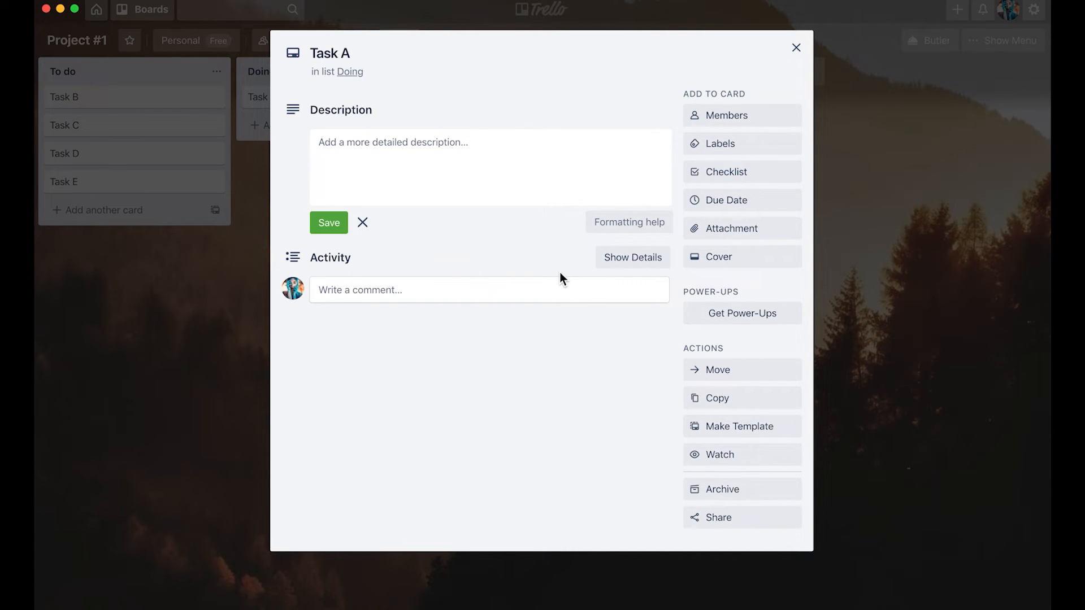
pyautogui.moveTo(763, 158)
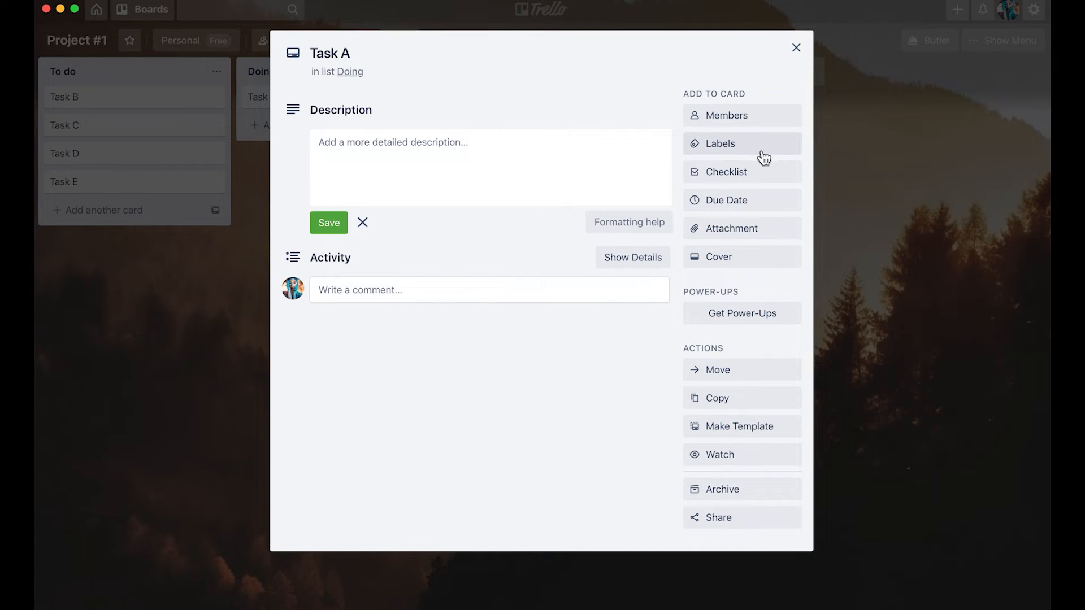
# Step: Add a checklist with Recording, Edit and Post to Task A and reach its due date choices
pyautogui.click(723, 172)
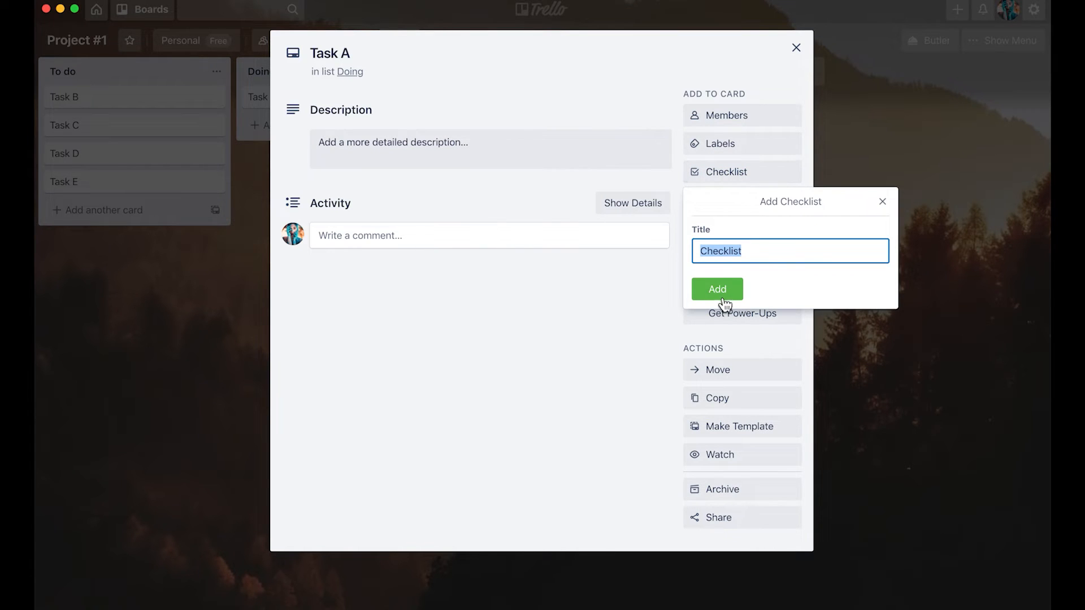
pyautogui.click(716, 288)
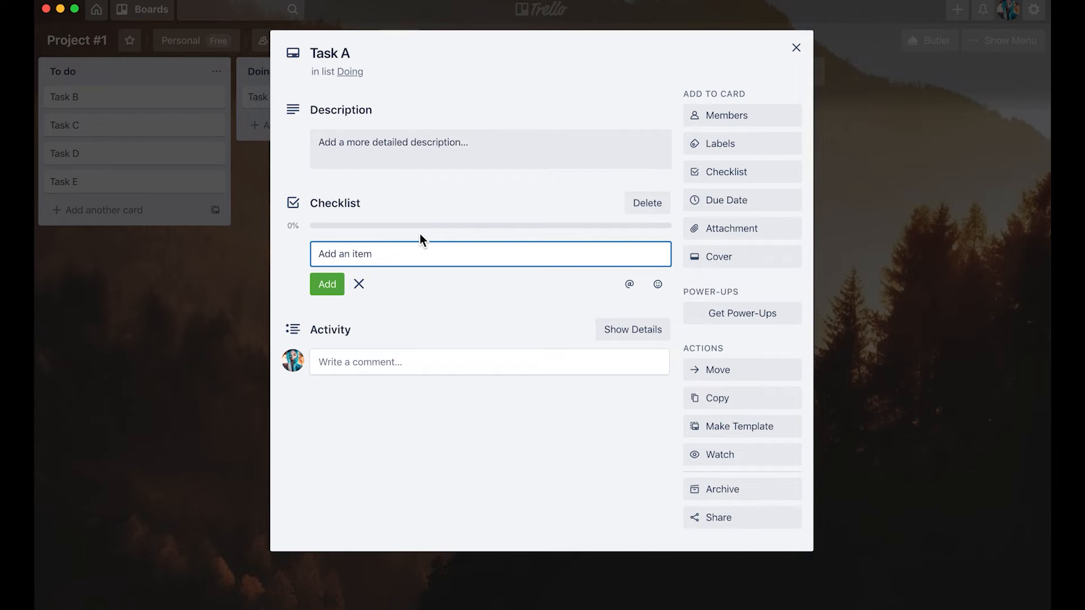
pyautogui.write('Record')
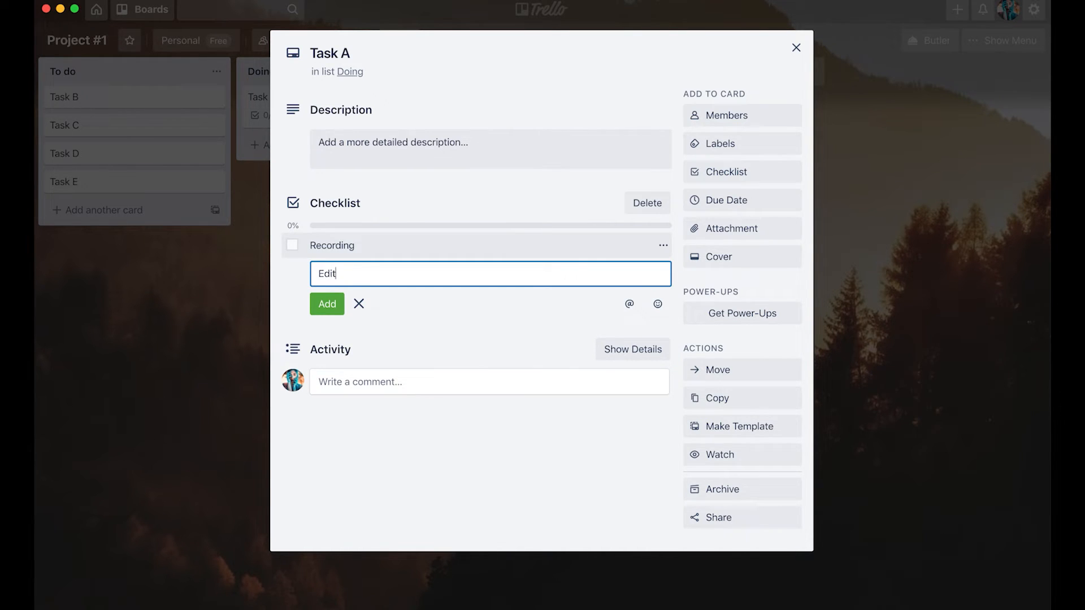
pyautogui.click(327, 304)
pyautogui.write('Post')
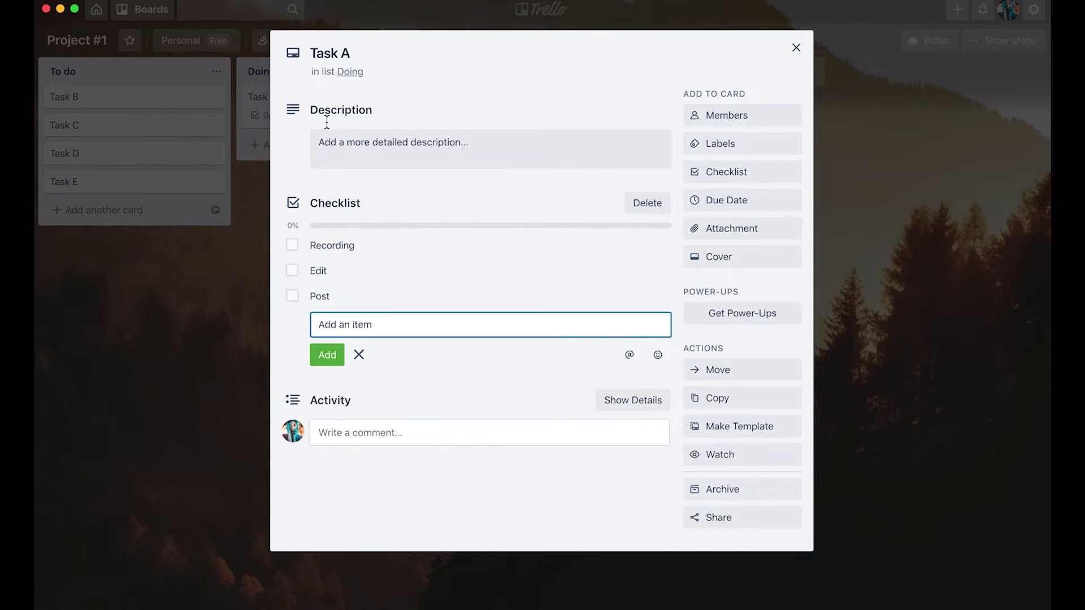
pyautogui.moveTo(566, 300)
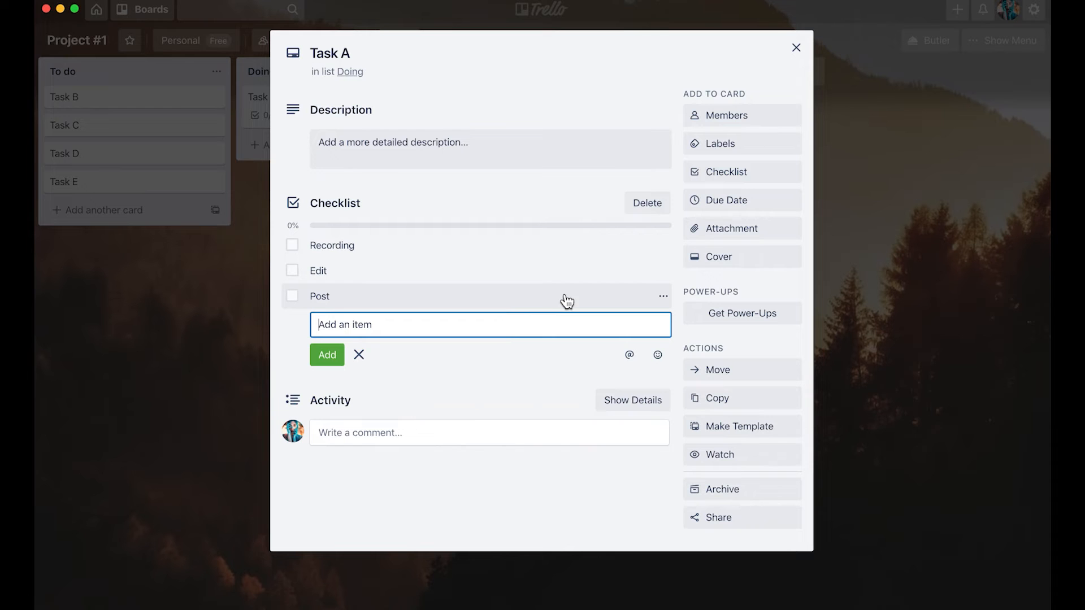
pyautogui.moveTo(759, 221)
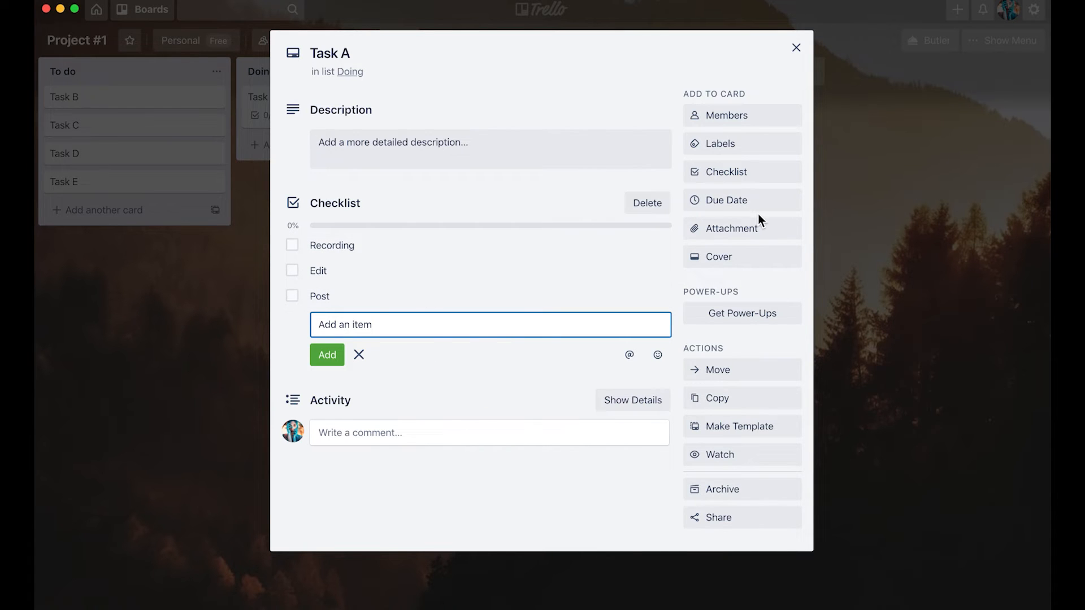
pyautogui.click(726, 200)
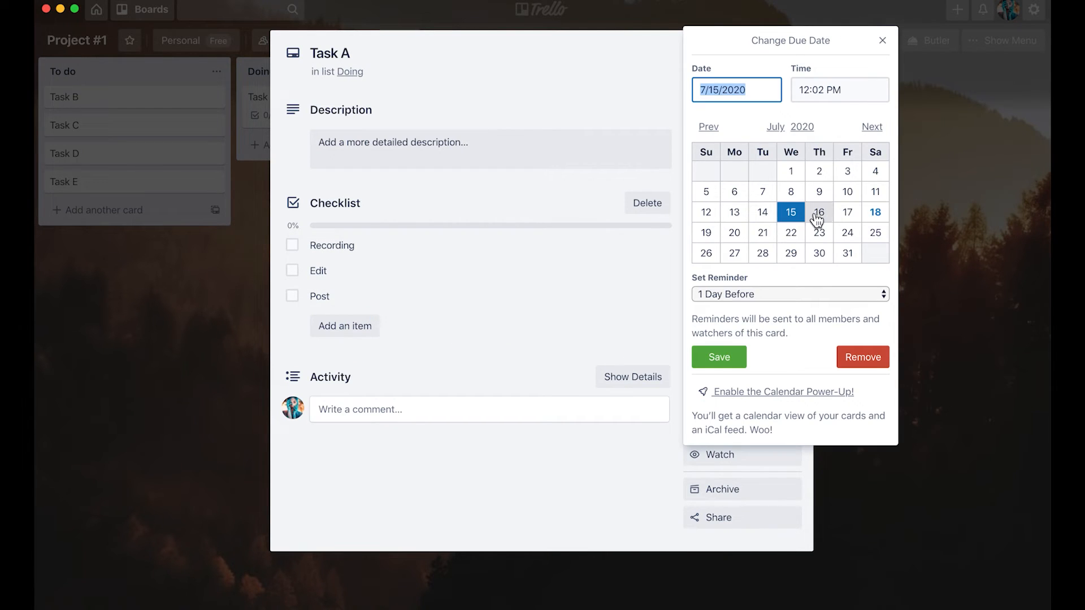
pyautogui.moveTo(785, 245)
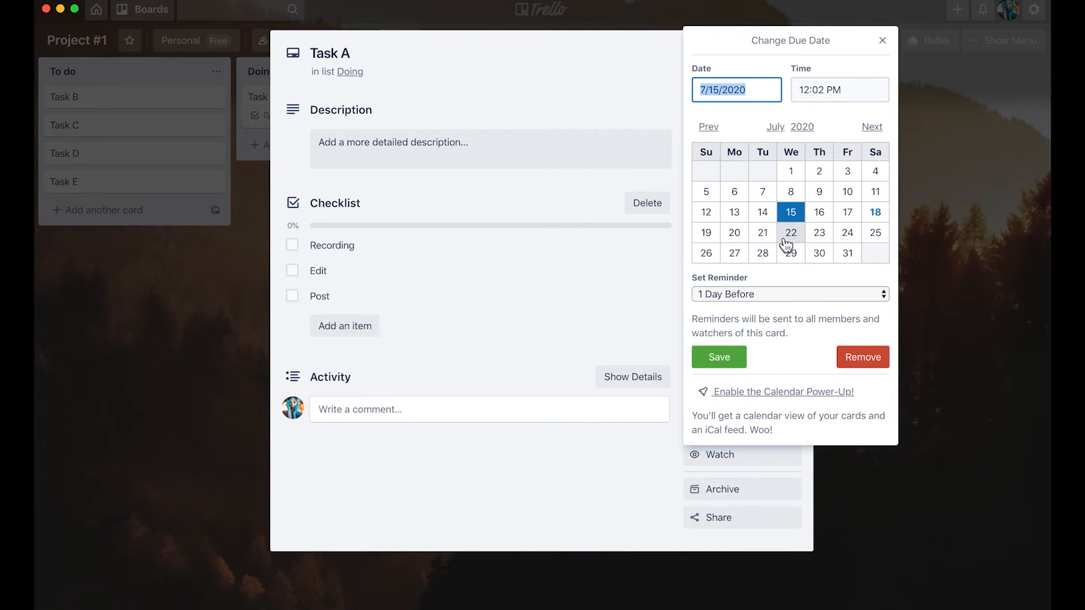
# Step: Set Task A's due date to July 20 and return to the board
pyautogui.click(734, 233)
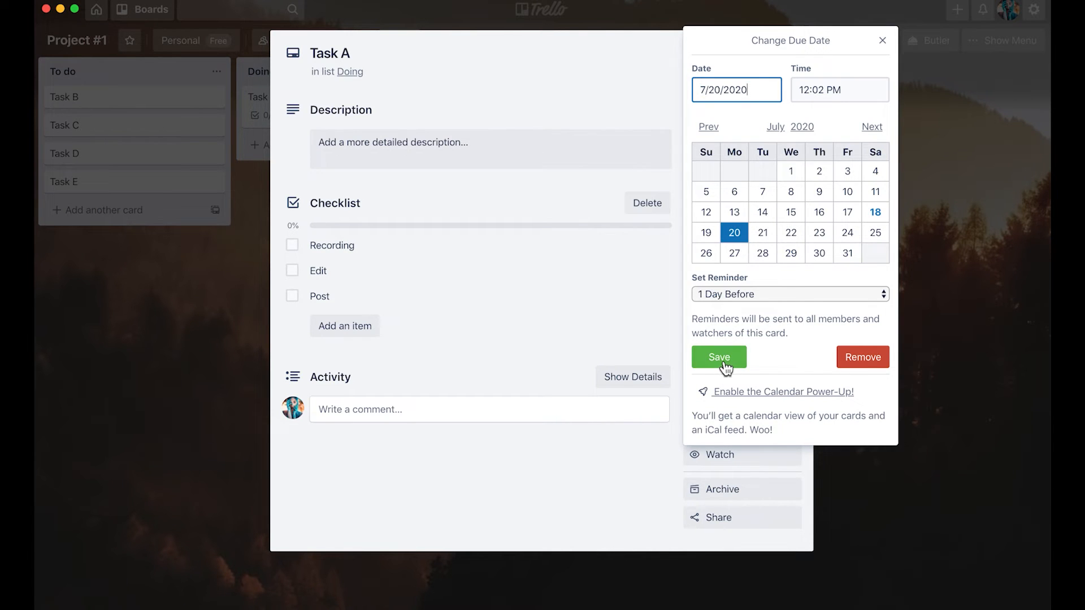
pyautogui.click(719, 358)
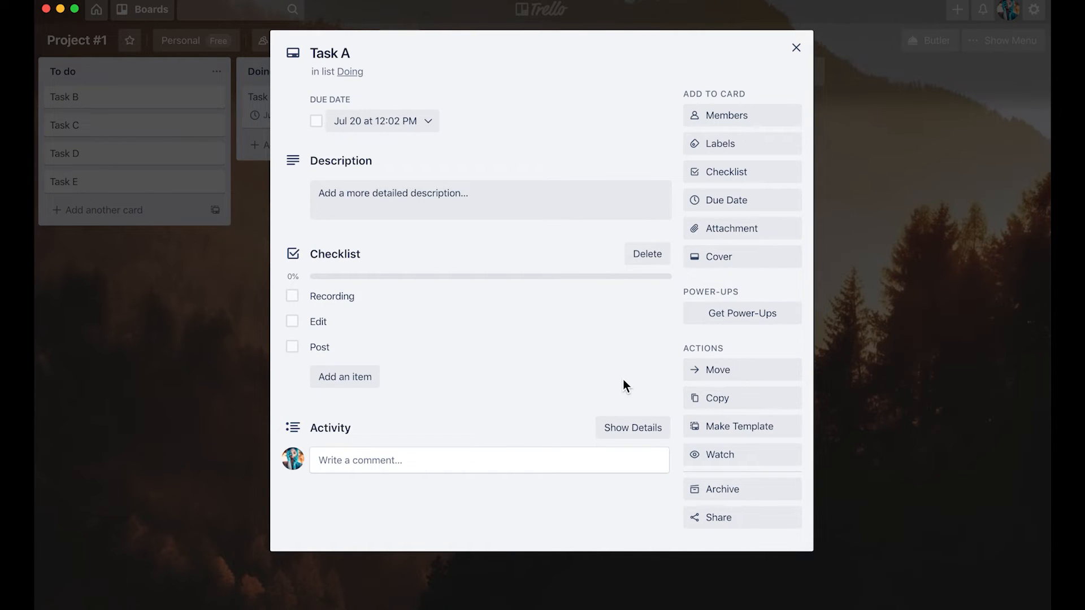
pyautogui.moveTo(233, 197)
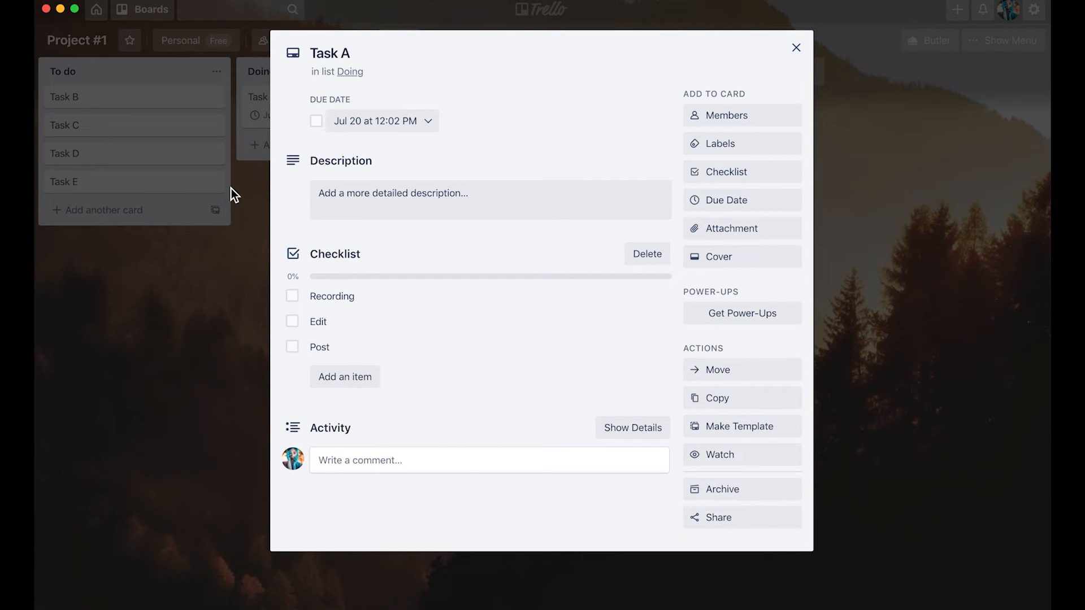
pyautogui.click(796, 48)
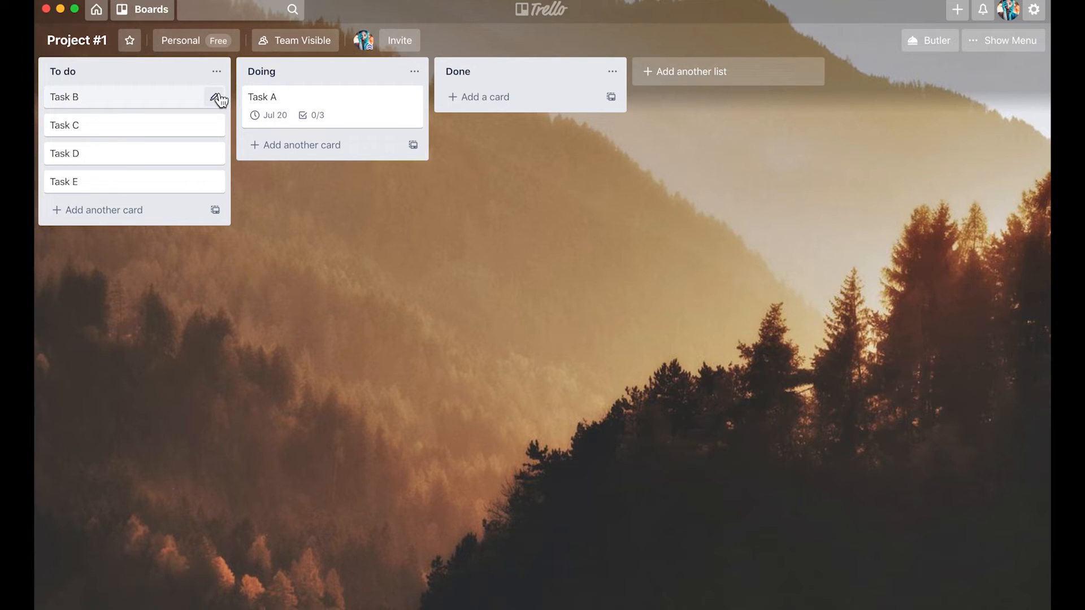
pyautogui.moveTo(220, 110)
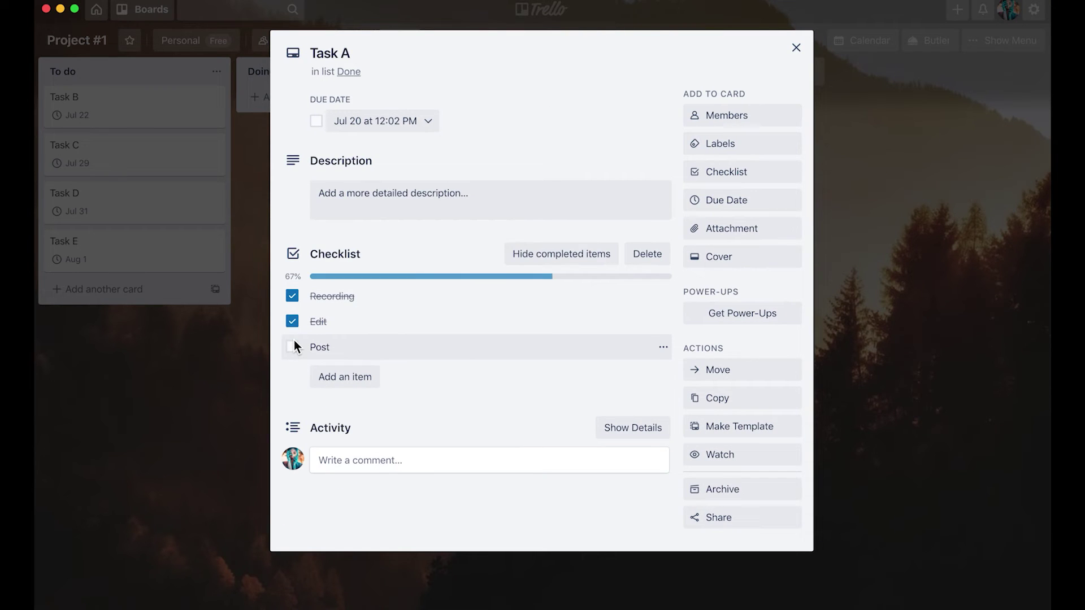
# Step: Finish Task A's checklist with Post done and move Task B into Doing
pyautogui.click(795, 47)
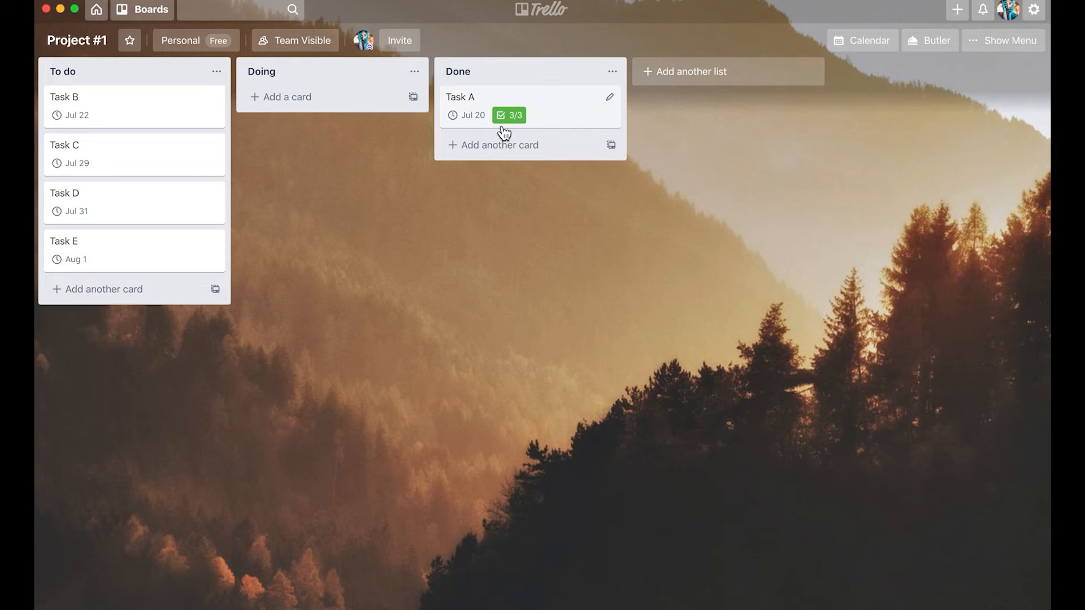
pyautogui.moveTo(111, 106); pyautogui.dragTo(326, 106)
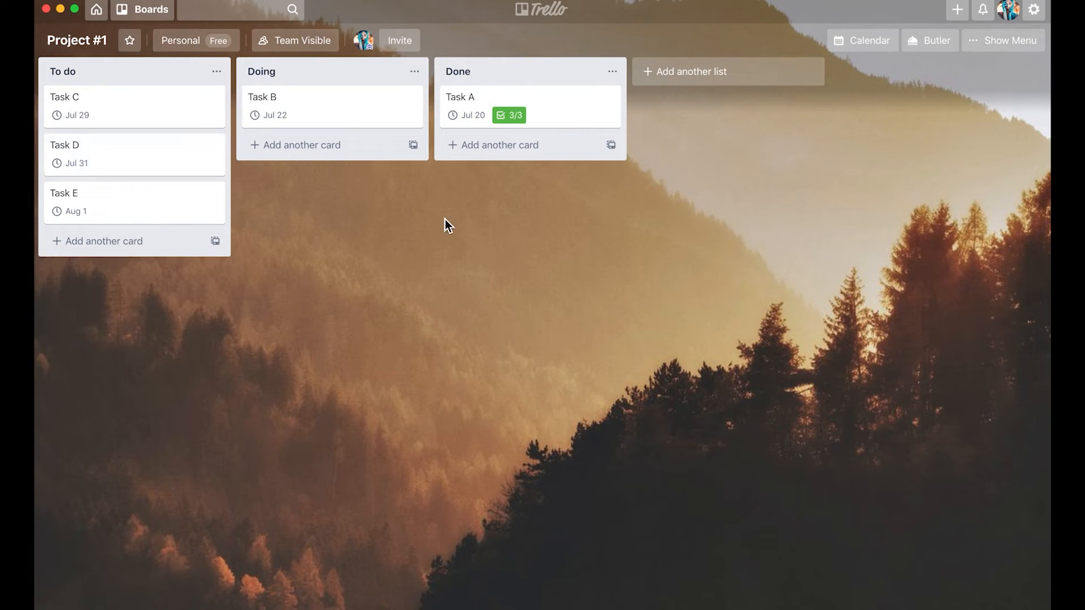
pyautogui.moveTo(190, 91)
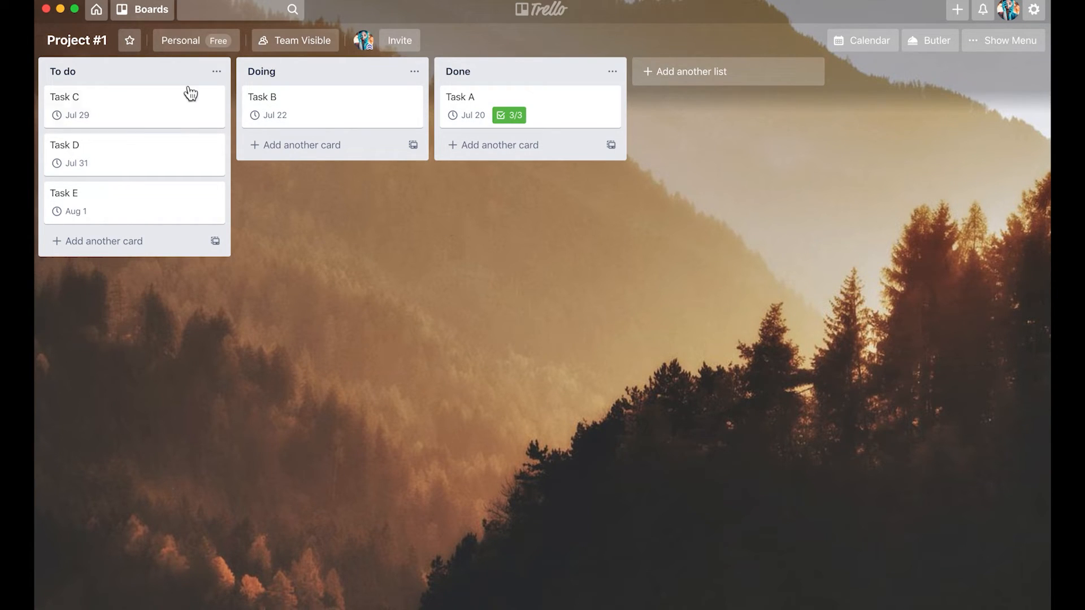
pyautogui.moveTo(704, 213)
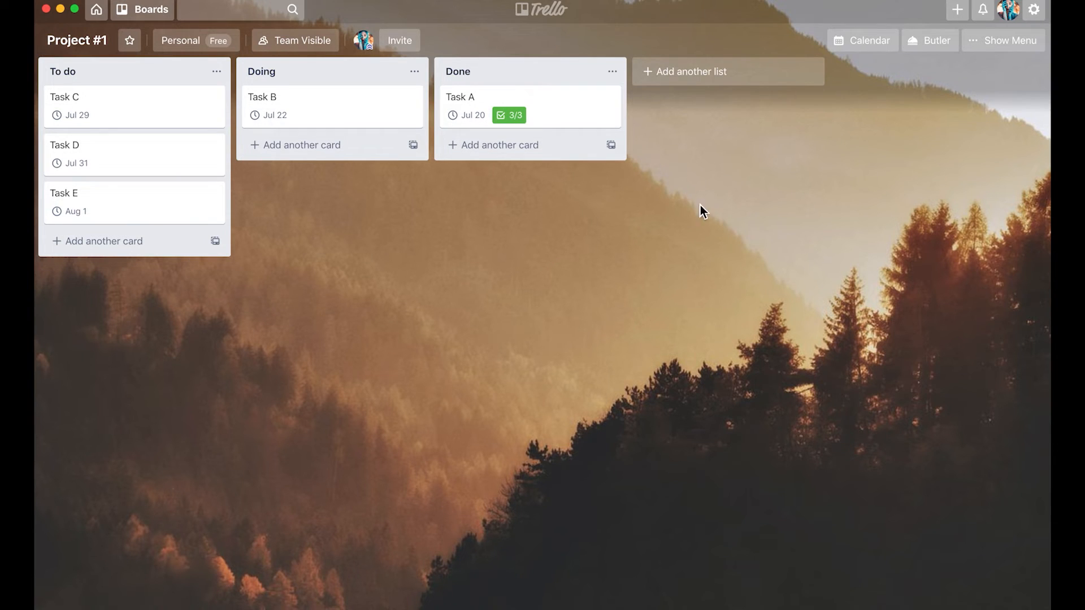
pyautogui.moveTo(98, 81)
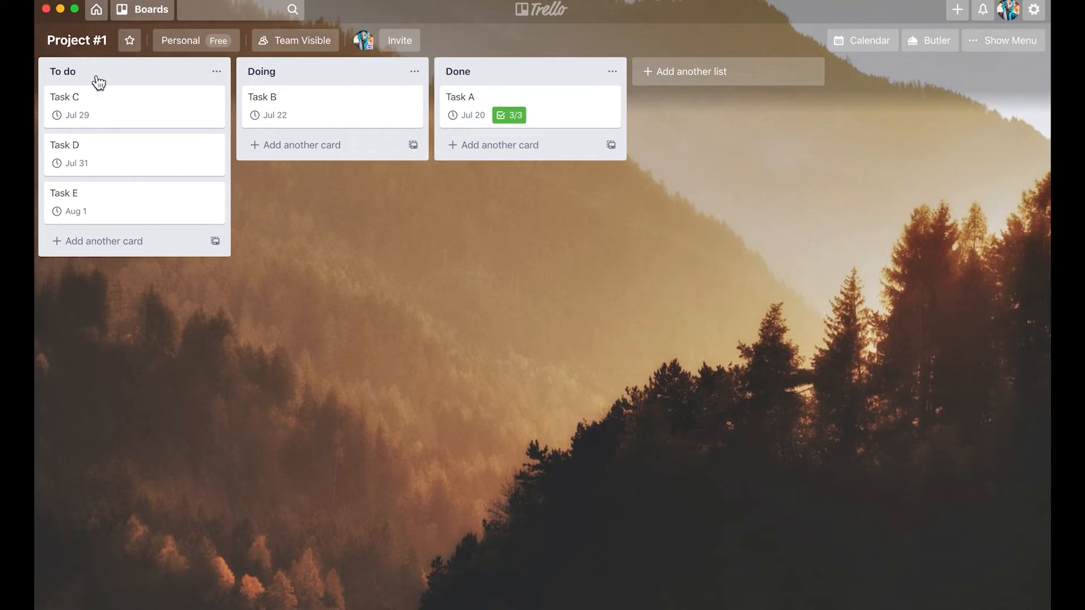
pyautogui.moveTo(519, 82)
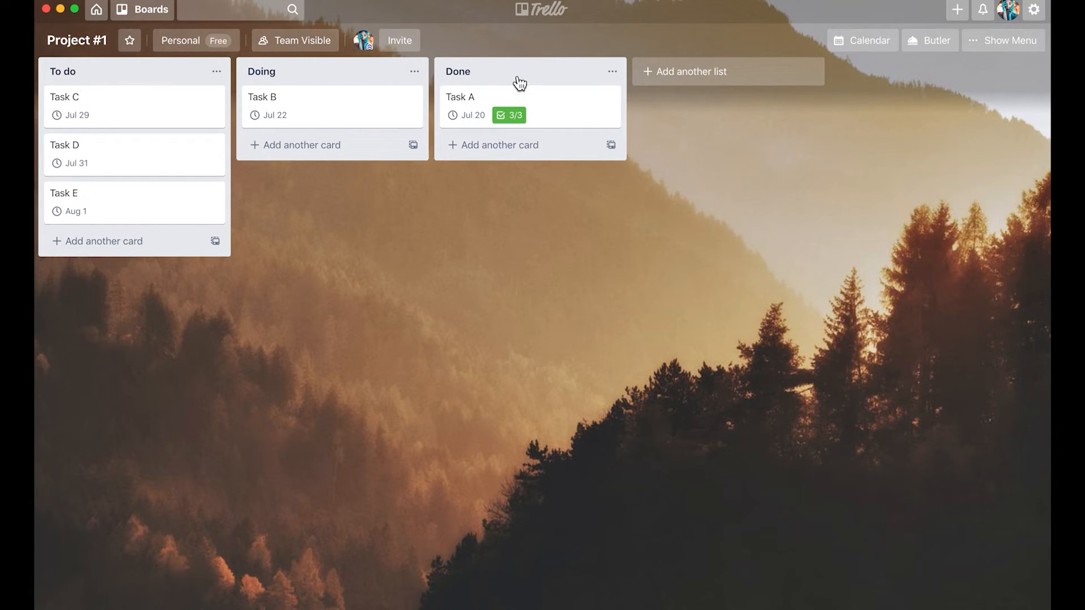
pyautogui.moveTo(125, 297)
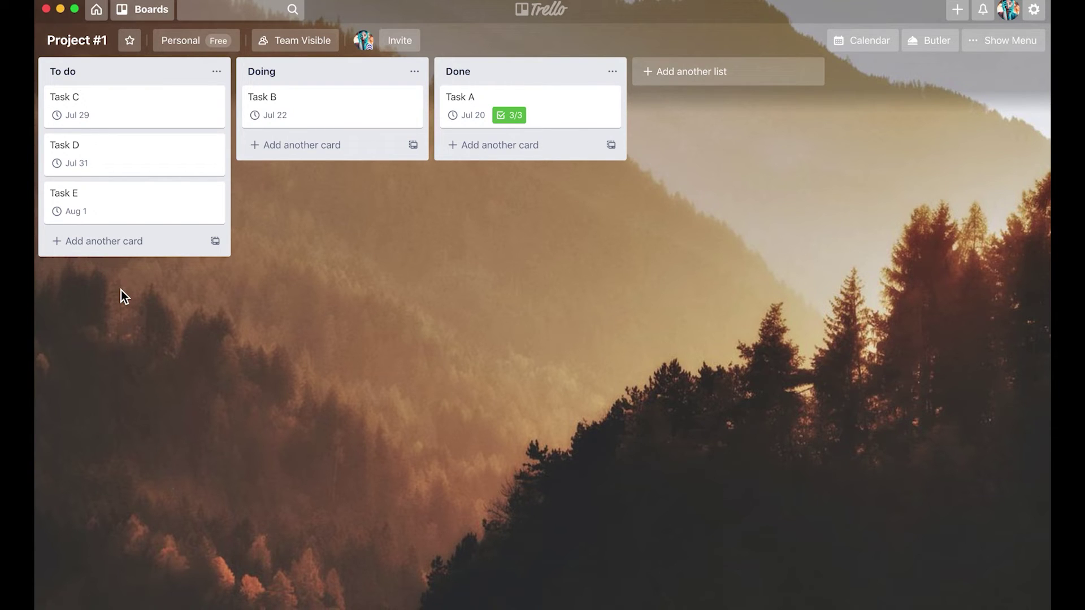
pyautogui.moveTo(293, 317)
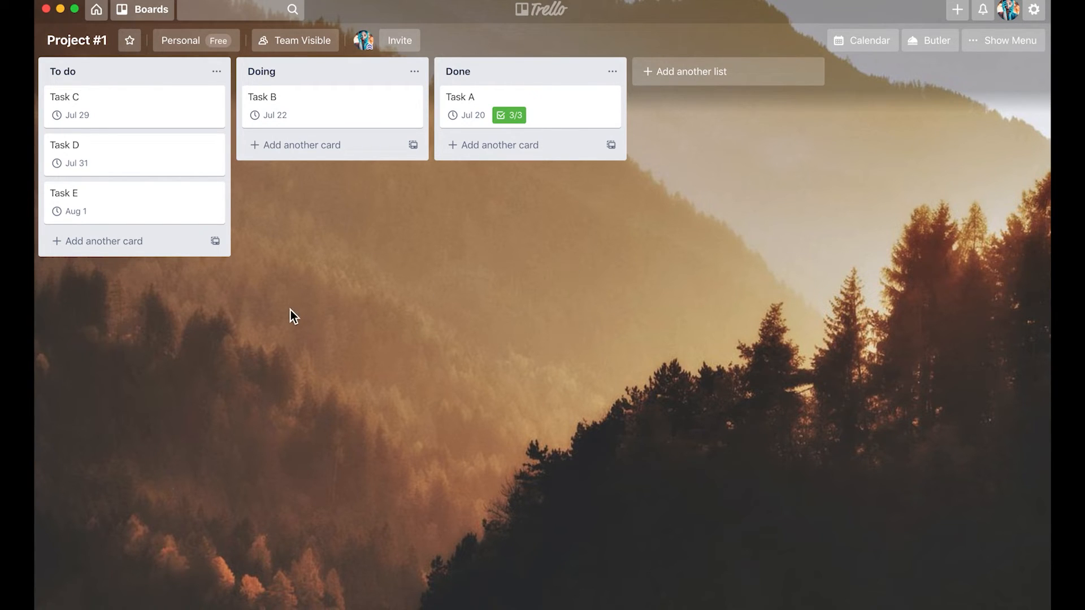
pyautogui.moveTo(500, 238)
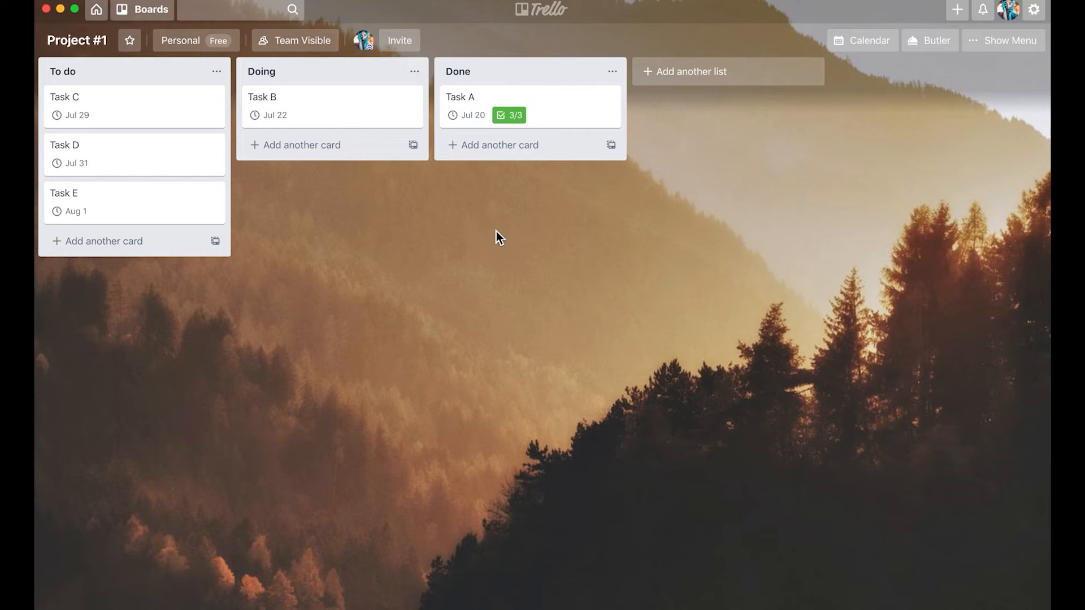
pyautogui.moveTo(326, 415)
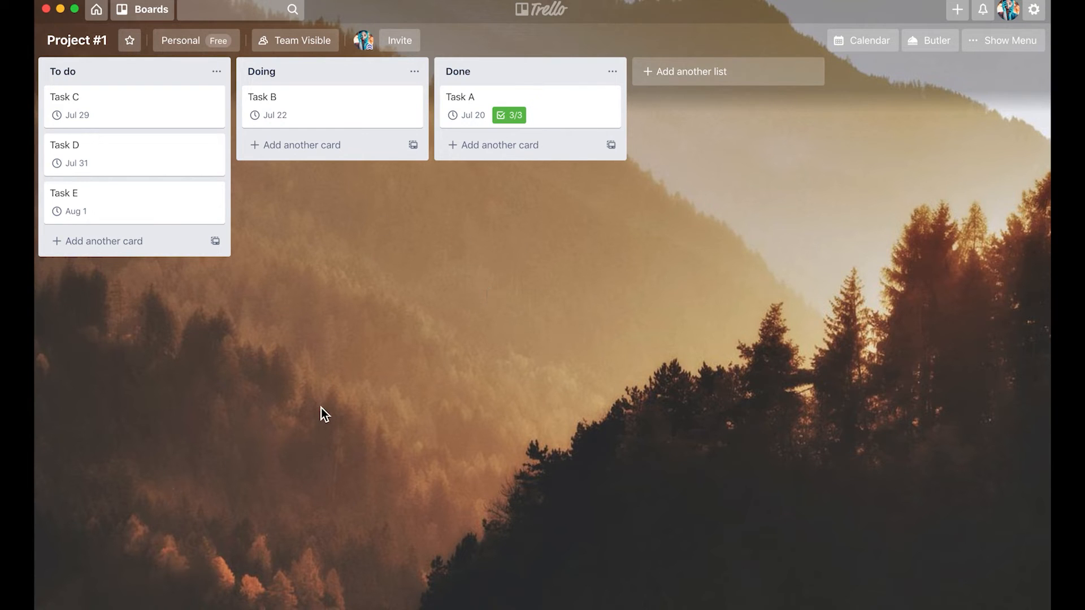
pyautogui.moveTo(549, 146)
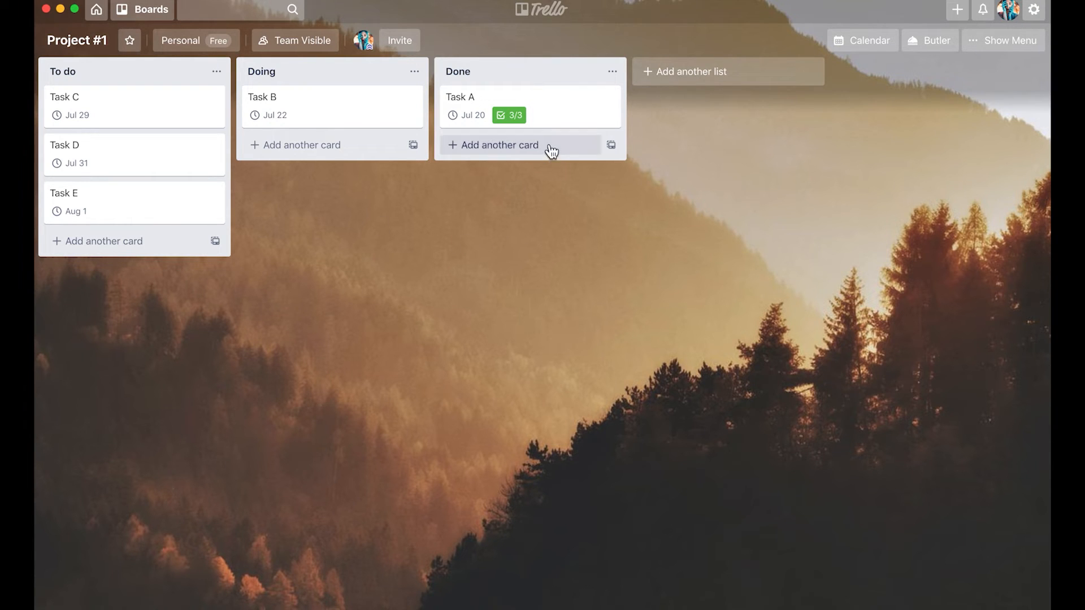
pyautogui.moveTo(551, 134)
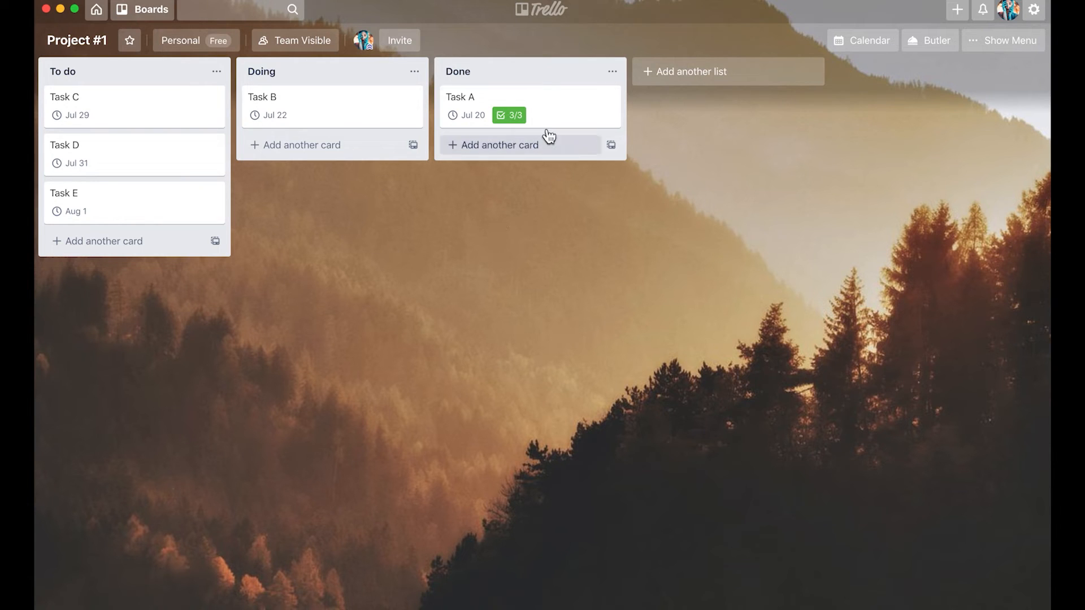
pyautogui.moveTo(278, 303)
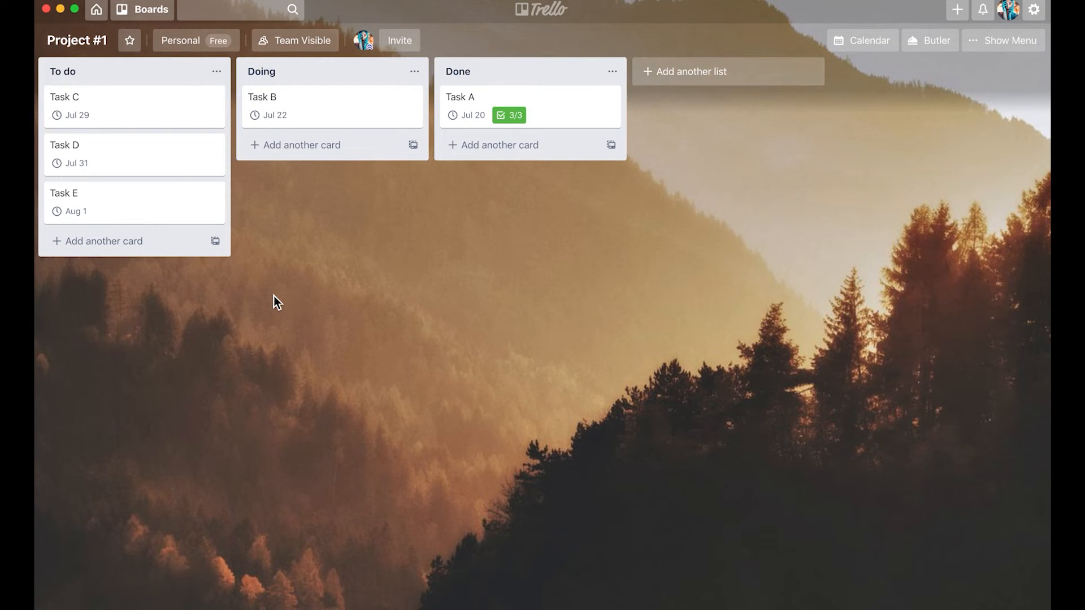
pyautogui.moveTo(294, 295)
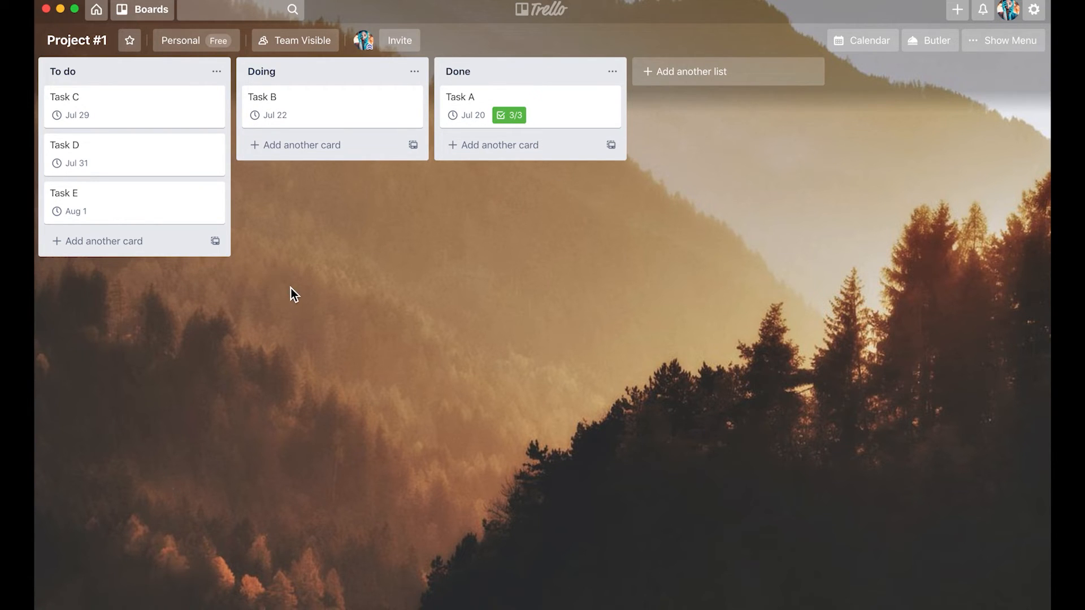
pyautogui.moveTo(862, 40)
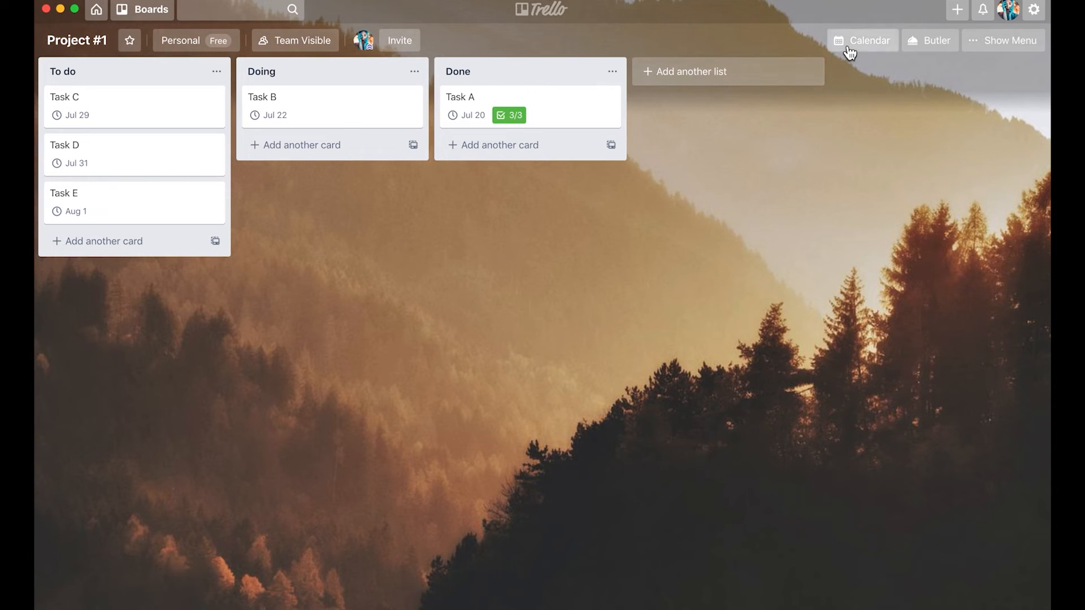
# Step: Switch to the July 2020 calendar view of the dated tasks and bring up Task B's details
pyautogui.click(862, 40)
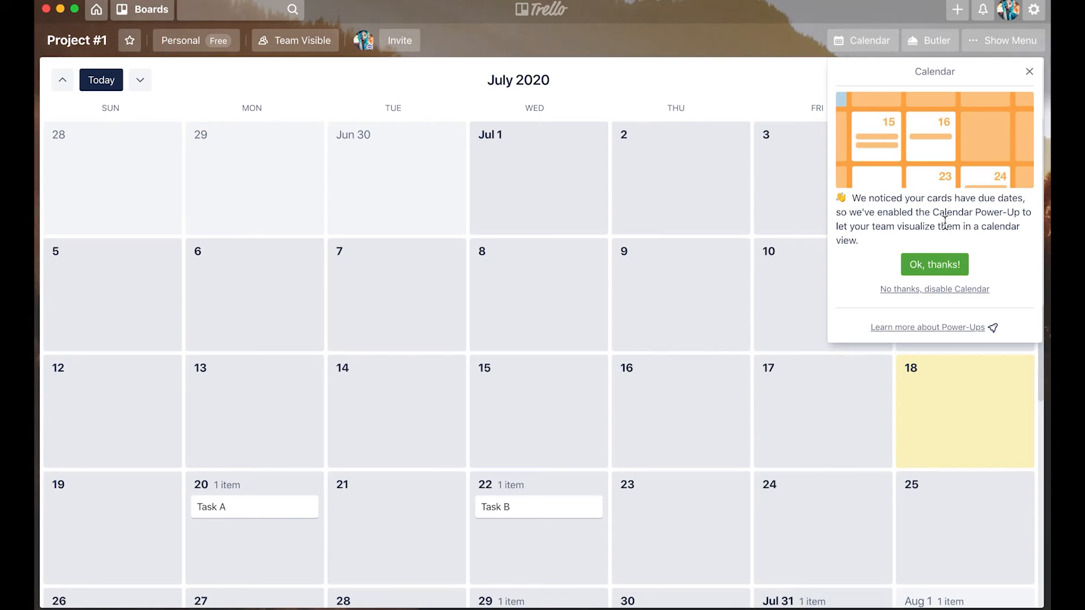
pyautogui.click(933, 264)
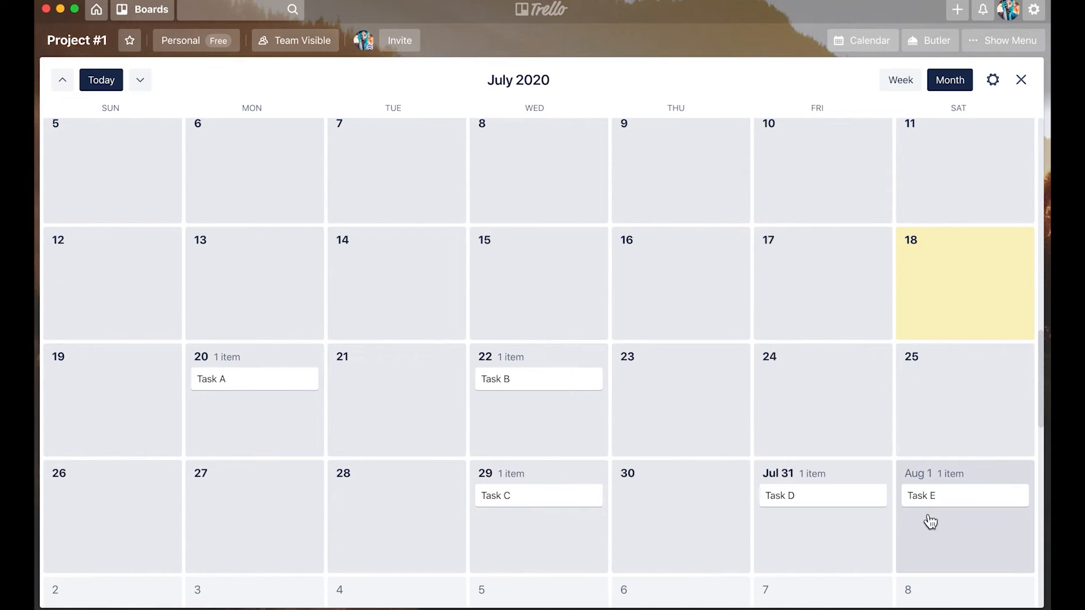
pyautogui.moveTo(222, 379)
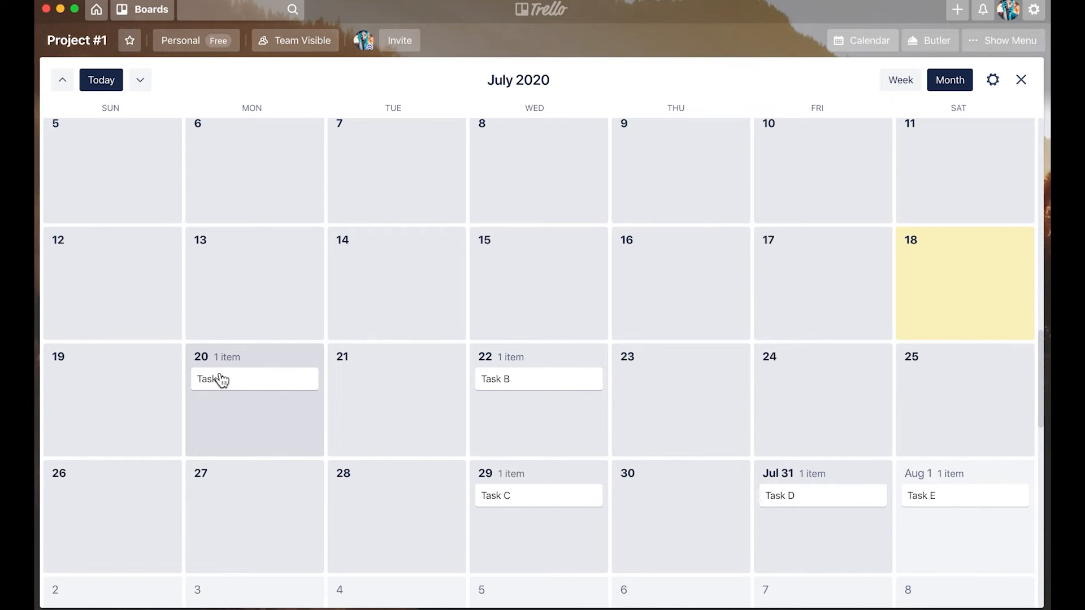
pyautogui.click(1021, 80)
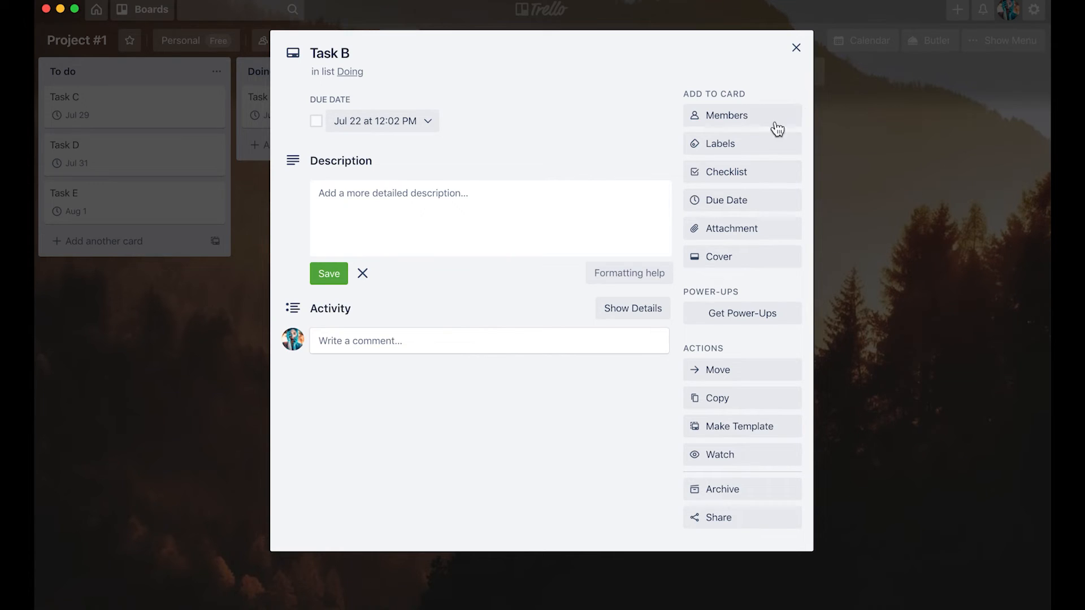
# Step: Tag Task B with the green label, after briefly trying and removing the red one
pyautogui.click(720, 143)
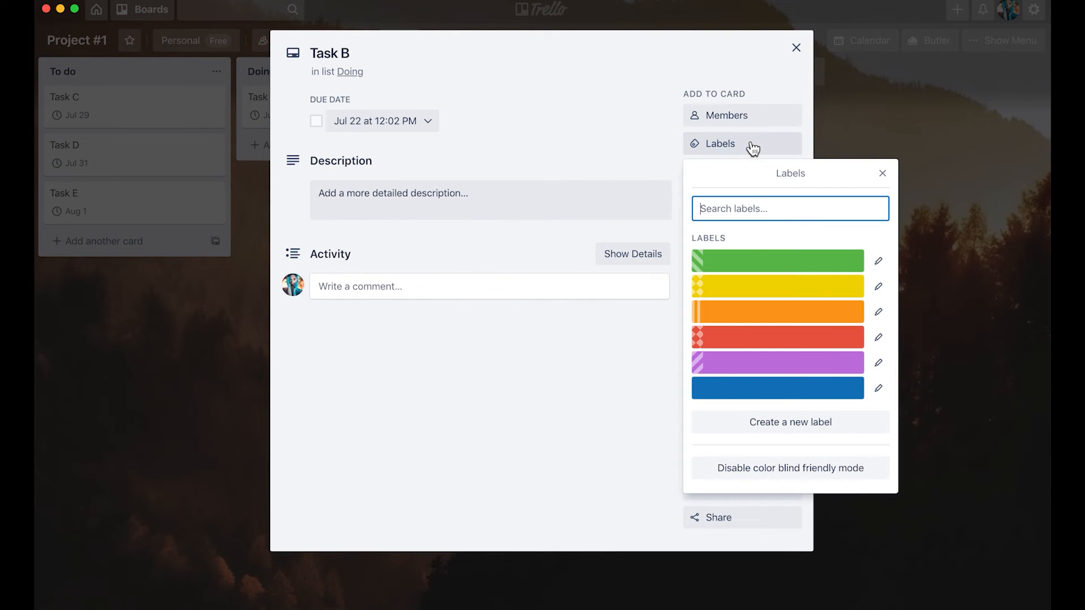
pyautogui.moveTo(799, 344)
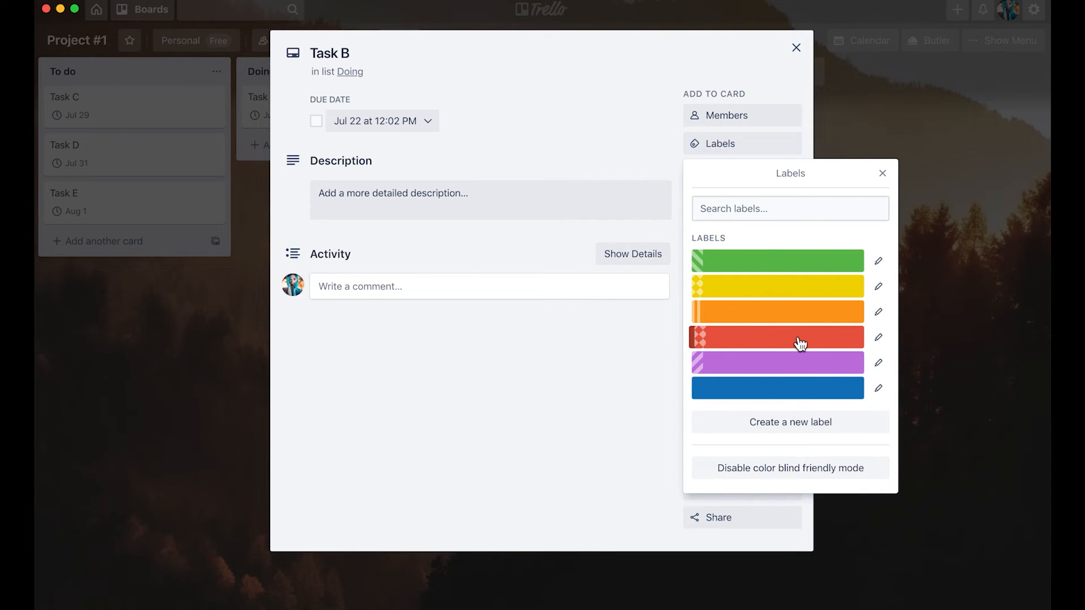
pyautogui.click(777, 336)
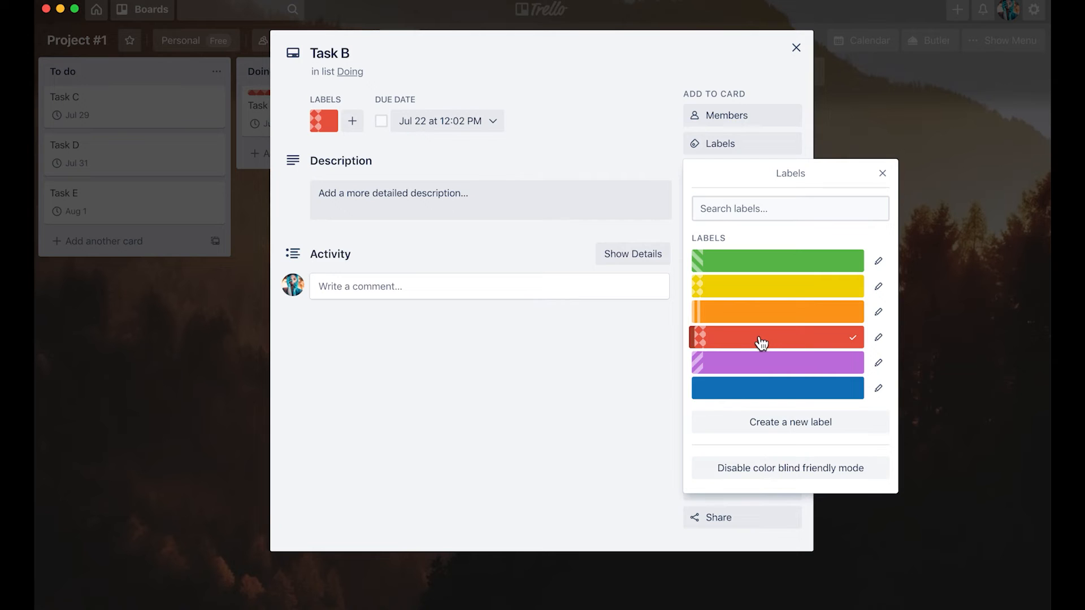
pyautogui.click(778, 336)
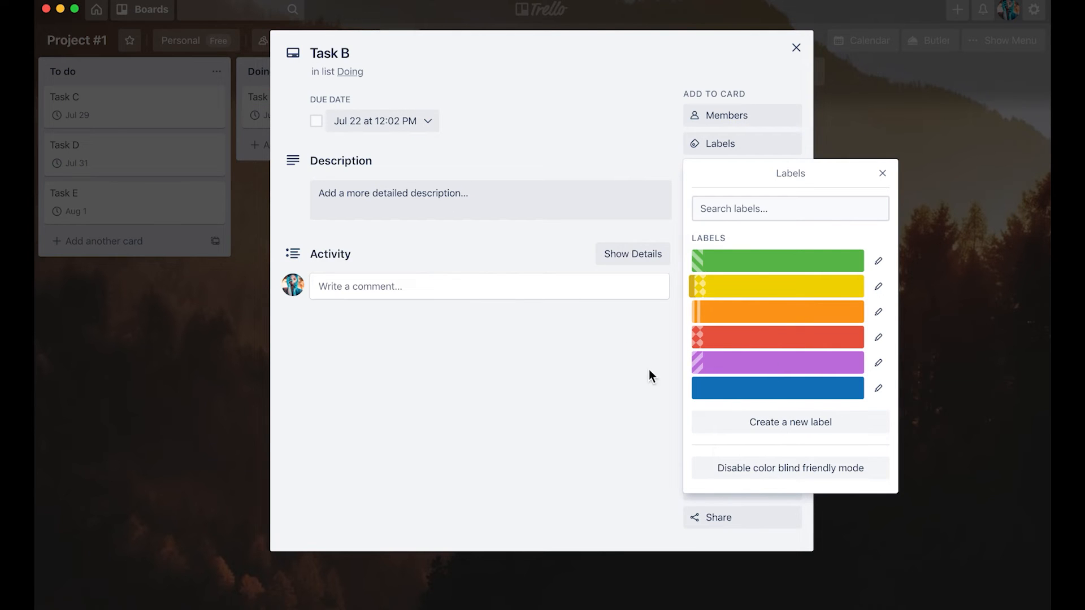
pyautogui.click(777, 261)
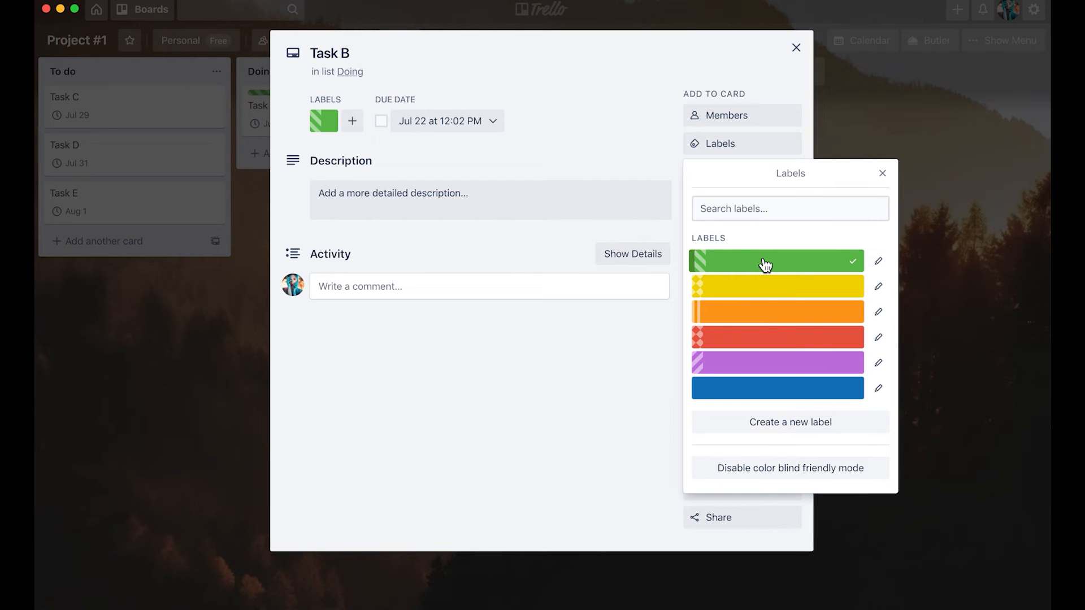
pyautogui.moveTo(878, 261)
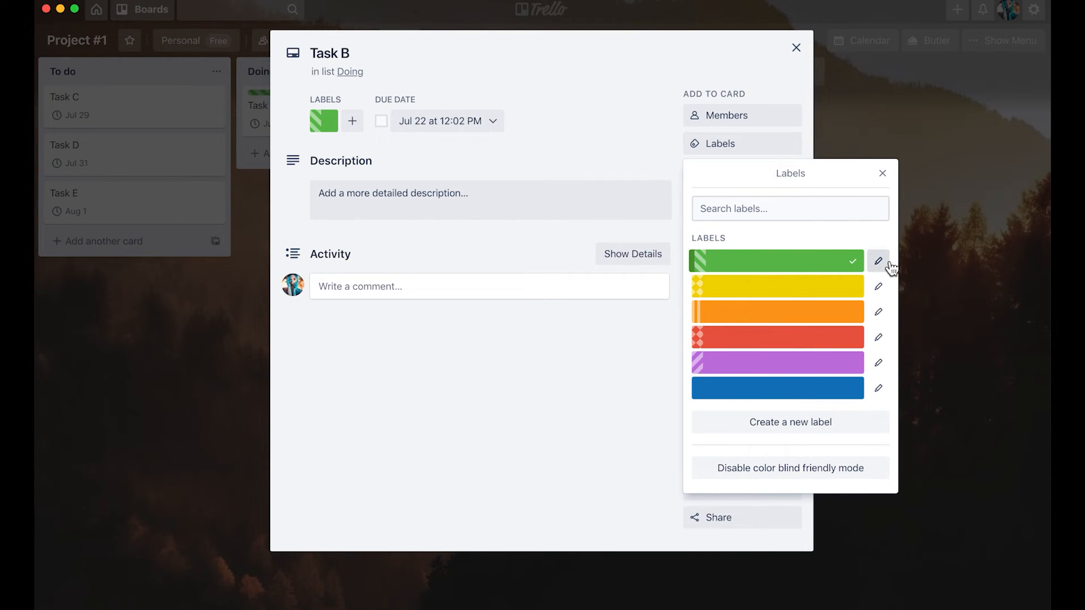
# Step: Name the green label Vegan and the yellow label Baking
pyautogui.click(878, 261)
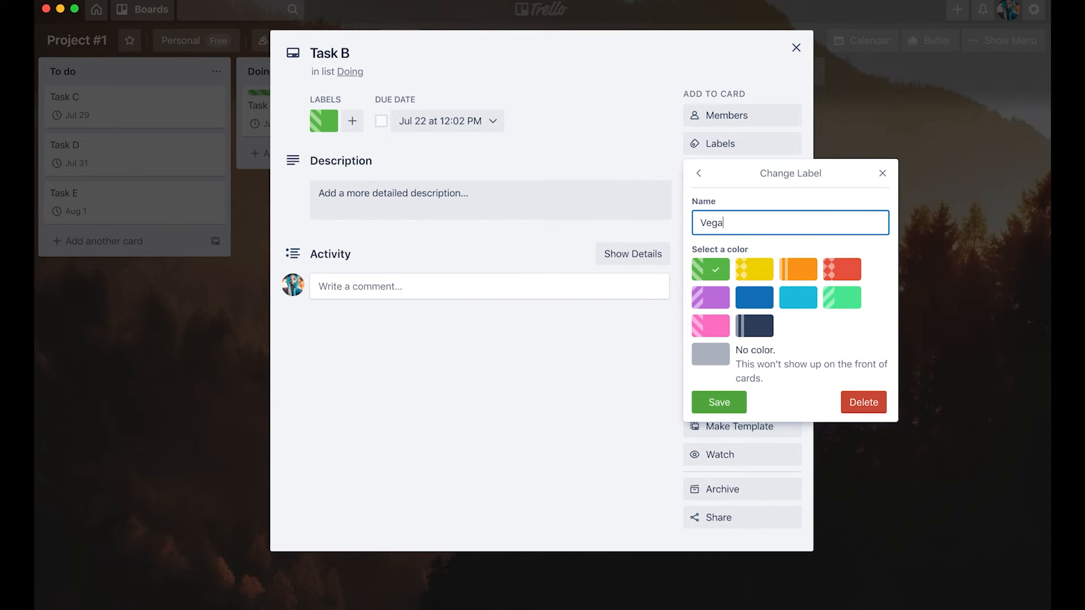
pyautogui.click(718, 402)
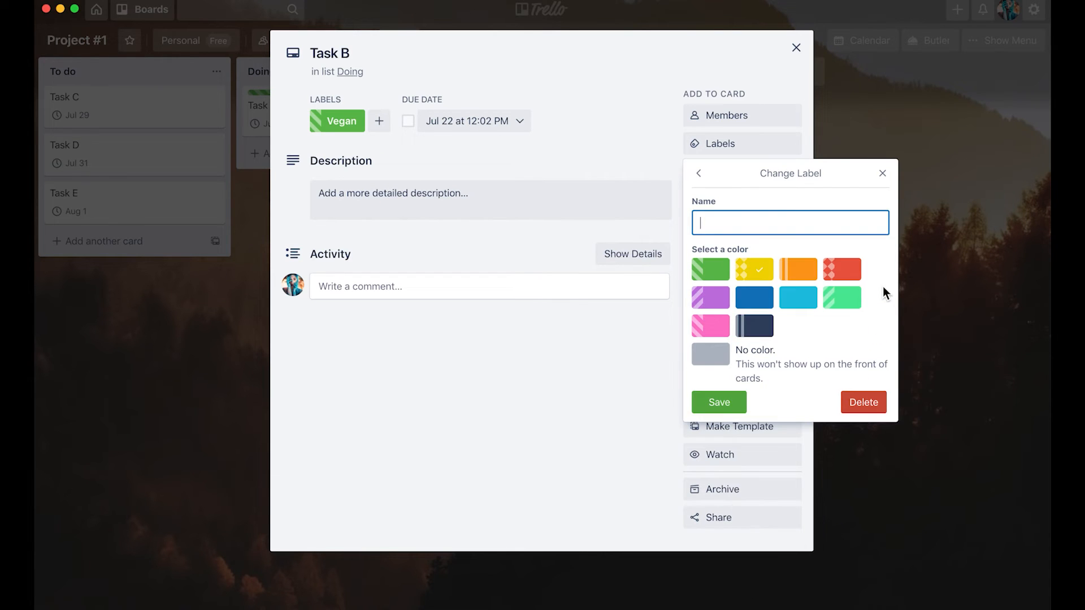
pyautogui.click(699, 173)
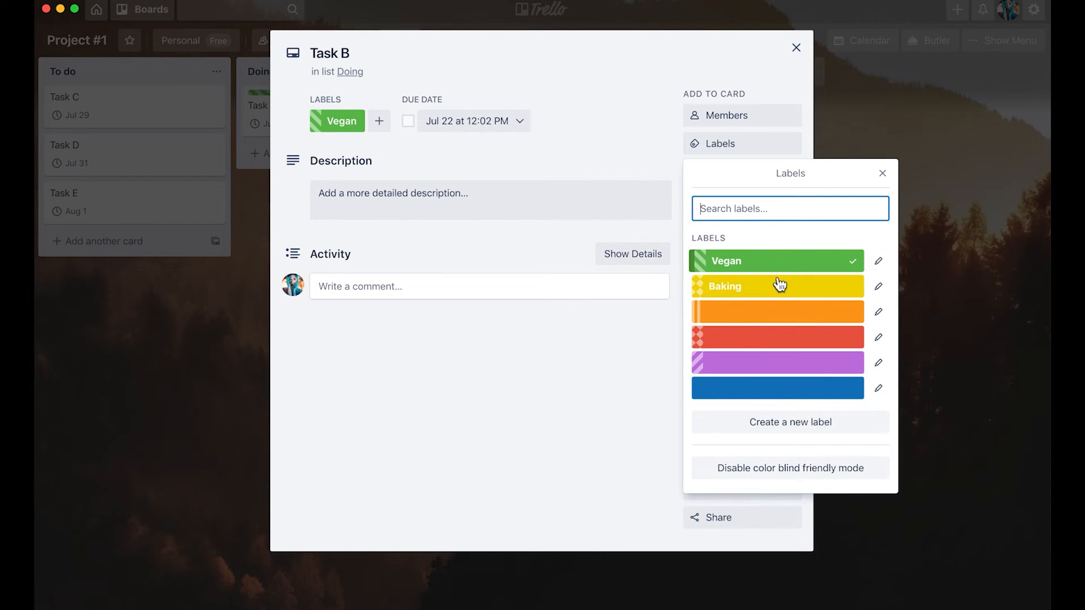
pyautogui.moveTo(772, 418)
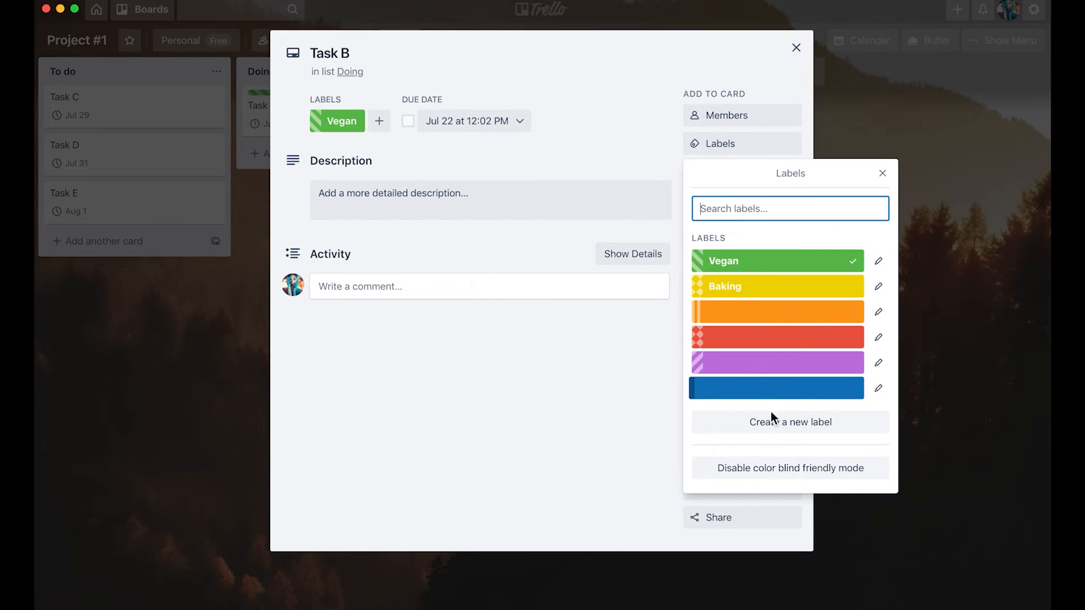
# Step: Abandon creating a new label and close Task B's label picker
pyautogui.click(790, 421)
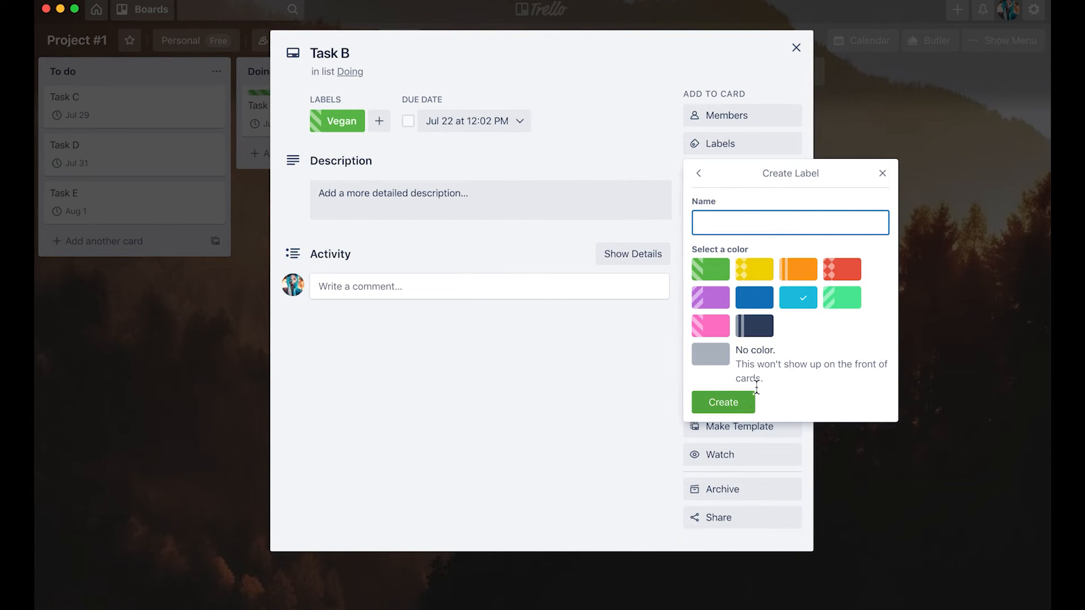
pyautogui.click(882, 173)
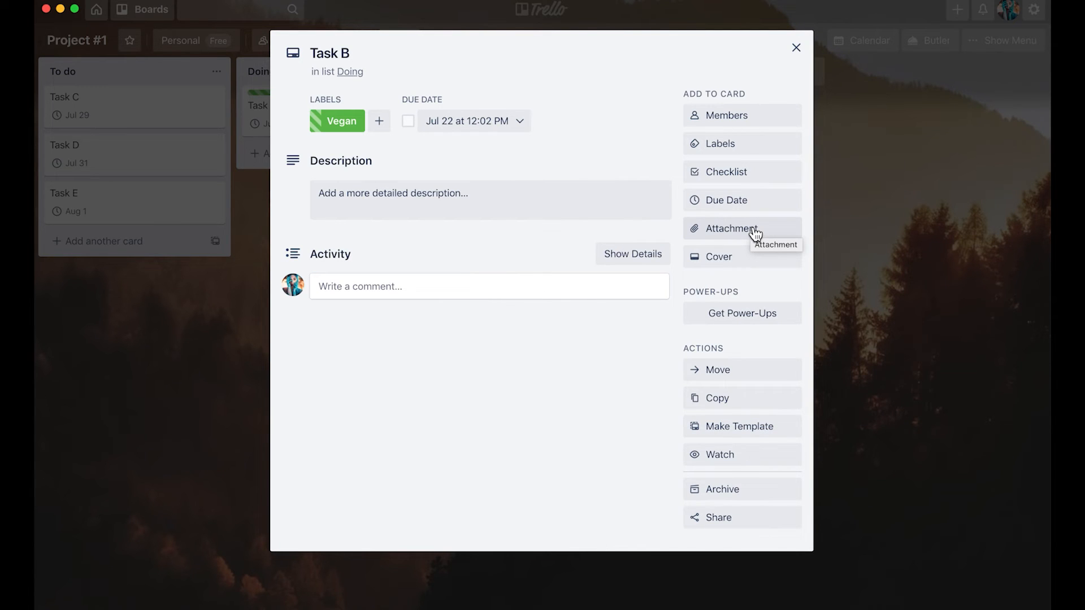
pyautogui.moveTo(789, 231)
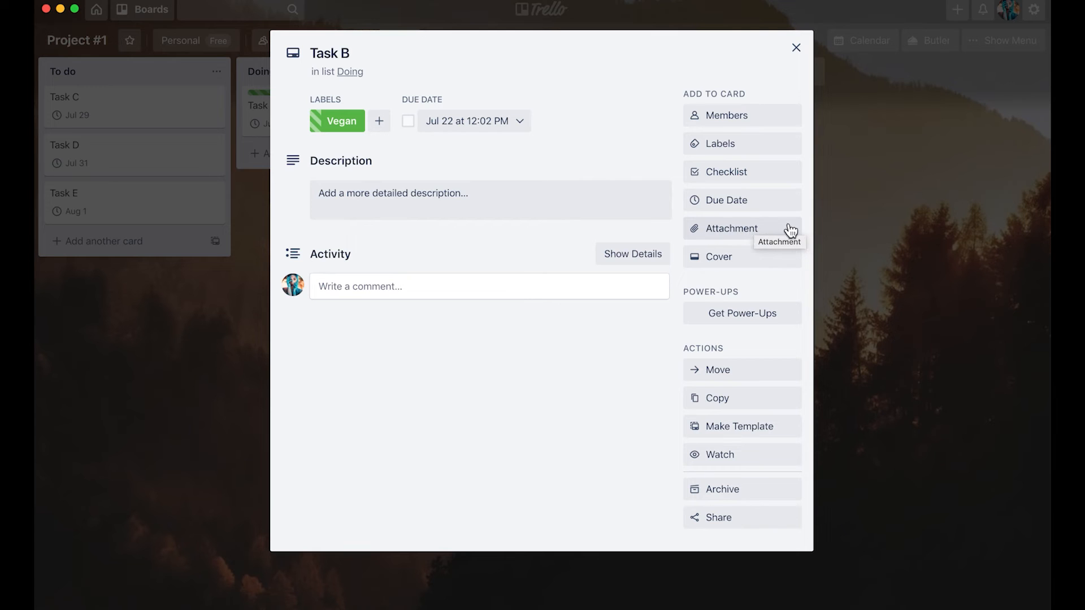
pyautogui.moveTo(737, 234)
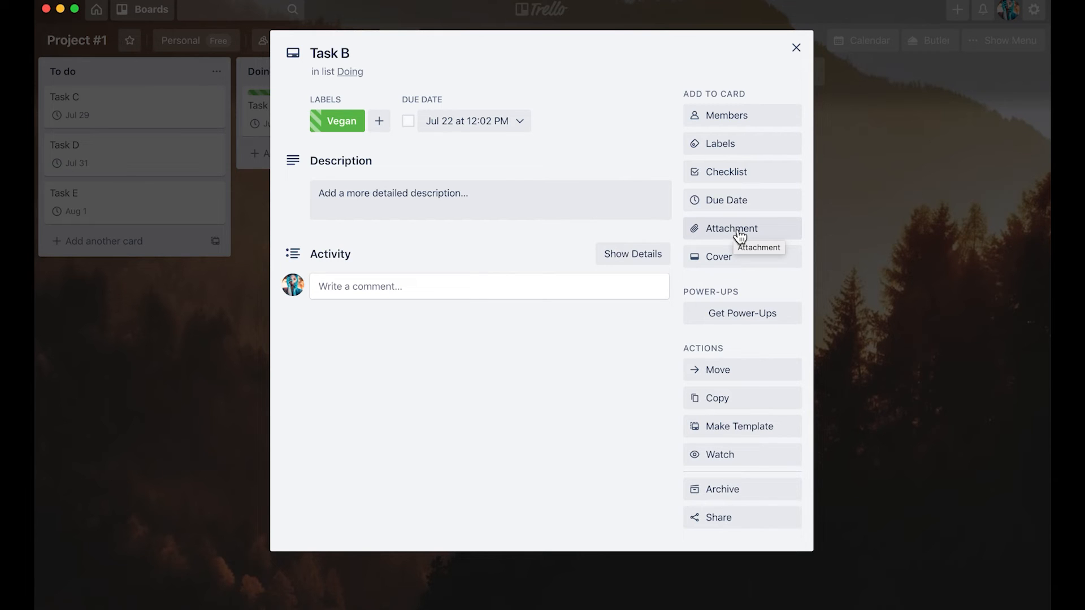
pyautogui.moveTo(751, 403)
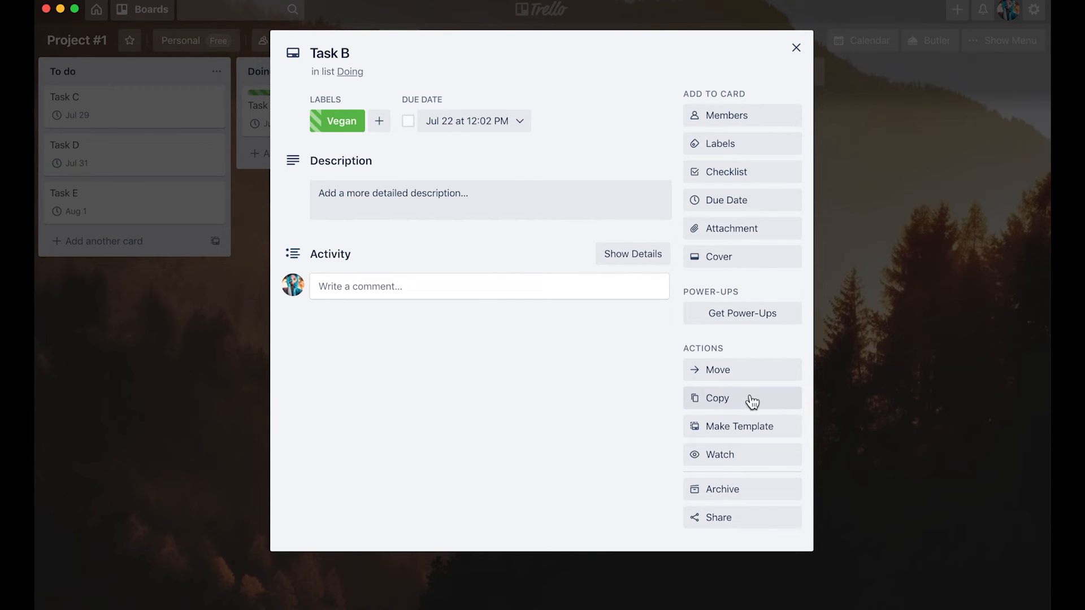
pyautogui.moveTo(720, 431)
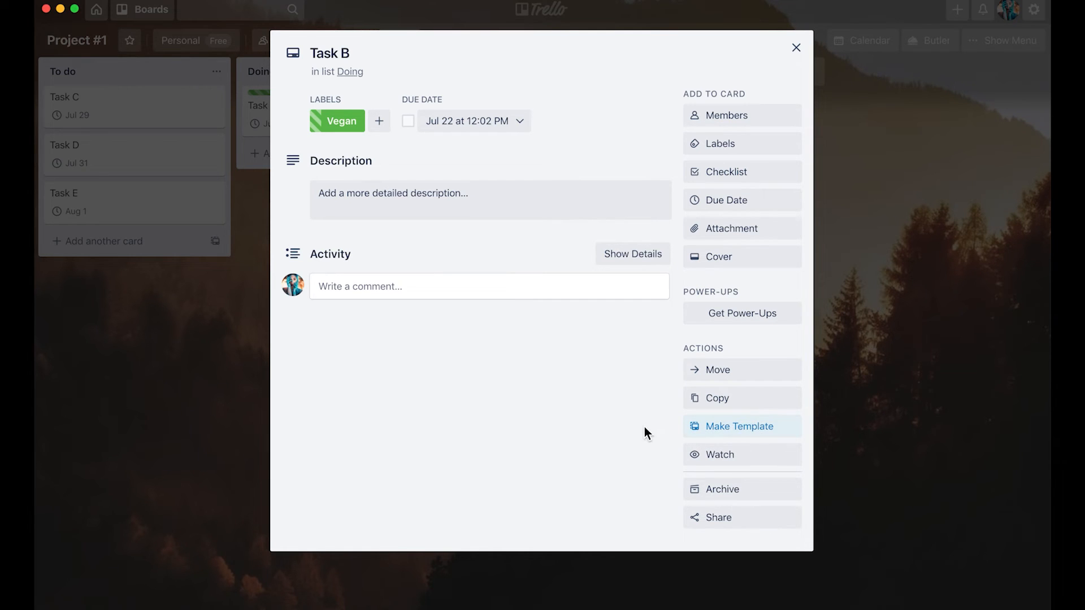
pyautogui.moveTo(720, 454)
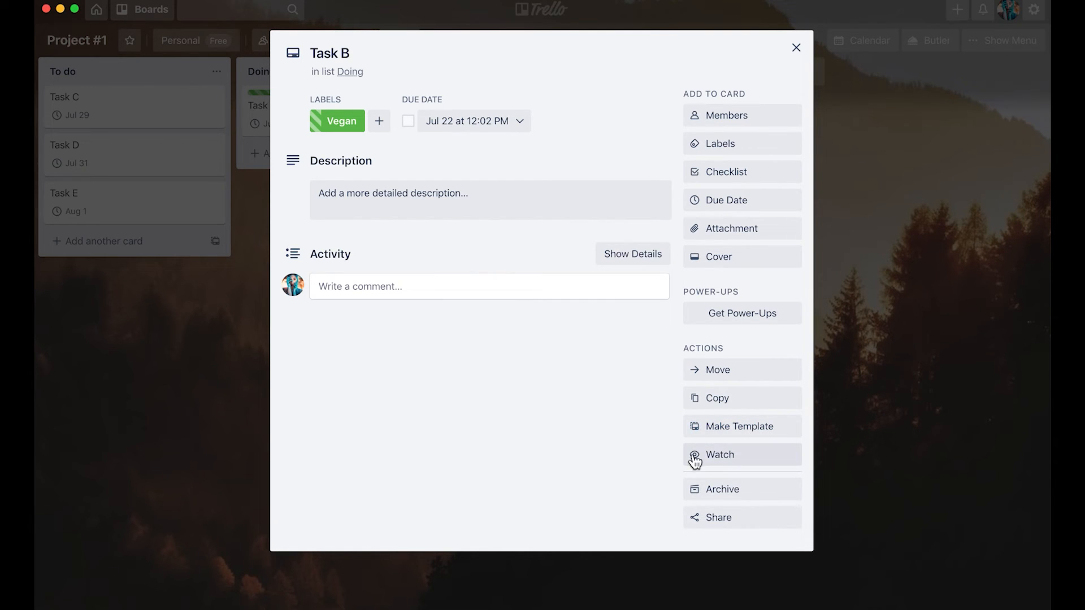
pyautogui.moveTo(735, 461)
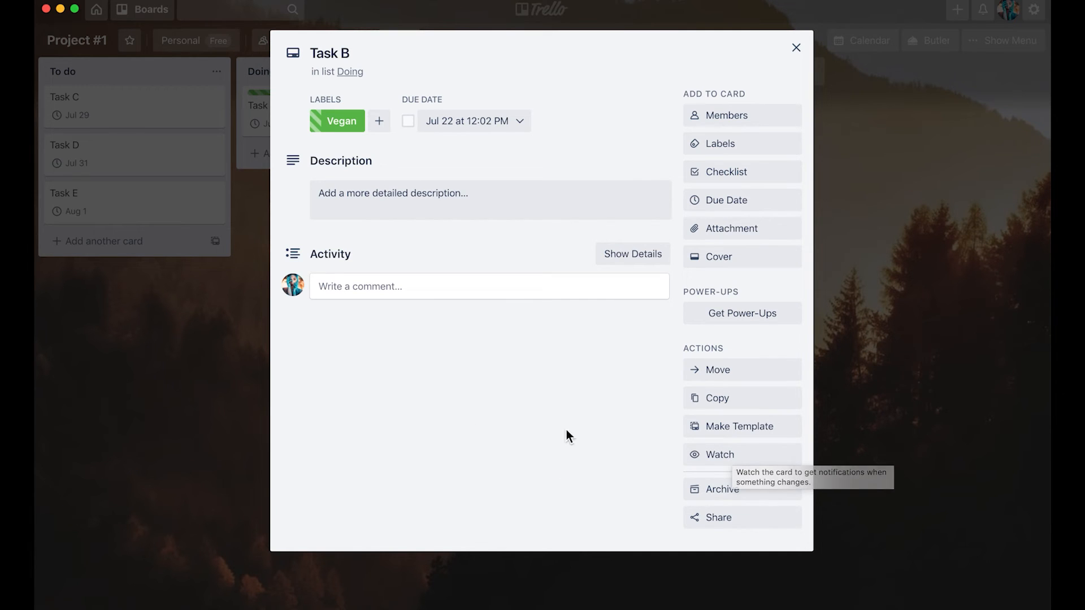
pyautogui.moveTo(557, 393)
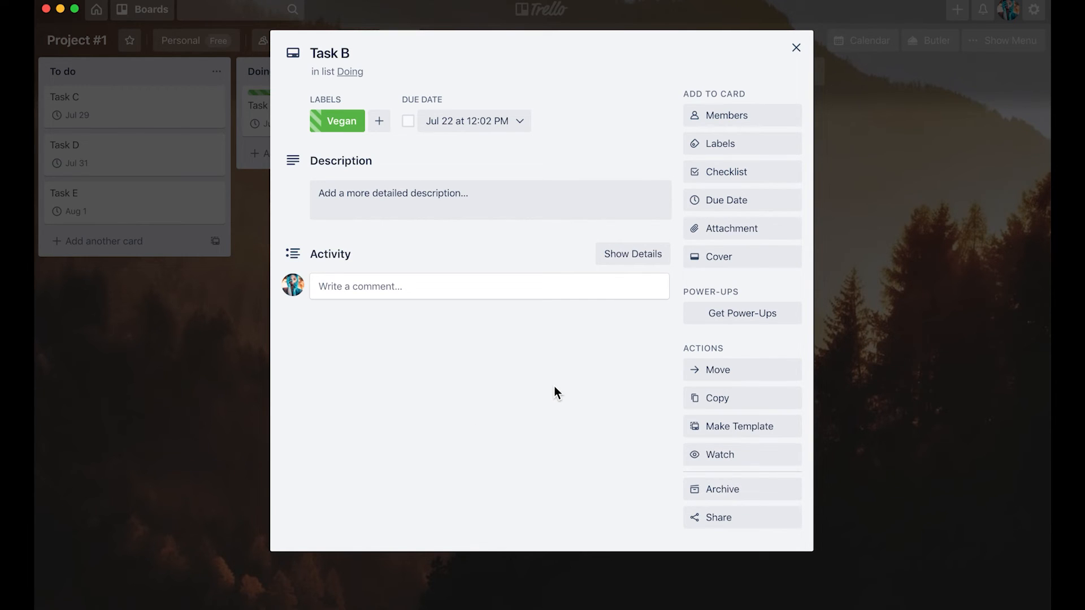
pyautogui.moveTo(741, 454)
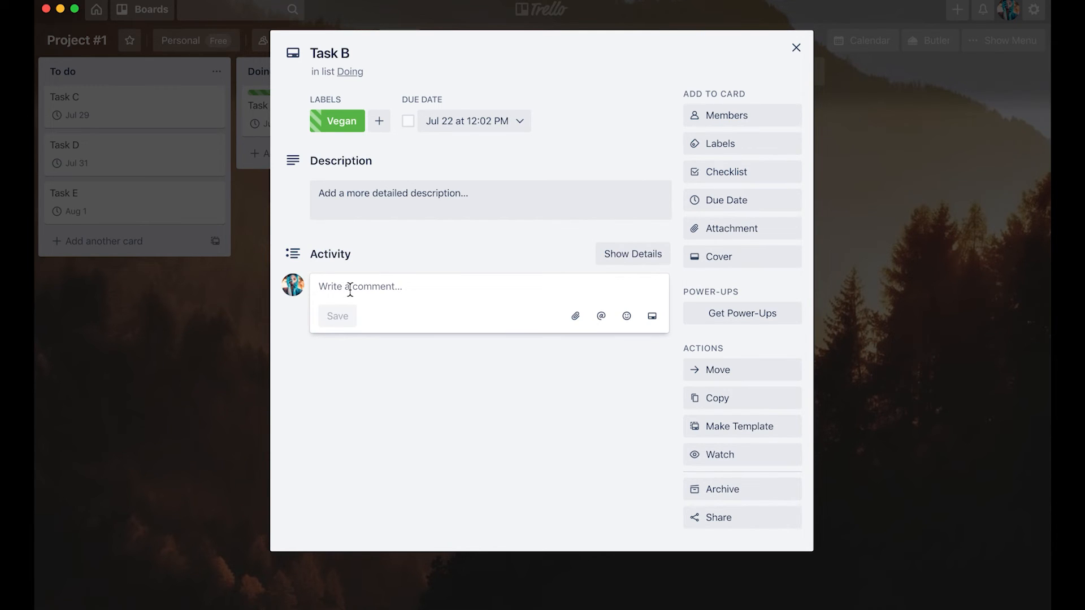
pyautogui.moveTo(600, 317)
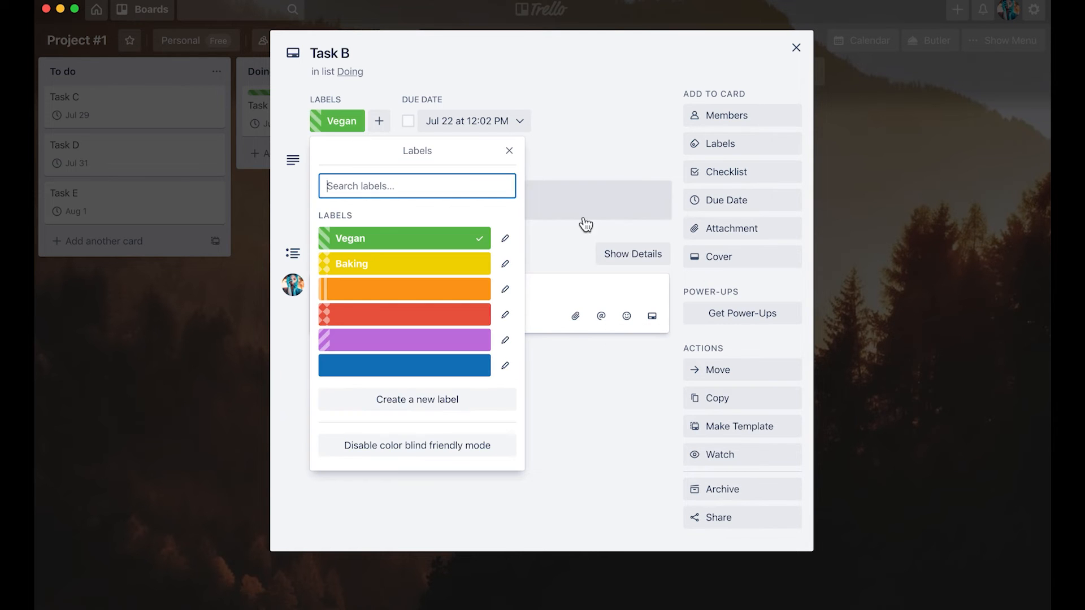
pyautogui.click(509, 150)
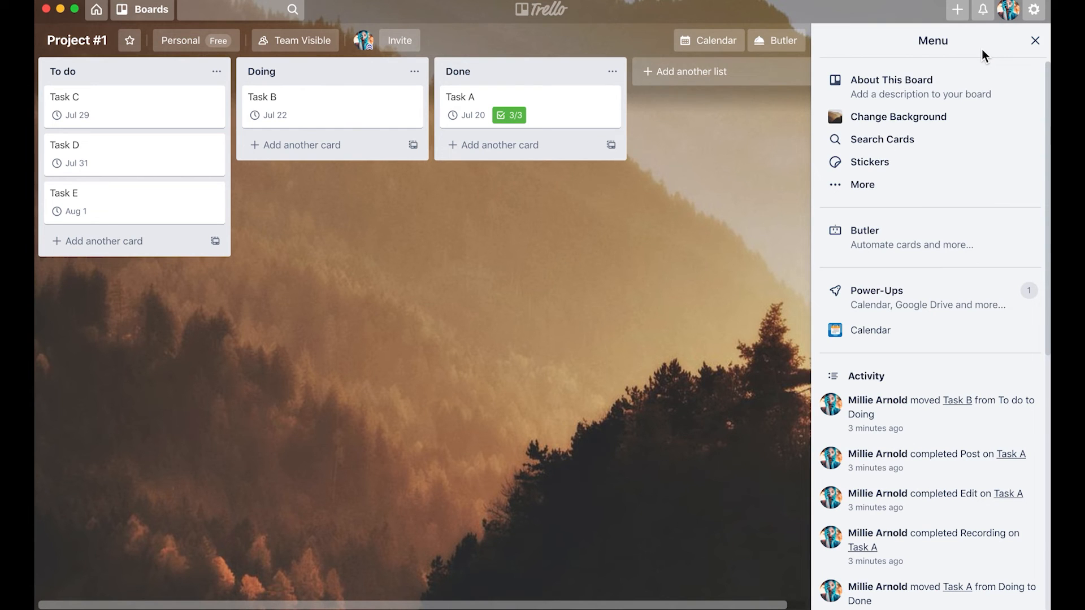
pyautogui.moveTo(926, 116)
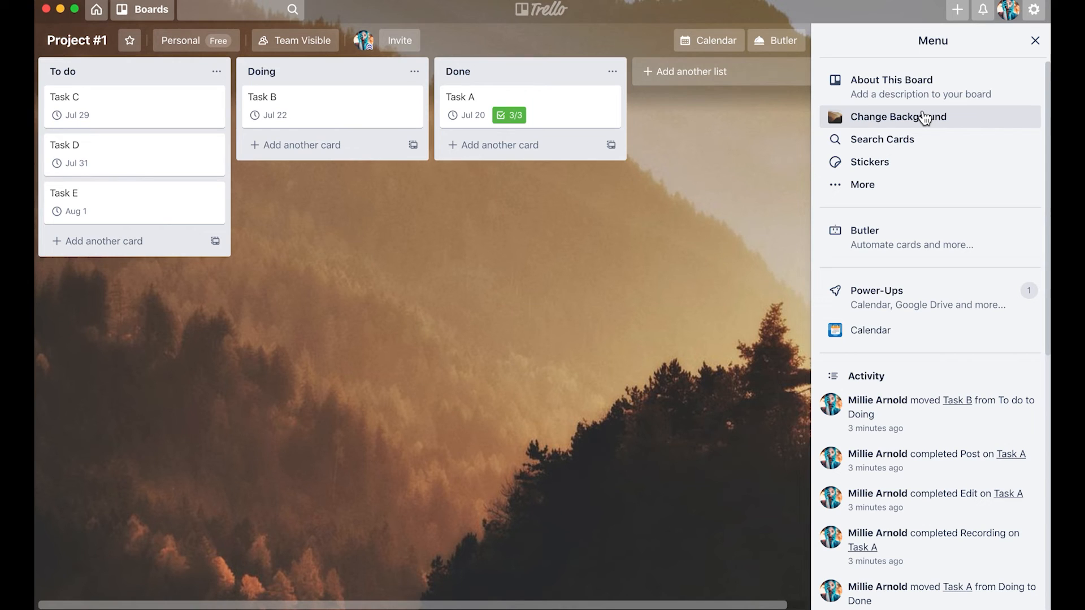
pyautogui.moveTo(895, 145)
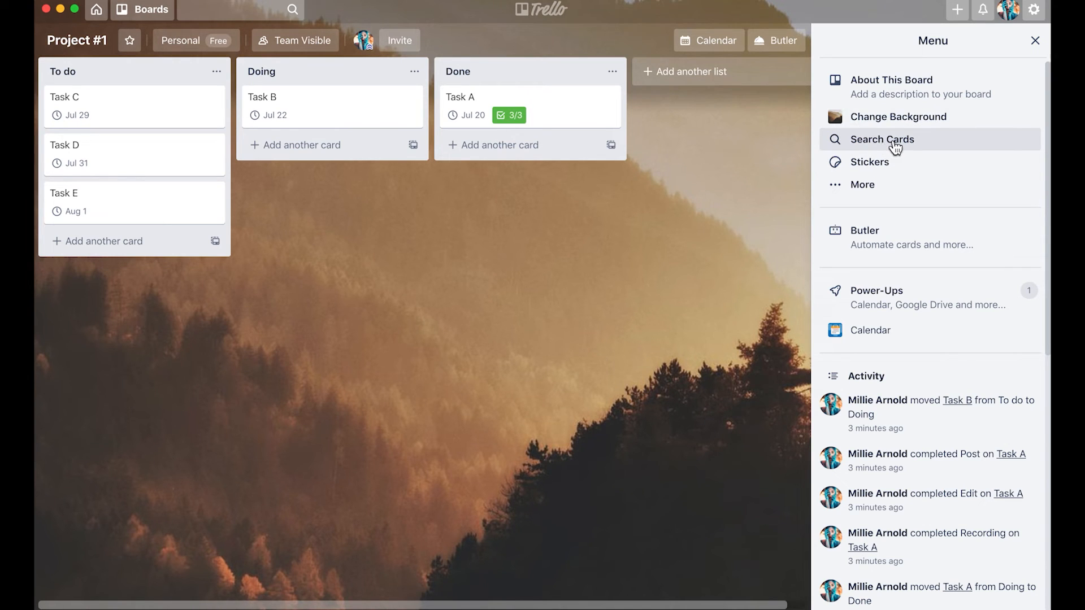
pyautogui.moveTo(918, 145)
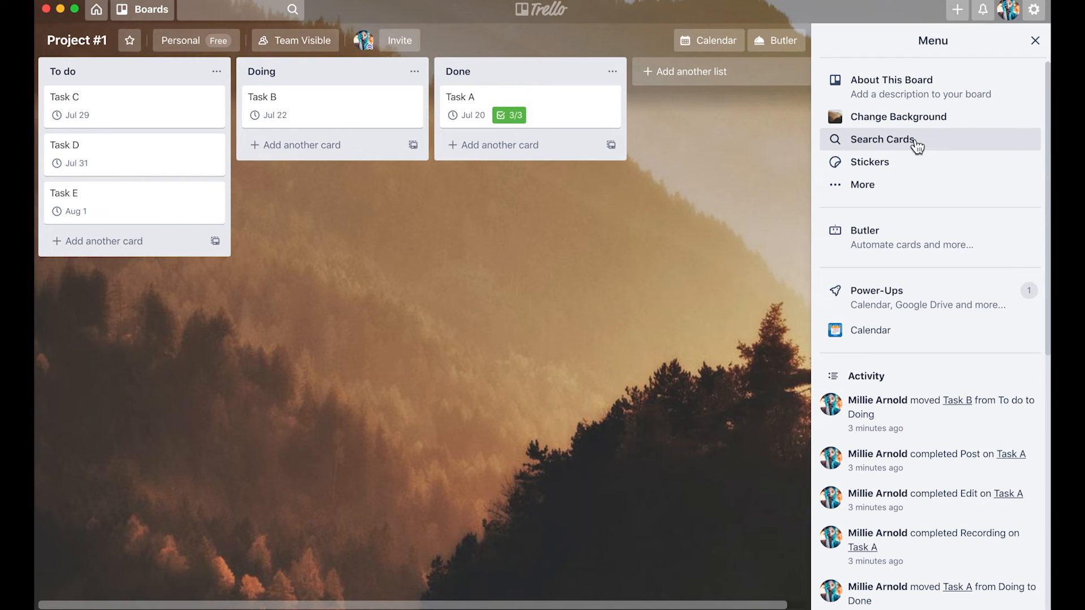
pyautogui.moveTo(913, 184)
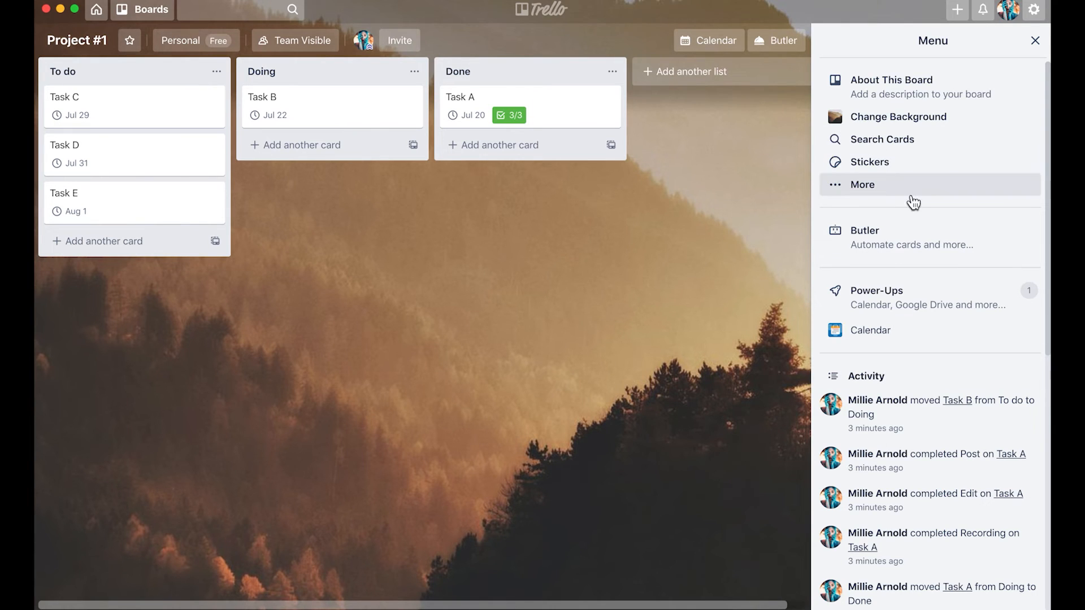
# Step: Close the board menu to show Project #1's To do, Doing and Done lists
pyautogui.click(1035, 41)
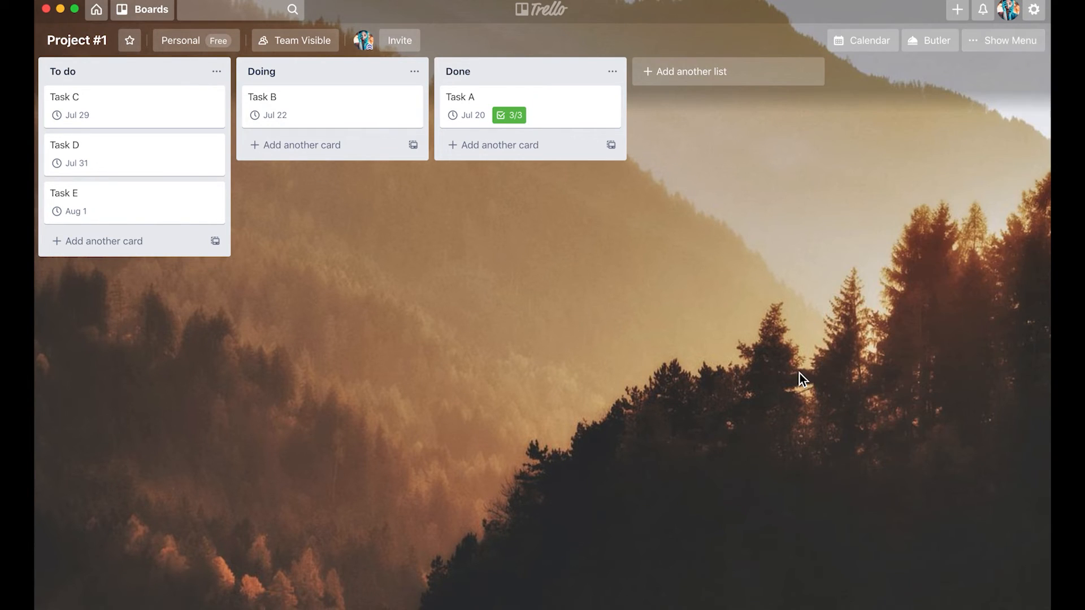
pyautogui.moveTo(354, 178)
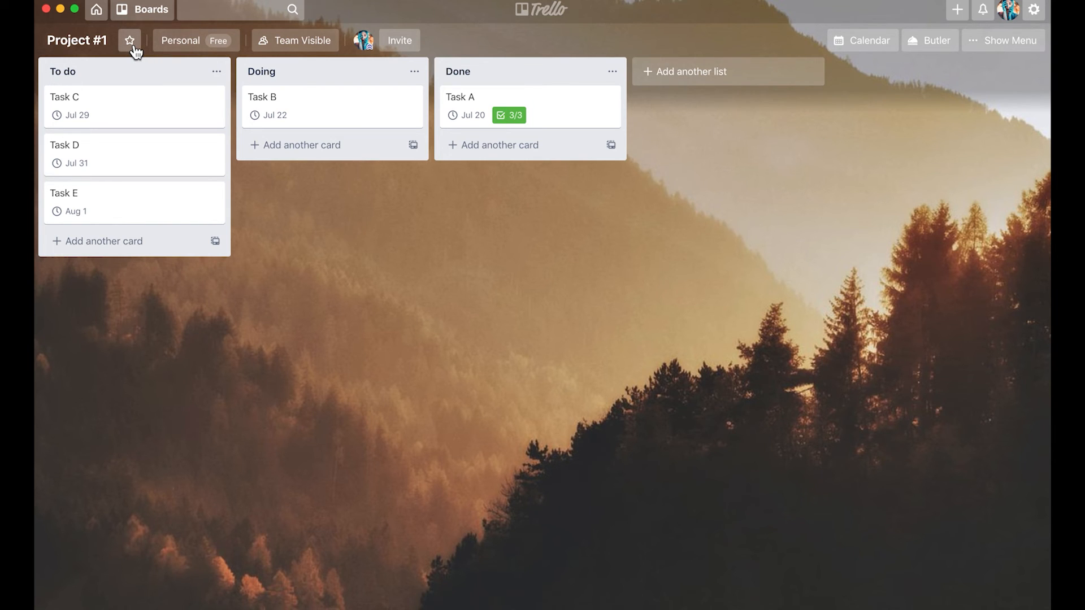
pyautogui.moveTo(130, 40)
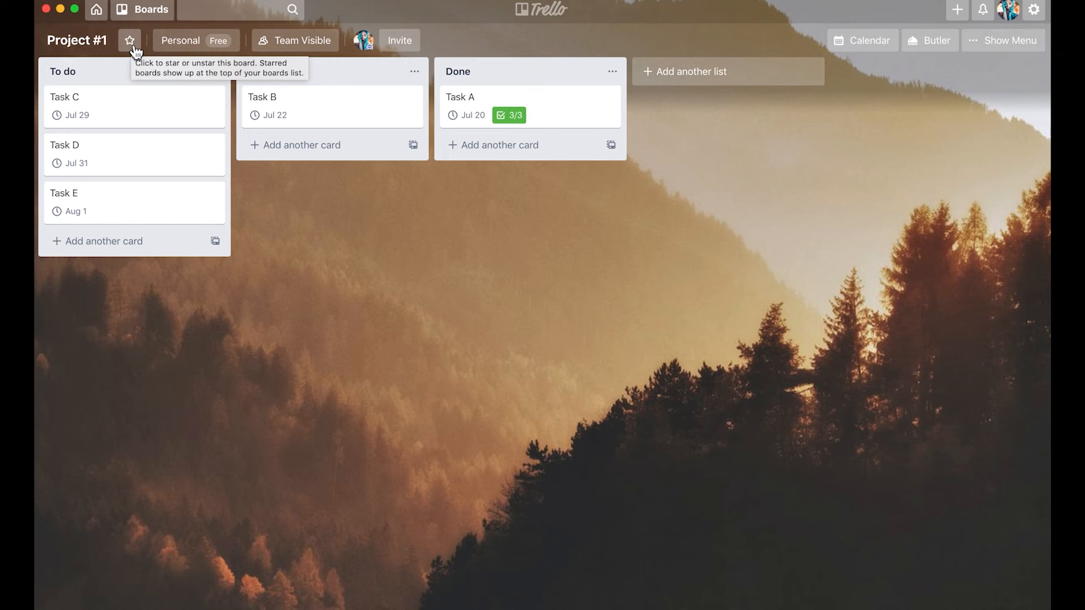
pyautogui.moveTo(422, 358)
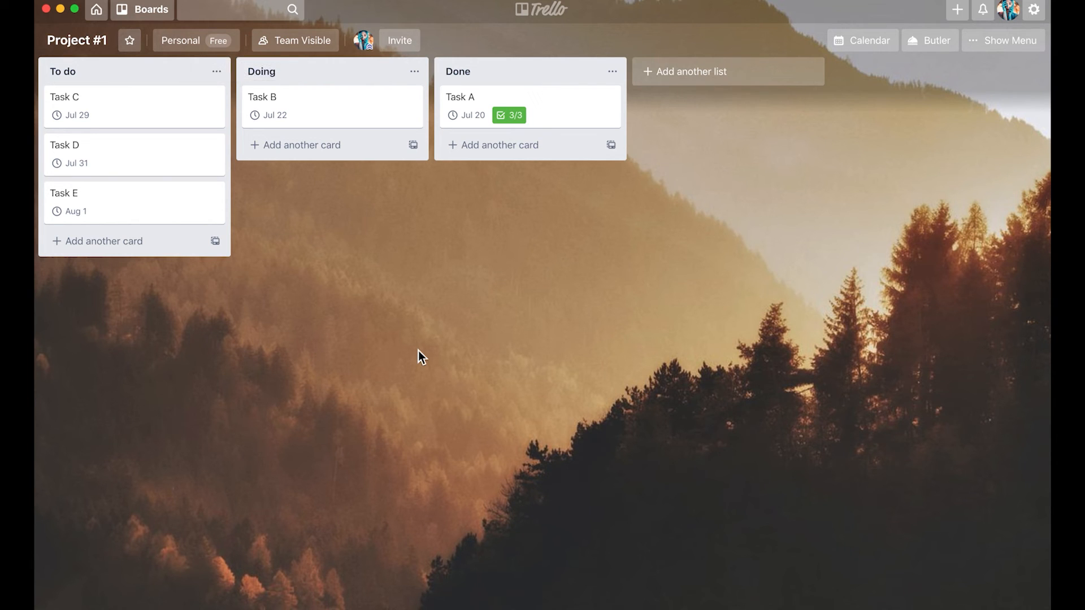
pyautogui.moveTo(146, 17)
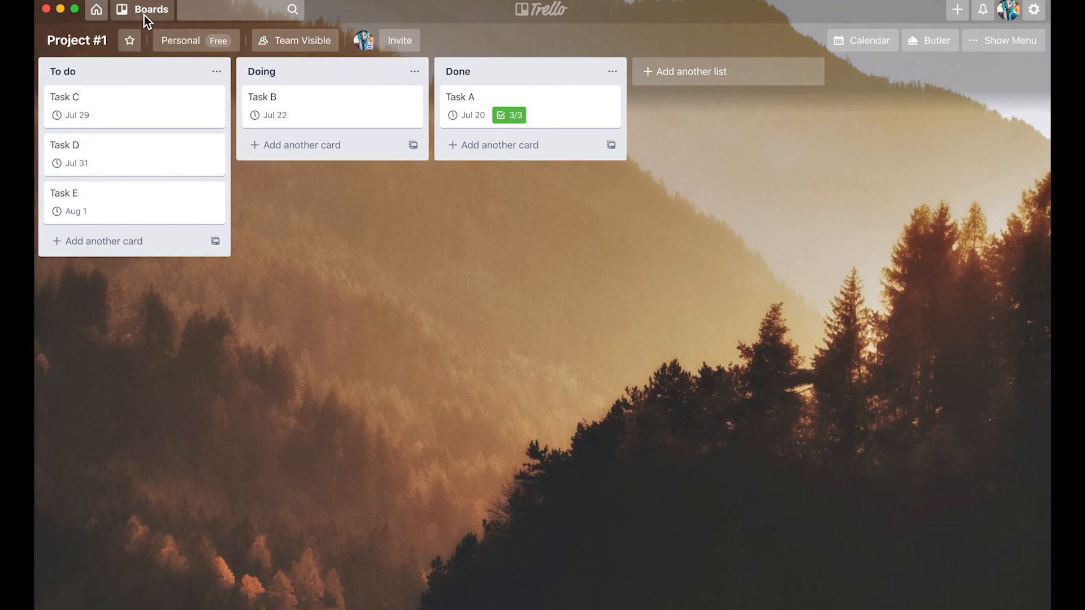
# Step: Leave Project #1 and show the overview of all boards
pyautogui.click(149, 10)
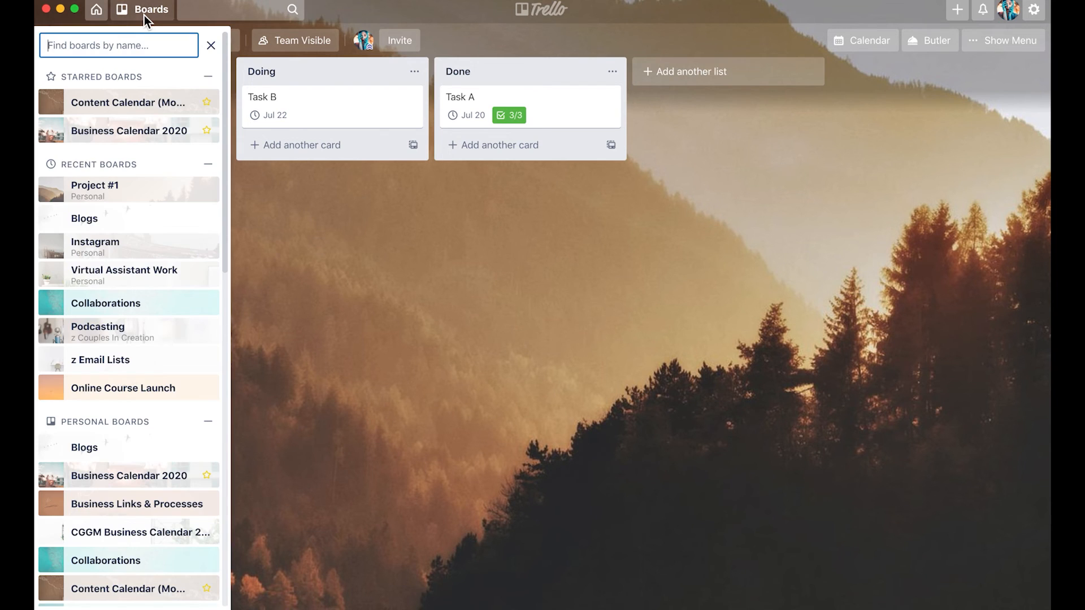
pyautogui.click(151, 9)
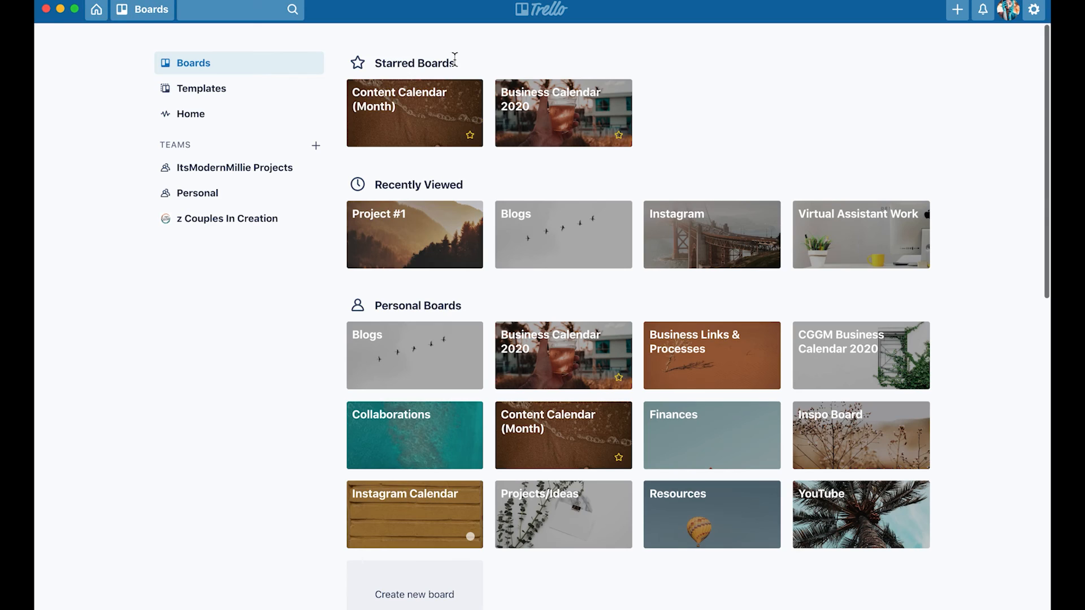
pyautogui.moveTo(407, 126)
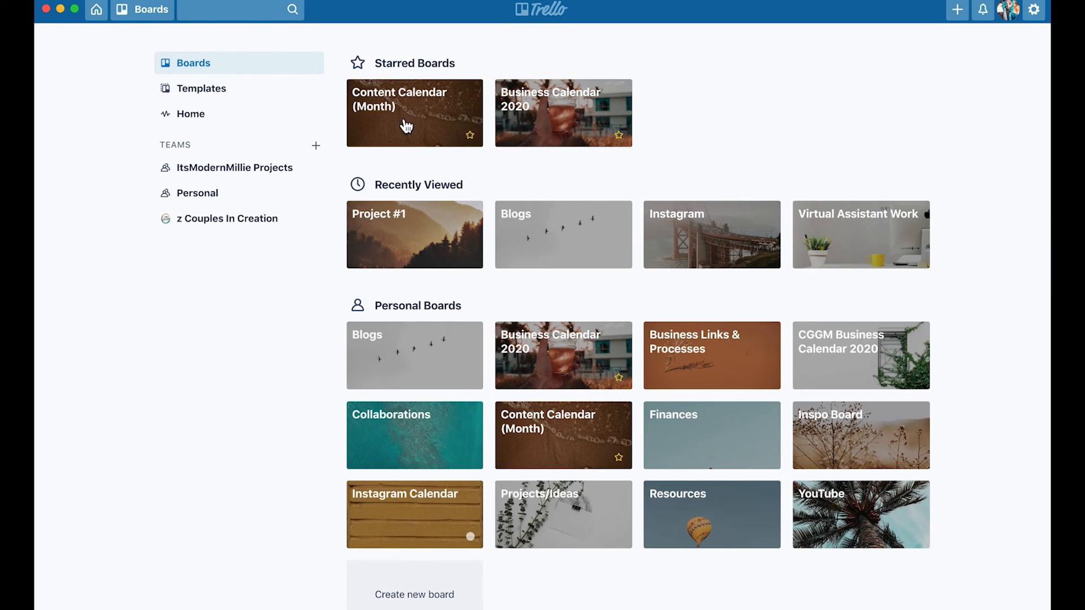
pyautogui.moveTo(589, 118)
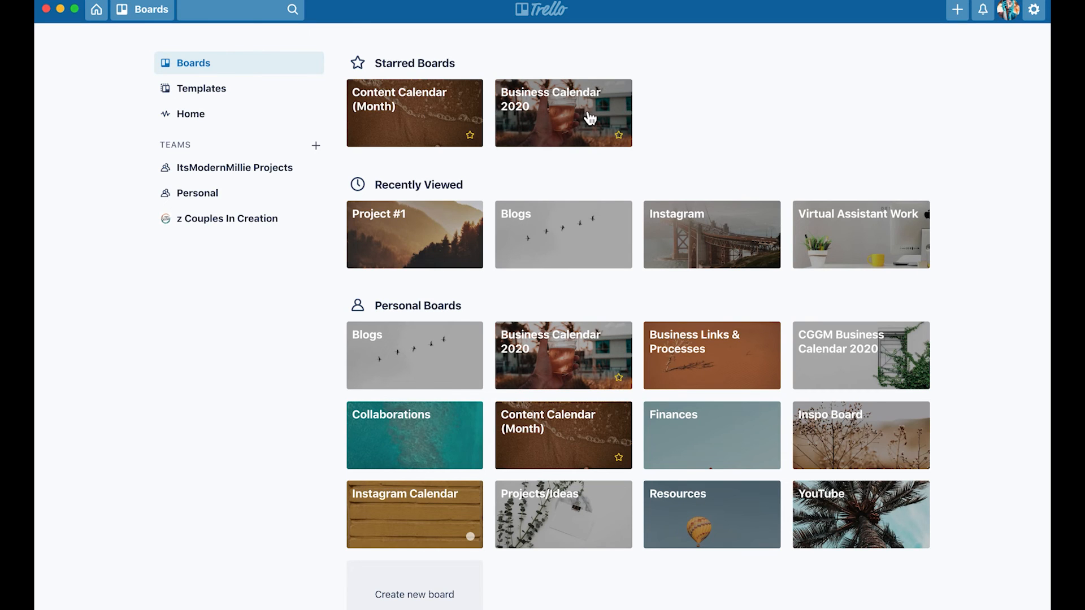
# Step: Open the Business Calendar 2020 board and scroll right through its lists
pyautogui.click(562, 113)
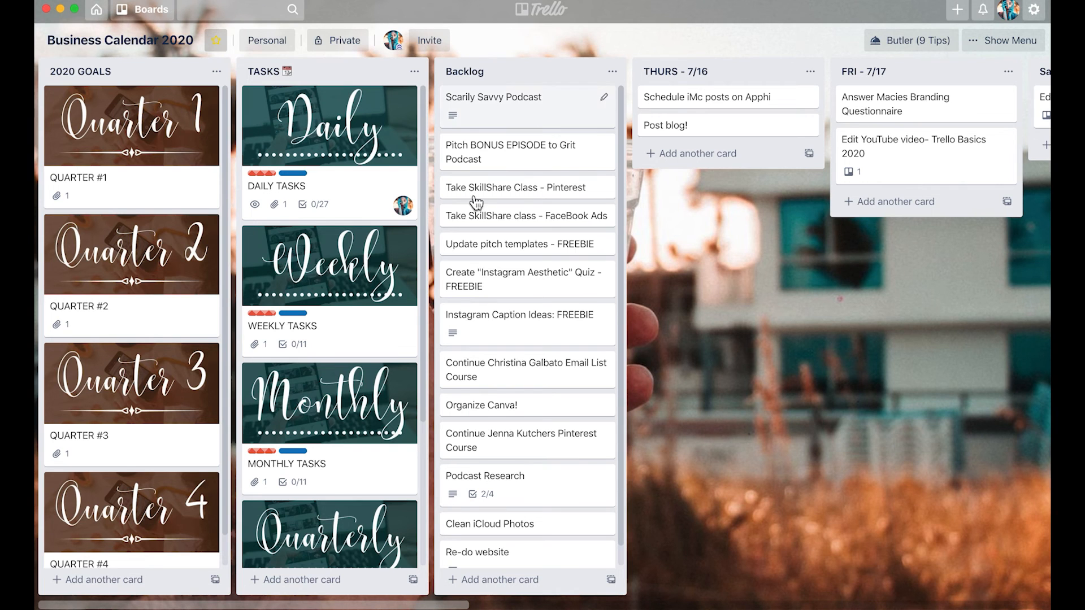
pyautogui.moveTo(140, 169)
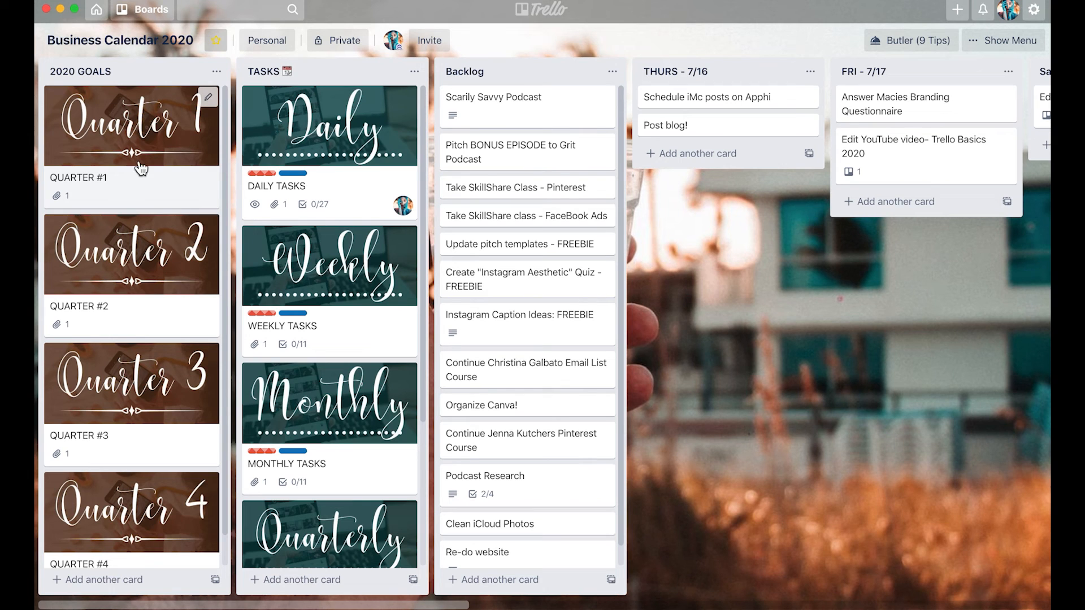
pyautogui.moveTo(352, 131)
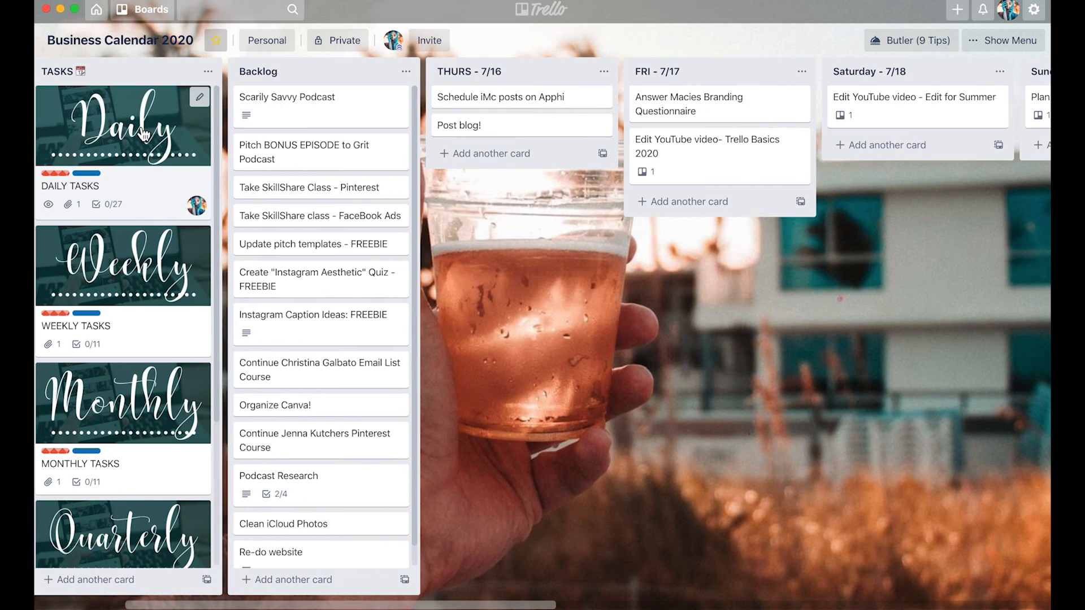
pyautogui.scroll(-3)
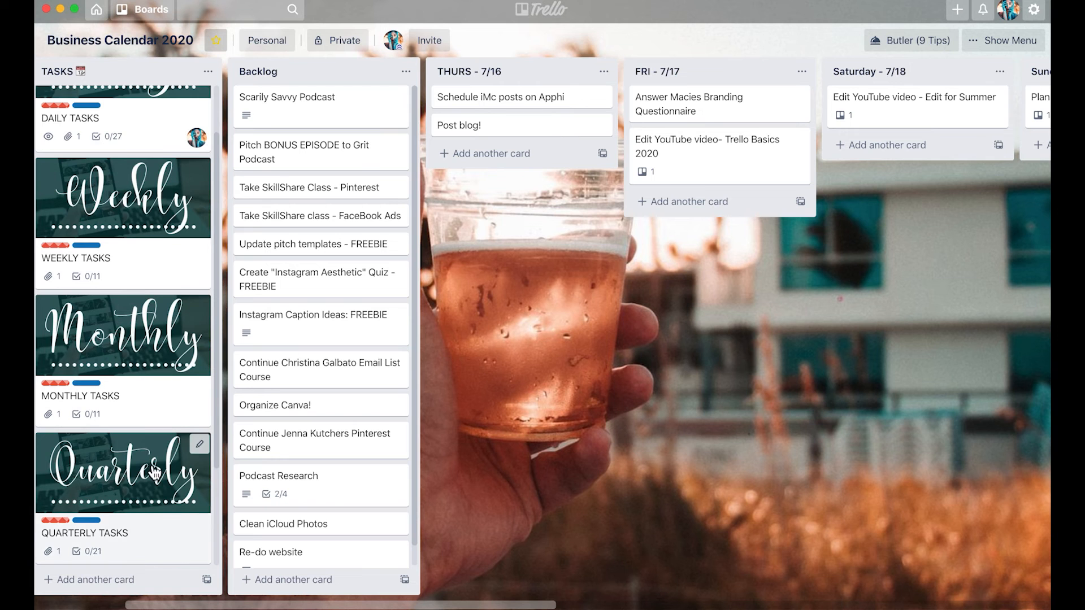
pyautogui.hscroll(3)
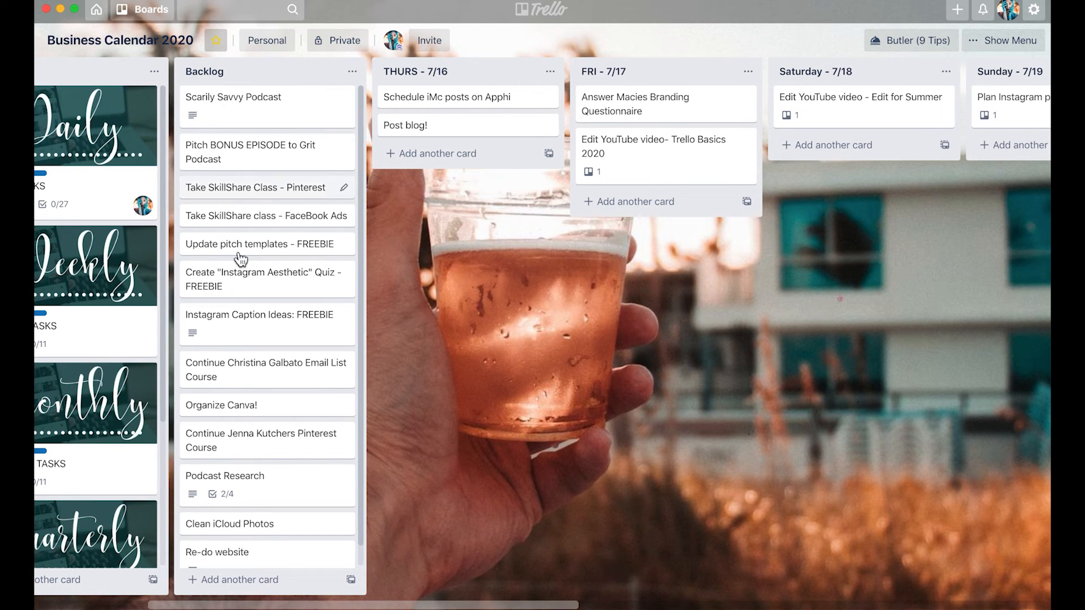
pyautogui.moveTo(515, 374)
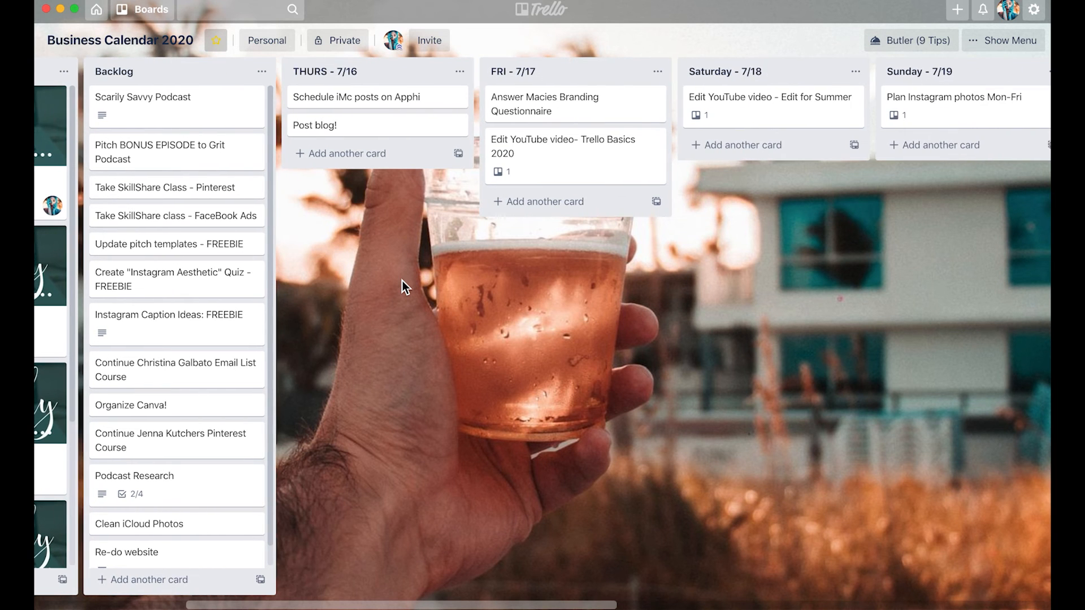
pyautogui.hscroll(3)
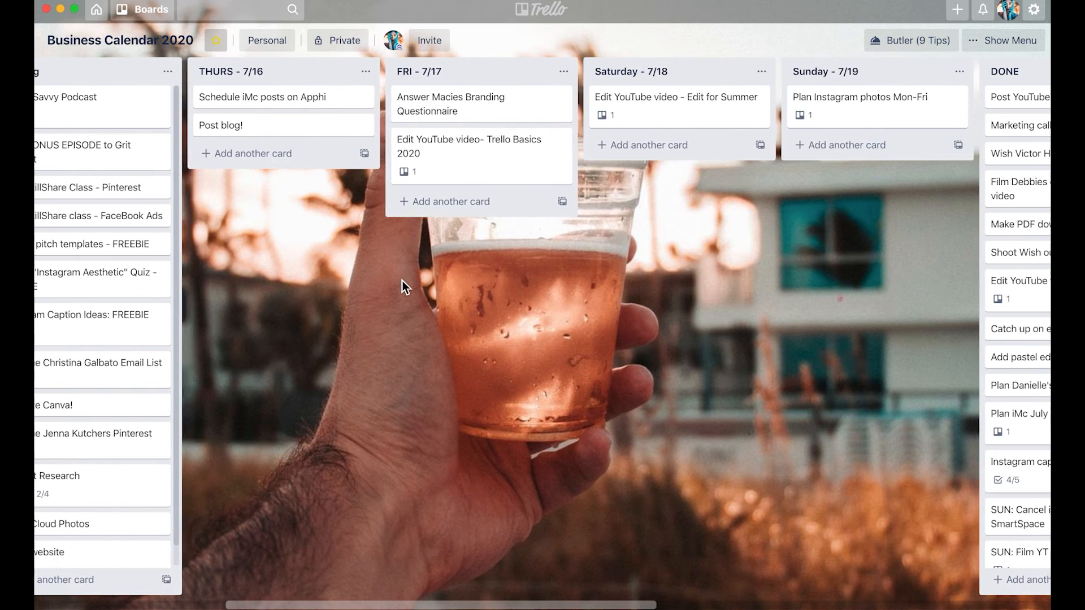
pyautogui.hscroll(3)
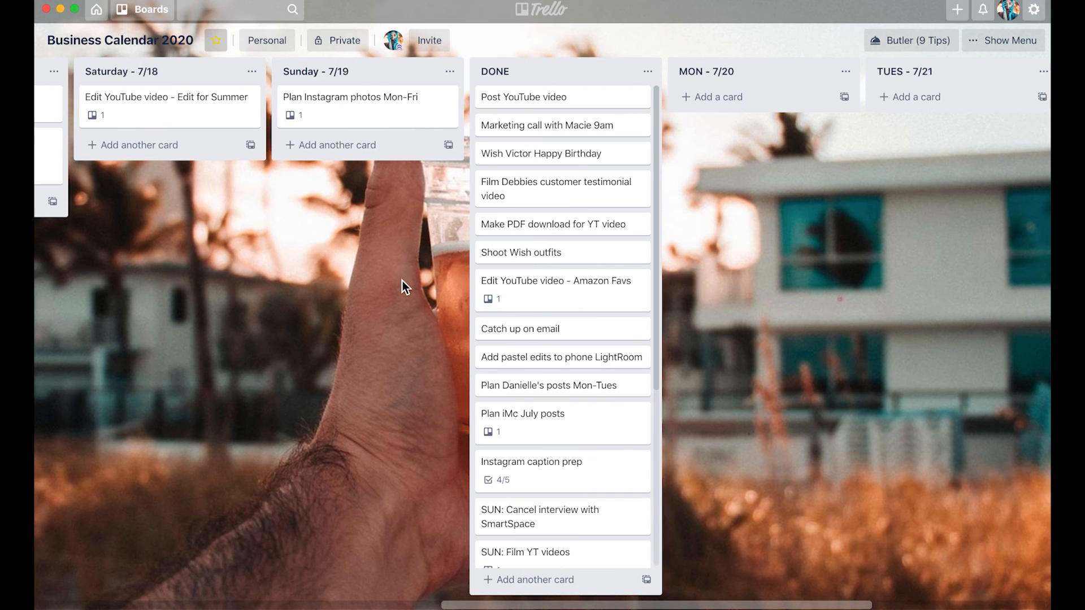
pyautogui.moveTo(785, 82)
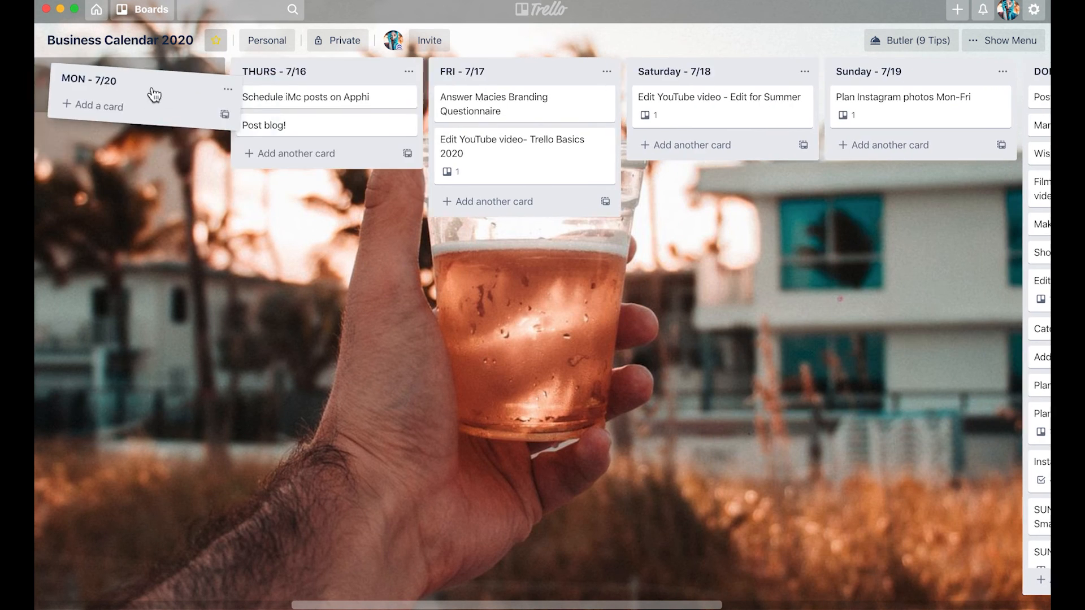
# Step: Scroll across the week's day lists from MON 7/20 toward the DONE list and back
pyautogui.hscroll(3)
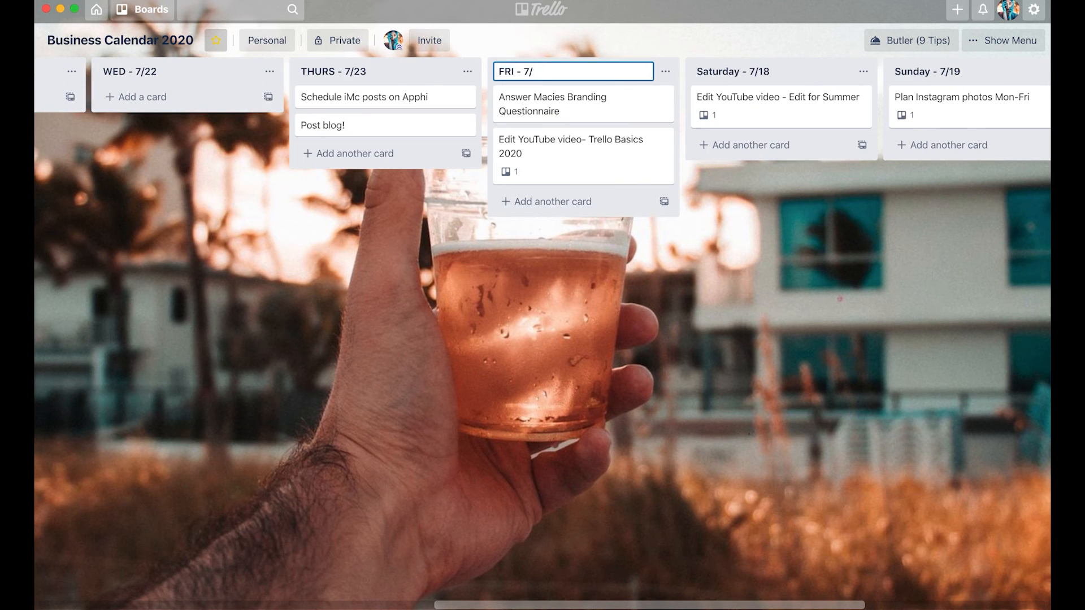
pyautogui.hscroll(3)
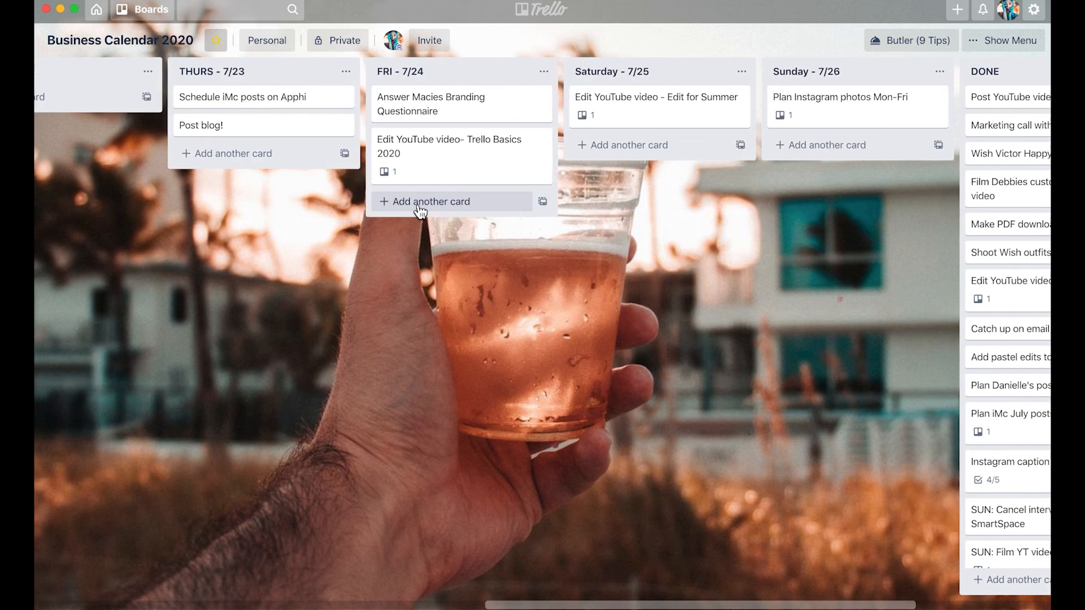
pyautogui.moveTo(303, 111)
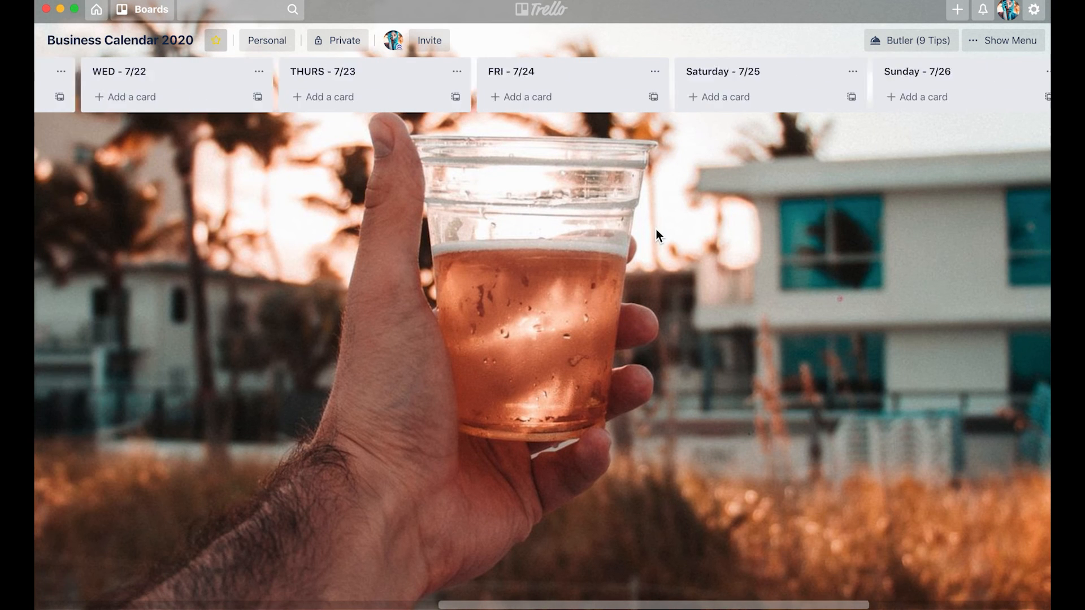
pyautogui.hscroll(3)
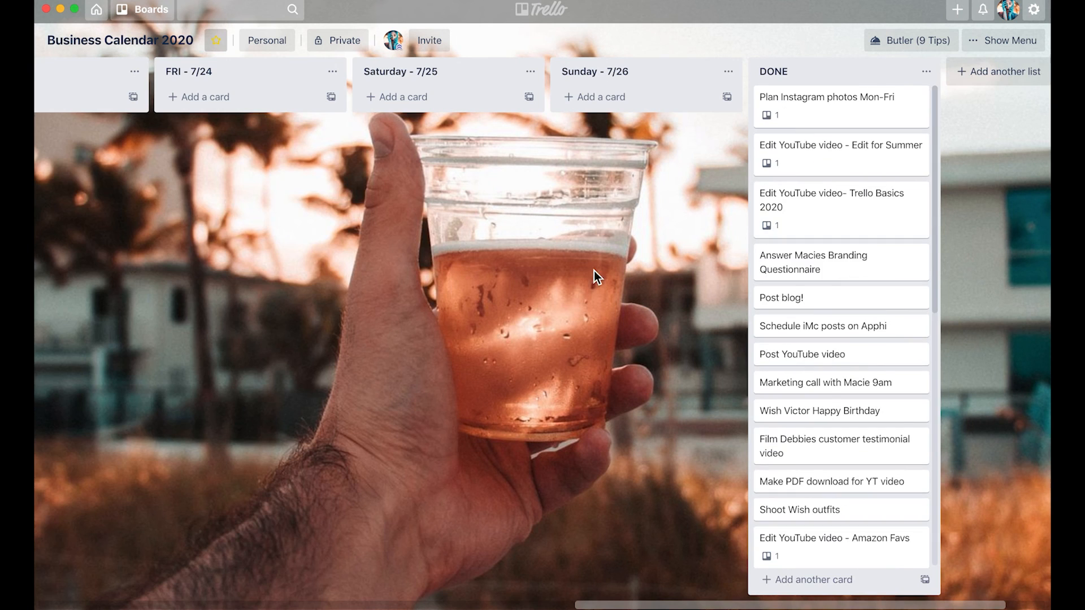
pyautogui.hscroll(-3)
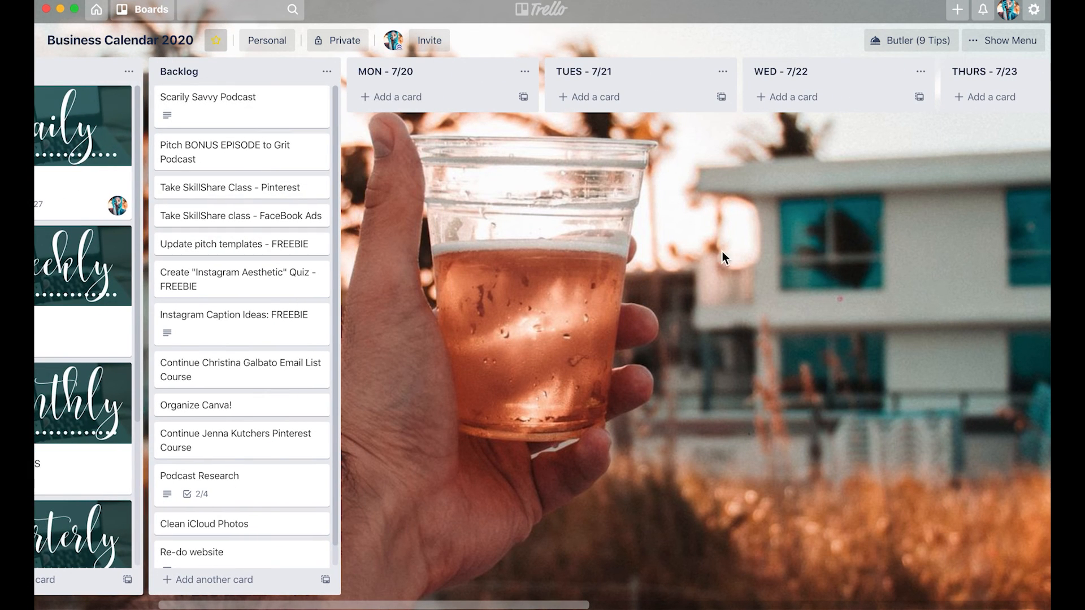
pyautogui.moveTo(232, 187)
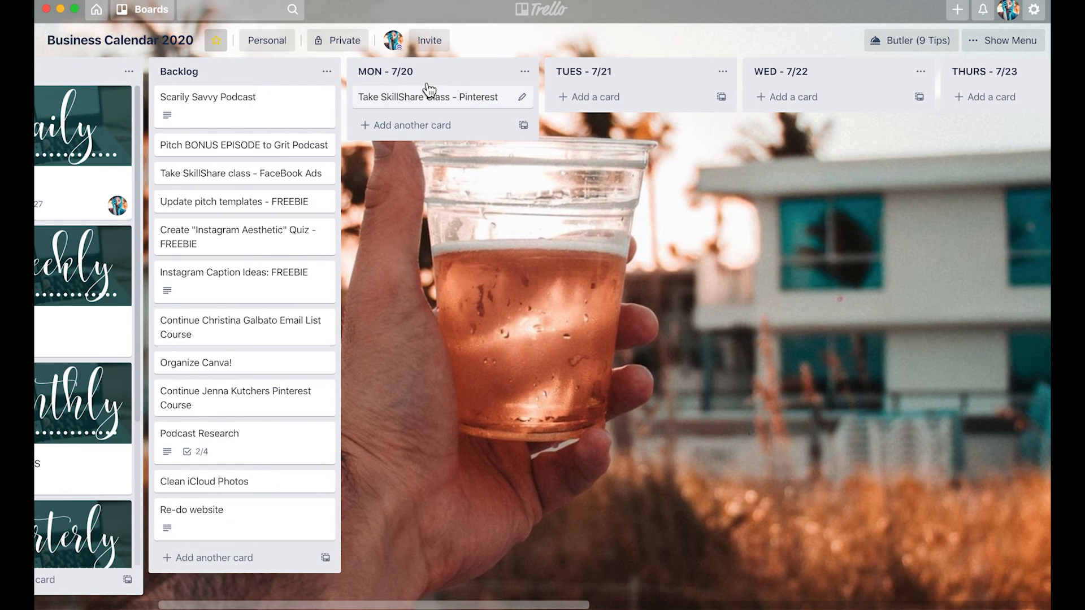
pyautogui.moveTo(234, 289)
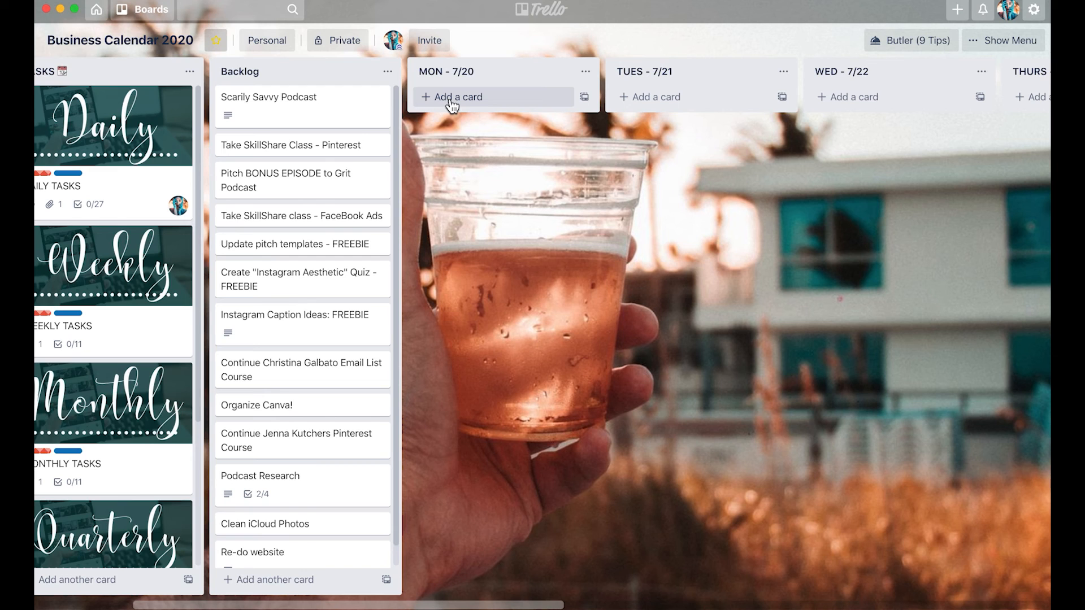
# Step: Return from Business Calendar 2020 to the overview of all boards
pyautogui.click(143, 10)
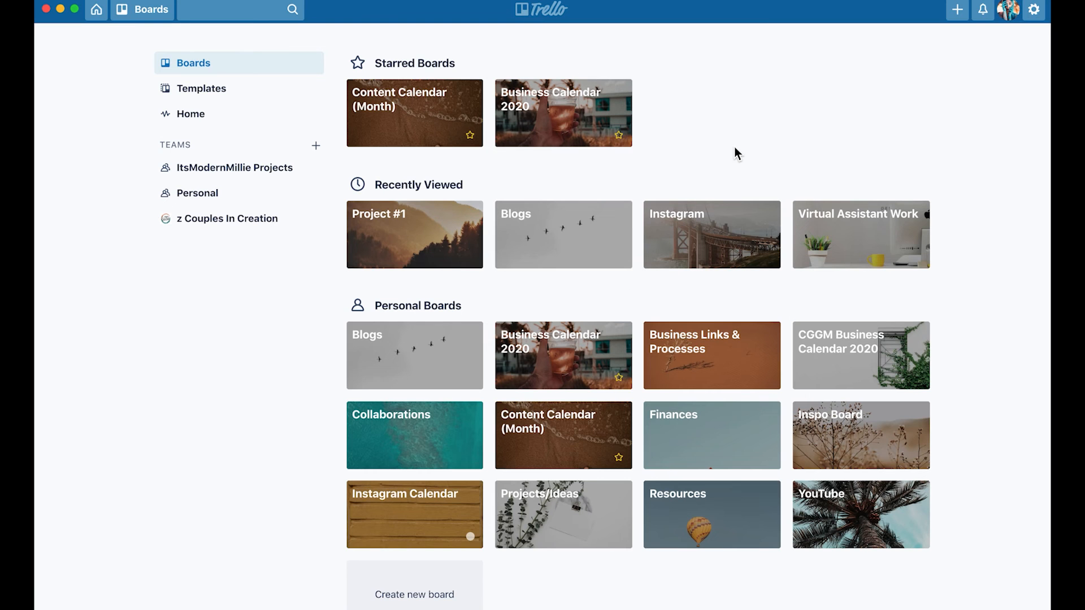
pyautogui.moveTo(600, 258)
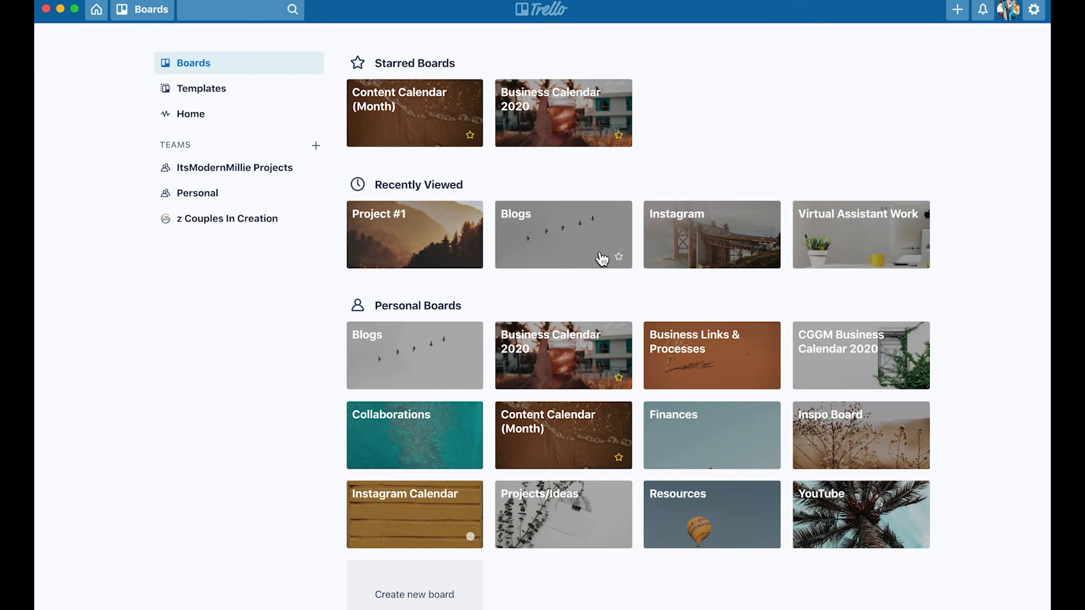